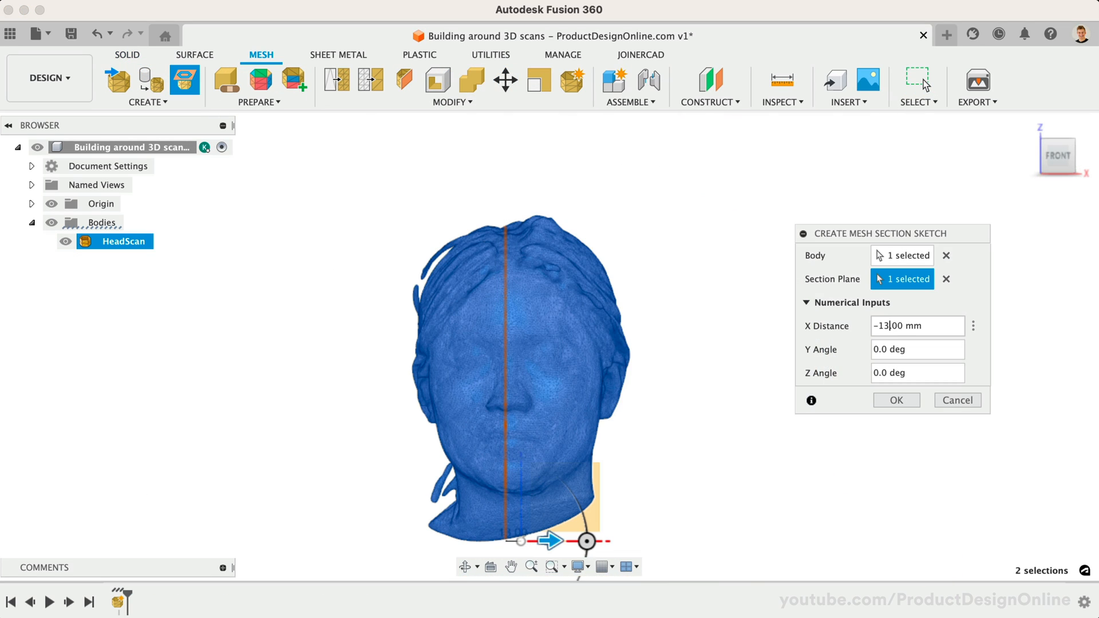
Confirm the mesh section plane offset of about -13 mm for the head scan
{"action": "left_click", "coordinate": [896, 399]}
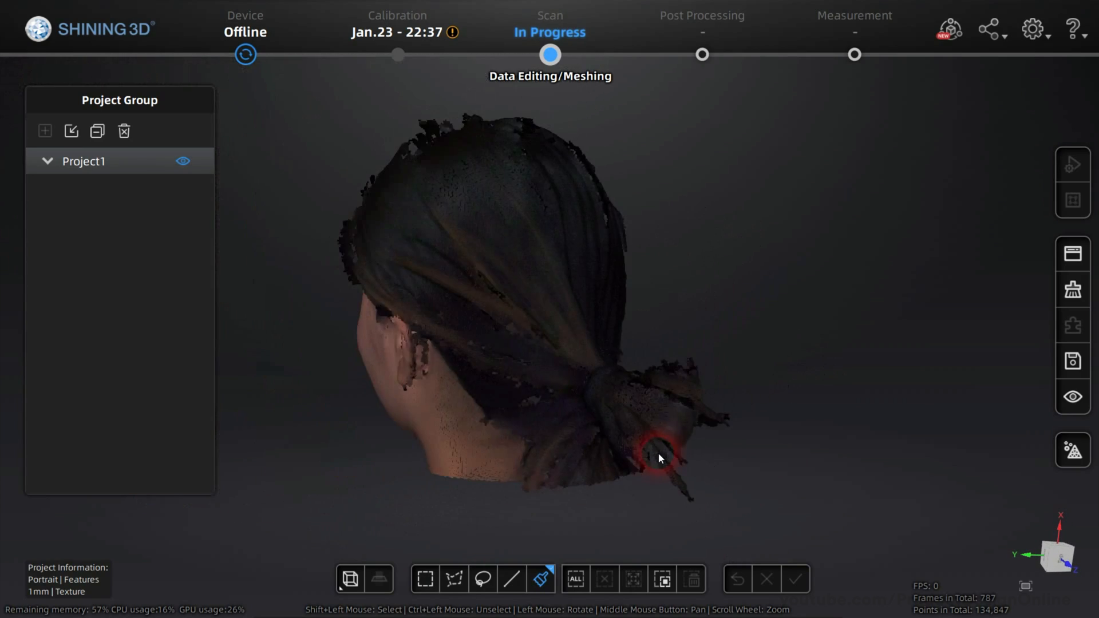
Mesh the scan, remove small floating parts at size 35, and toggle its colour texture
{"action": "left_click", "coordinate": [795, 578]}
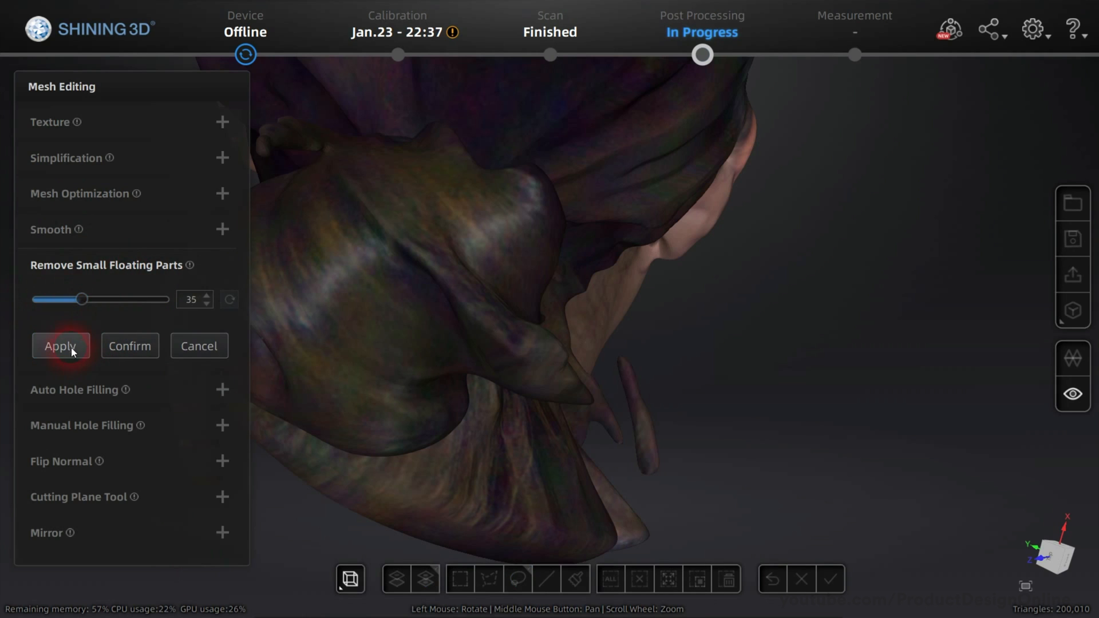
{"action": "left_click", "coordinate": [60, 346]}
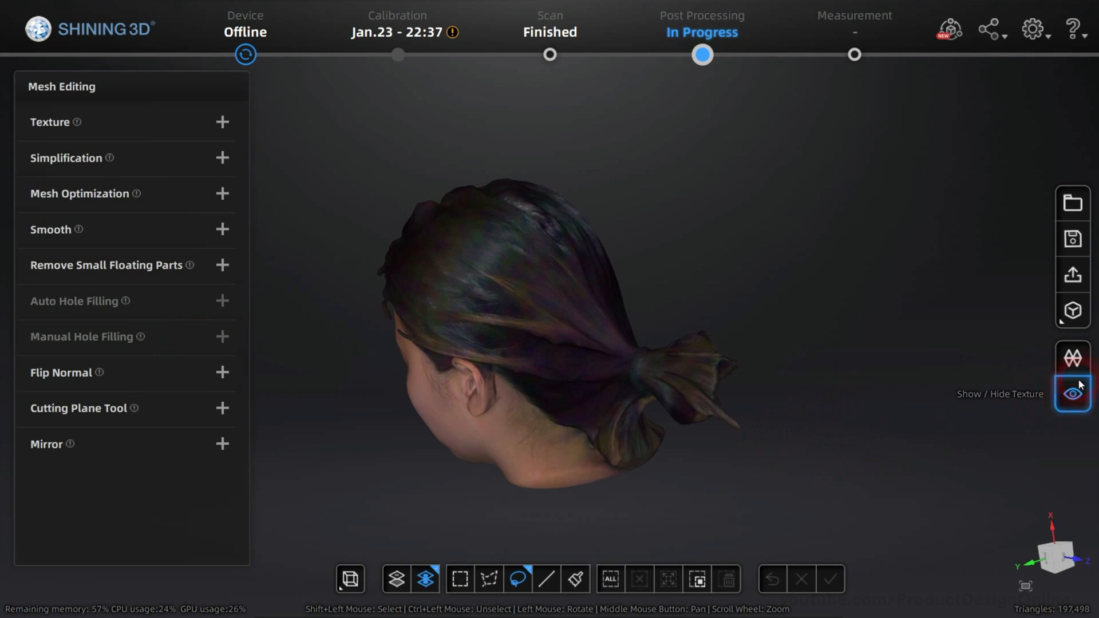
{"action": "left_click", "coordinate": [1072, 392]}
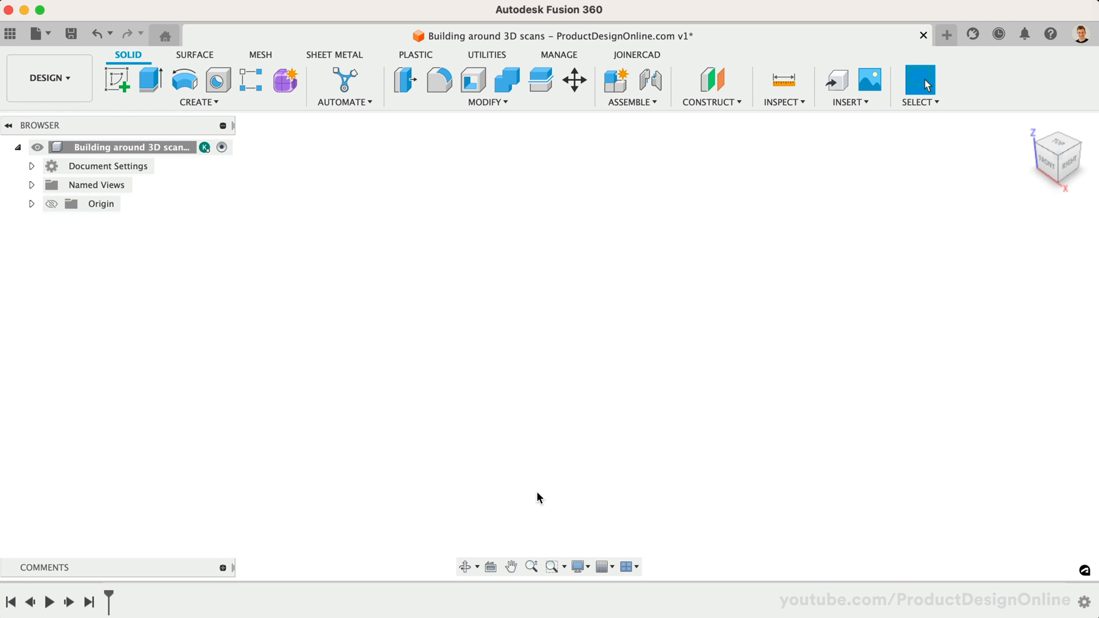
{"action": "mouse_move", "coordinate": [39, 33]}
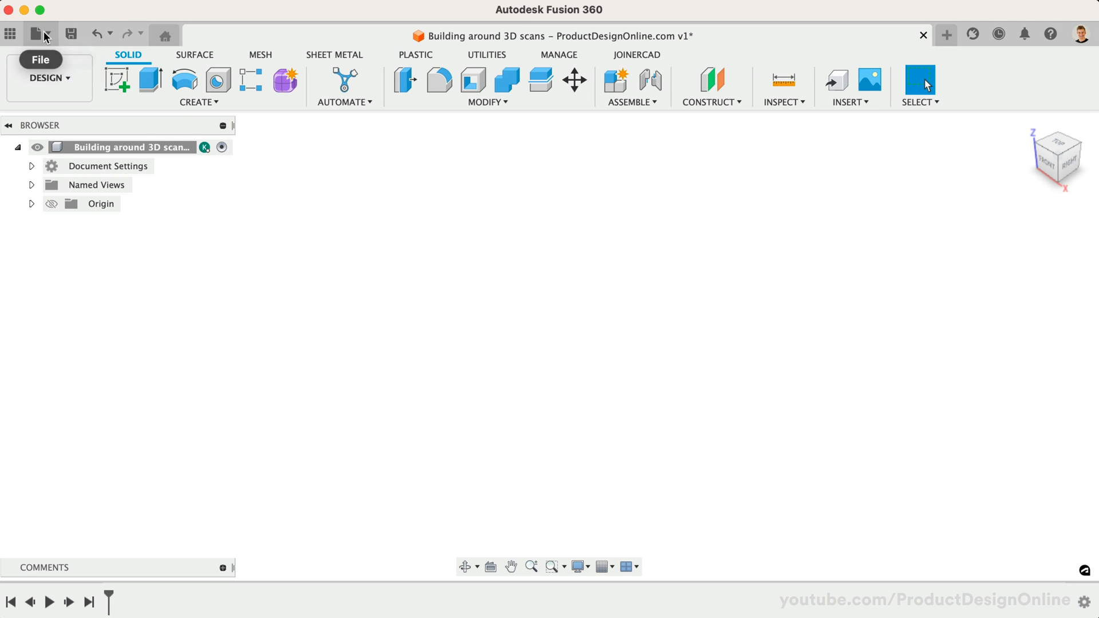
Insert HeadScan.stl as a mesh body in millimetres and confirm its placement
{"action": "left_click", "coordinate": [36, 33]}
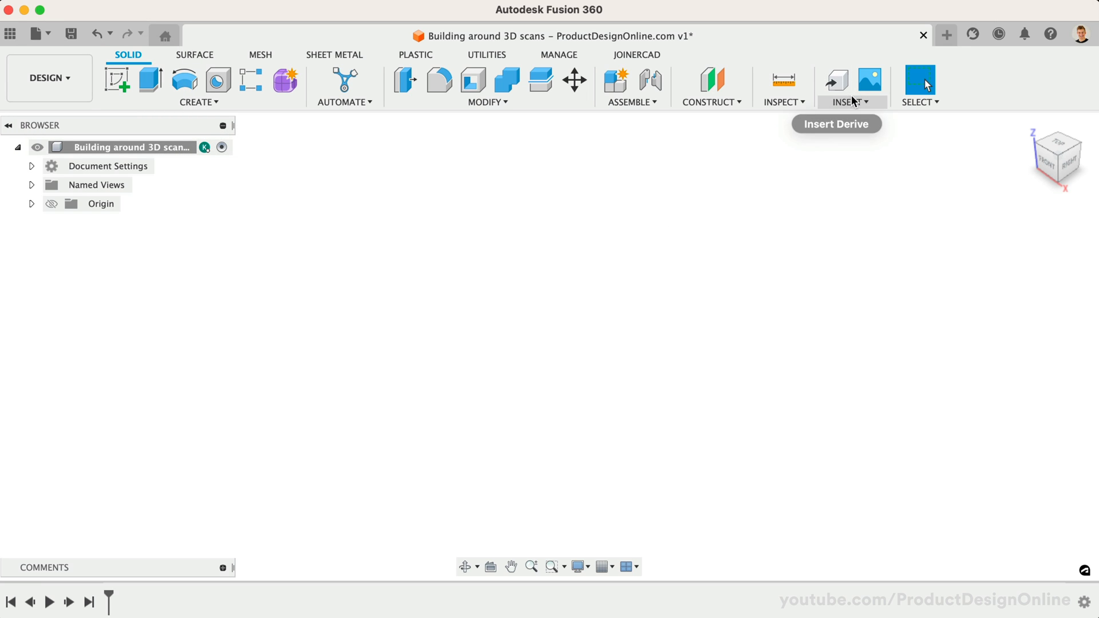
{"action": "left_click", "coordinate": [849, 102]}
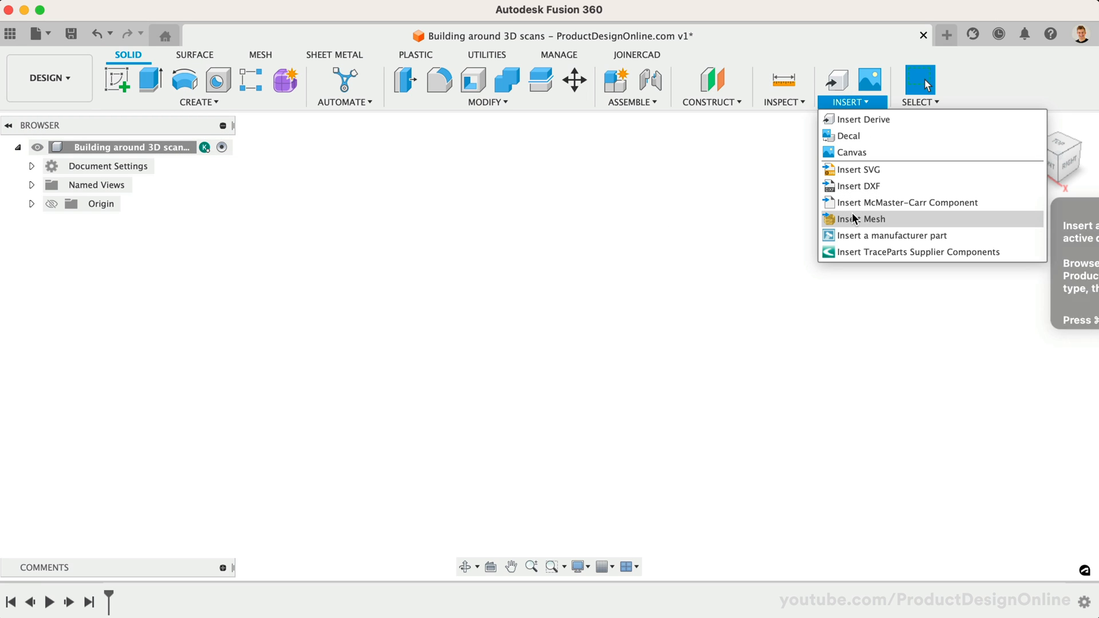
{"action": "left_click", "coordinate": [853, 219]}
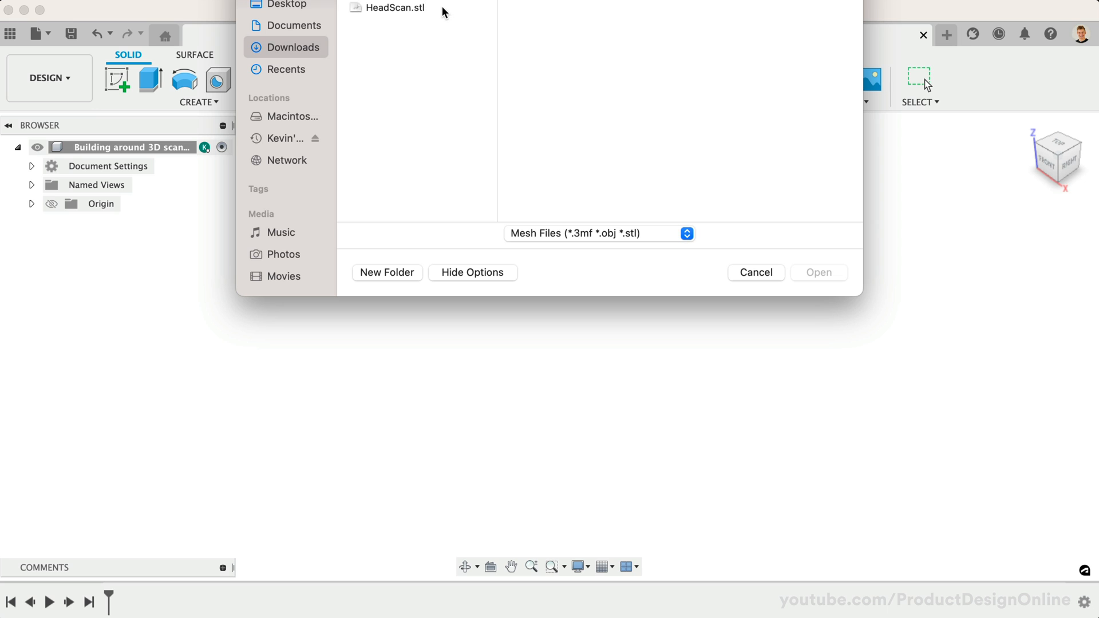
{"action": "left_click", "coordinate": [818, 273]}
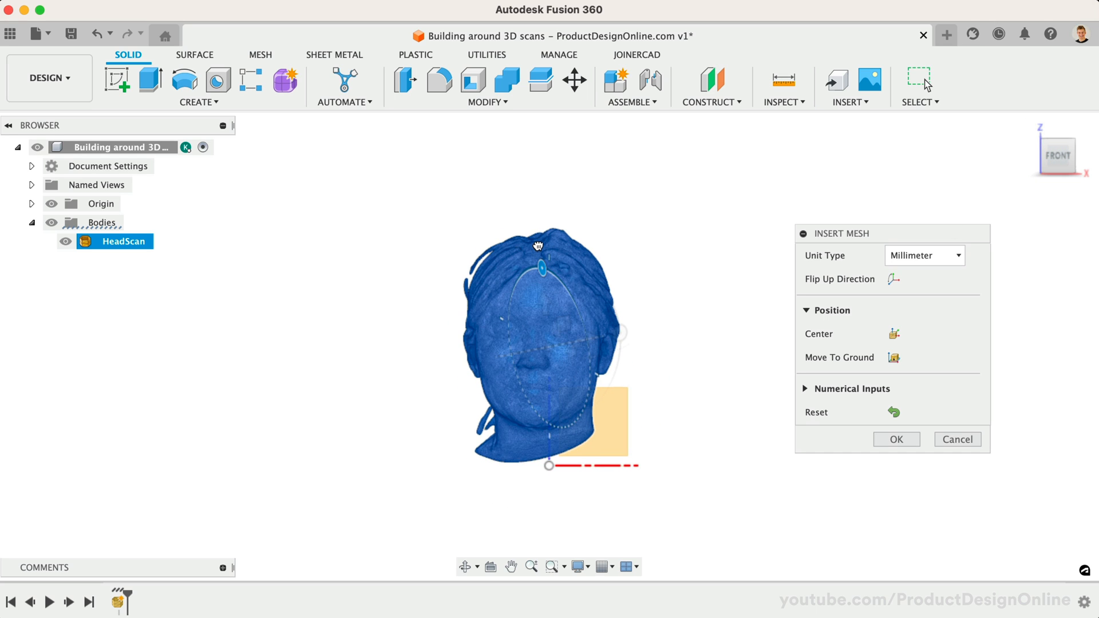
{"action": "left_click", "coordinate": [895, 440]}
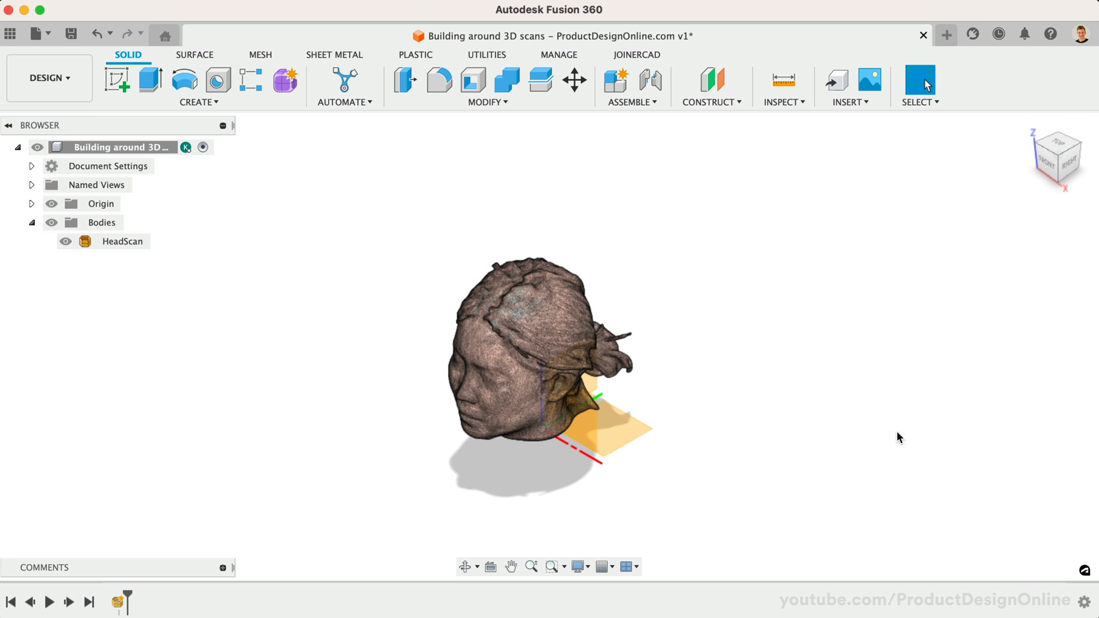
{"action": "mouse_move", "coordinate": [670, 265]}
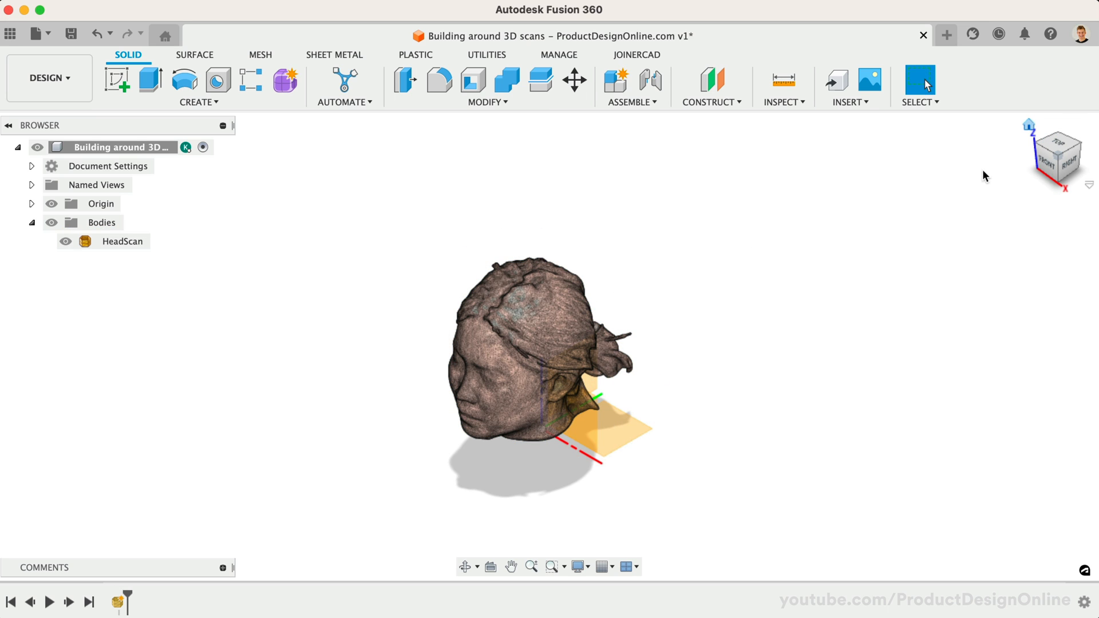
Home the view, expand Bodies to show HeadScan, and browse the mesh Modify commands
{"action": "left_click", "coordinate": [260, 55]}
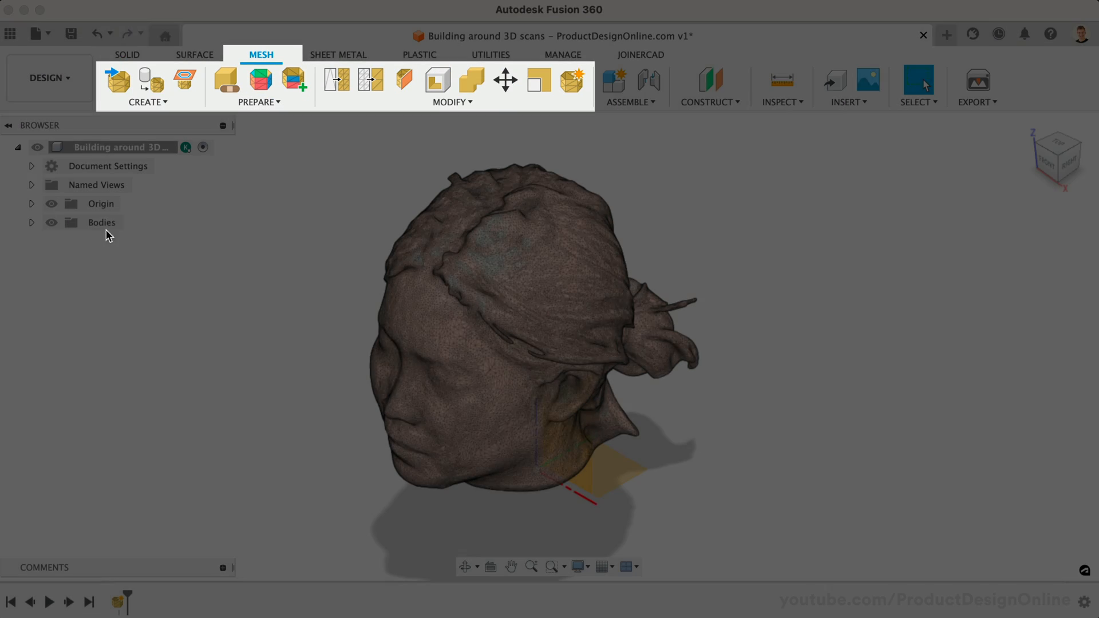
{"action": "left_click", "coordinate": [32, 223]}
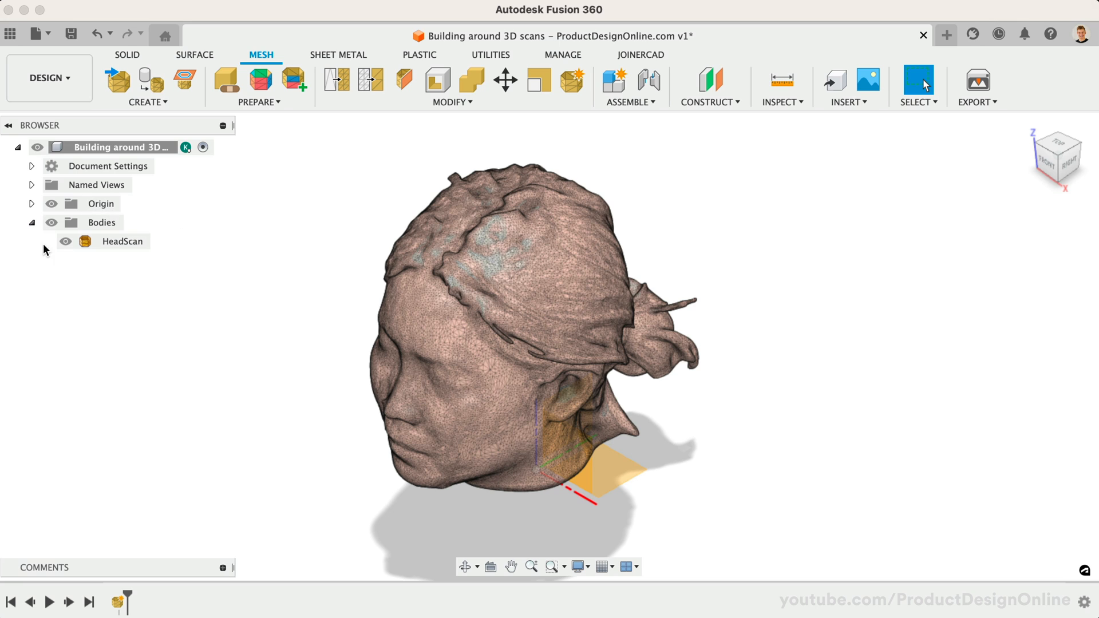
{"action": "left_click", "coordinate": [121, 242]}
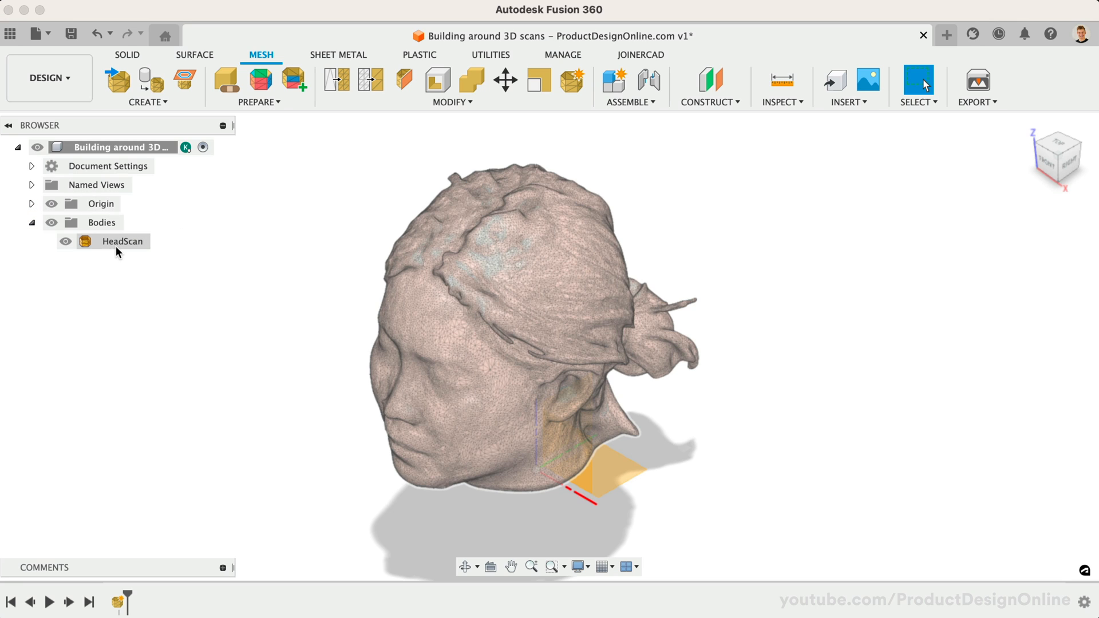
{"action": "left_click", "coordinate": [122, 242]}
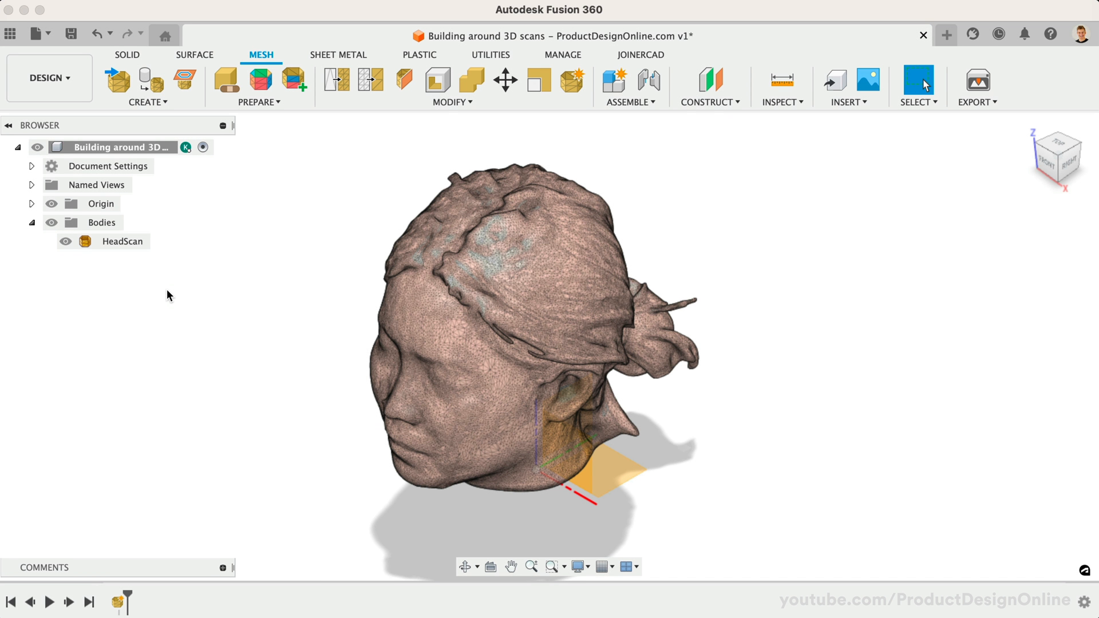
{"action": "mouse_move", "coordinate": [235, 292]}
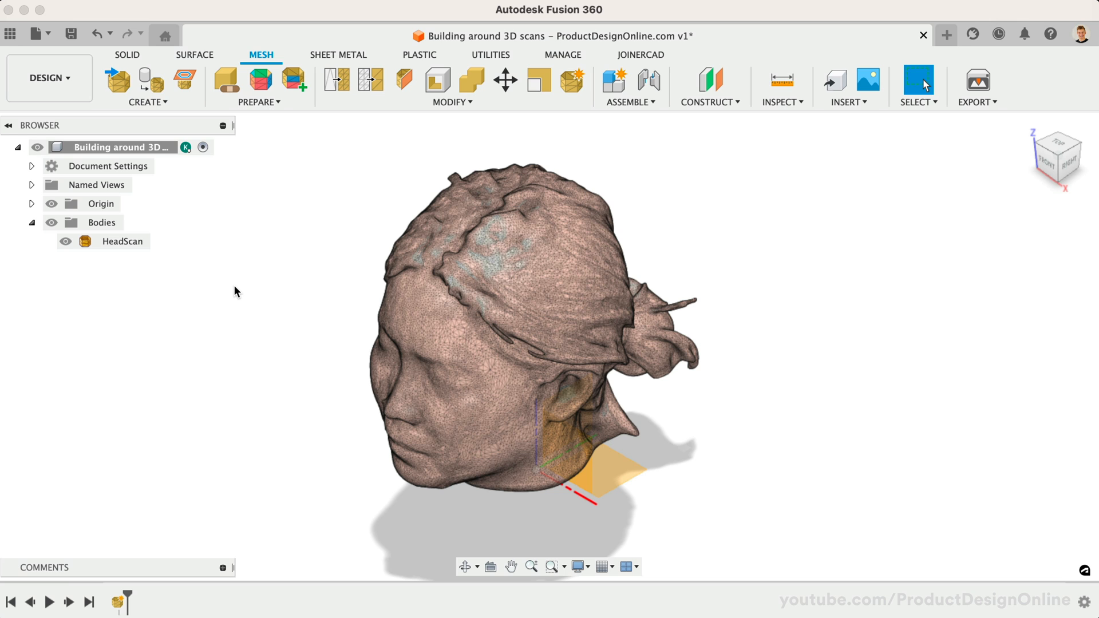
{"action": "mouse_move", "coordinate": [358, 155]}
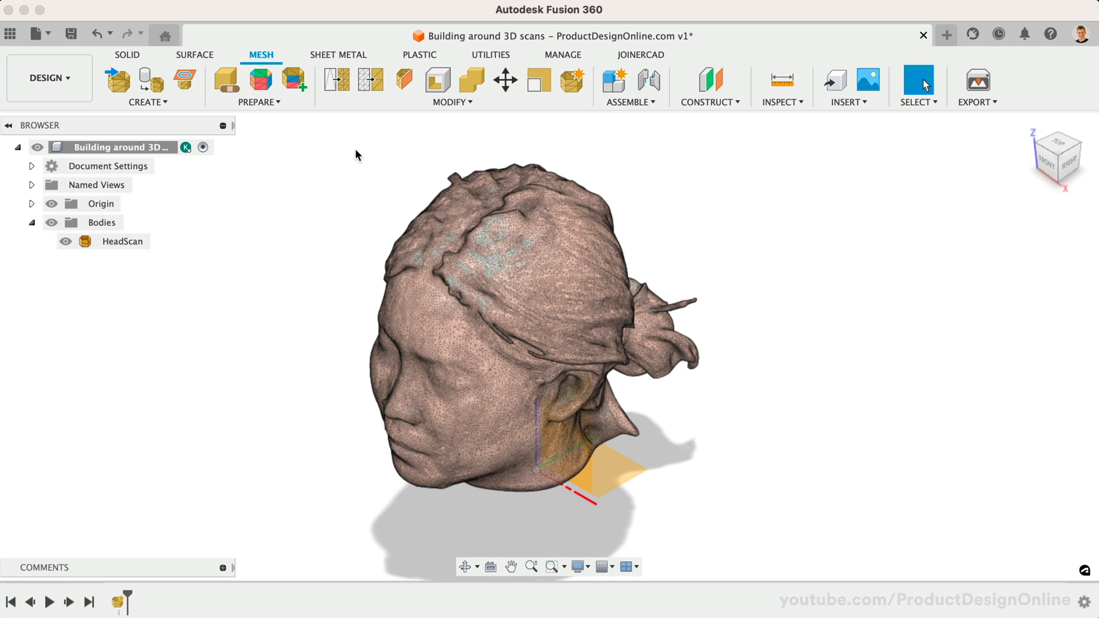
{"action": "left_click", "coordinate": [452, 87]}
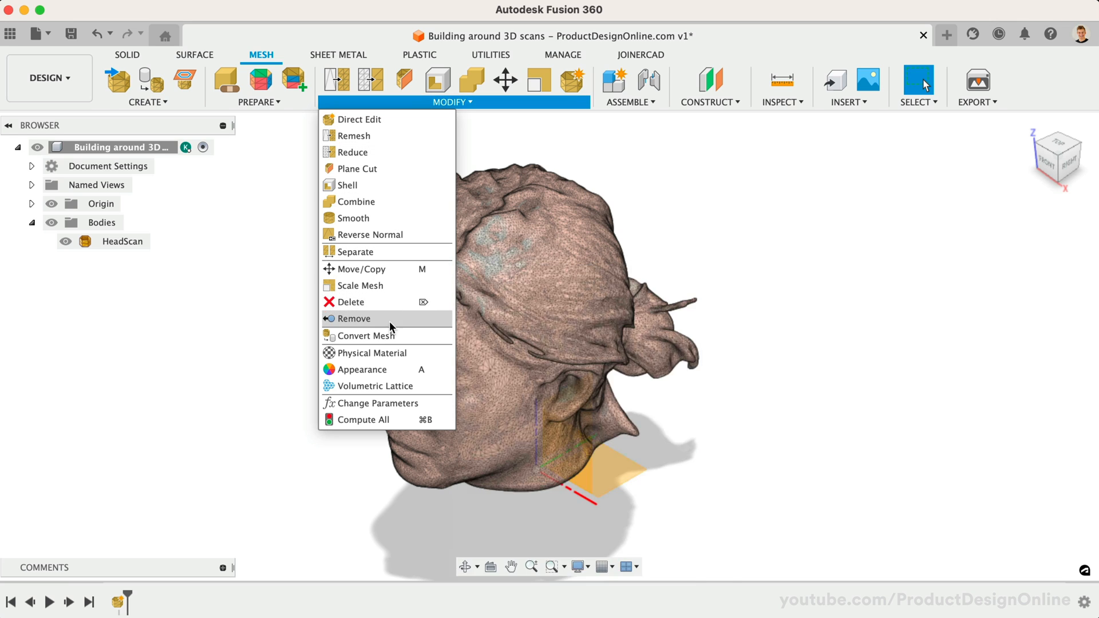
{"action": "mouse_move", "coordinate": [412, 339]}
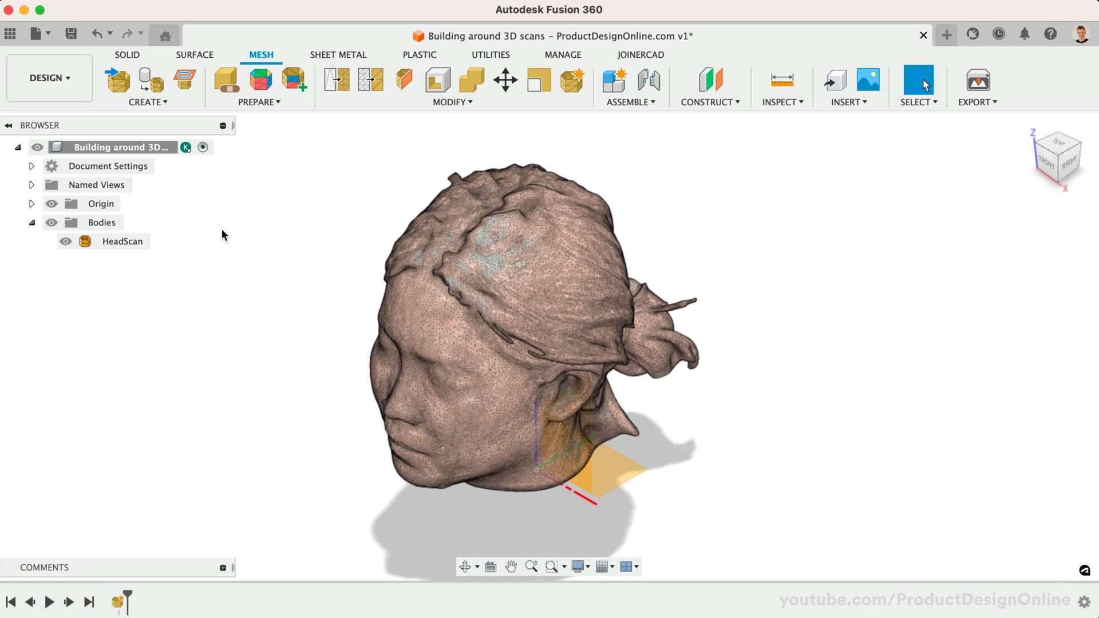
Create a mesh section sketch through HeadScan on a plane offset -12 mm
{"action": "left_click", "coordinate": [148, 85]}
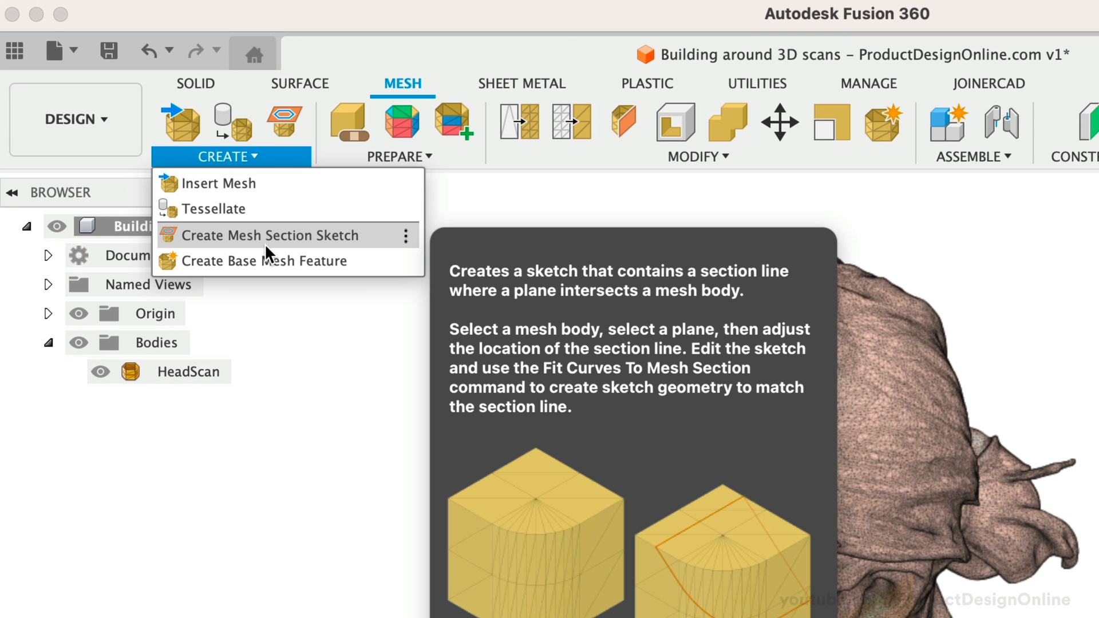
{"action": "mouse_move", "coordinate": [385, 234]}
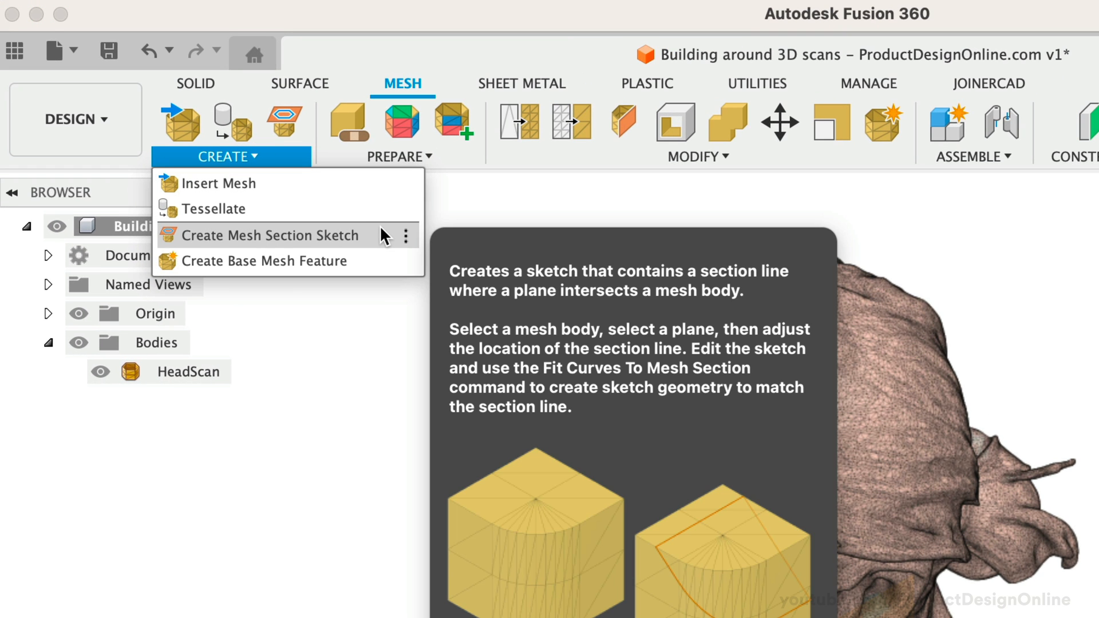
{"action": "left_click", "coordinate": [268, 235]}
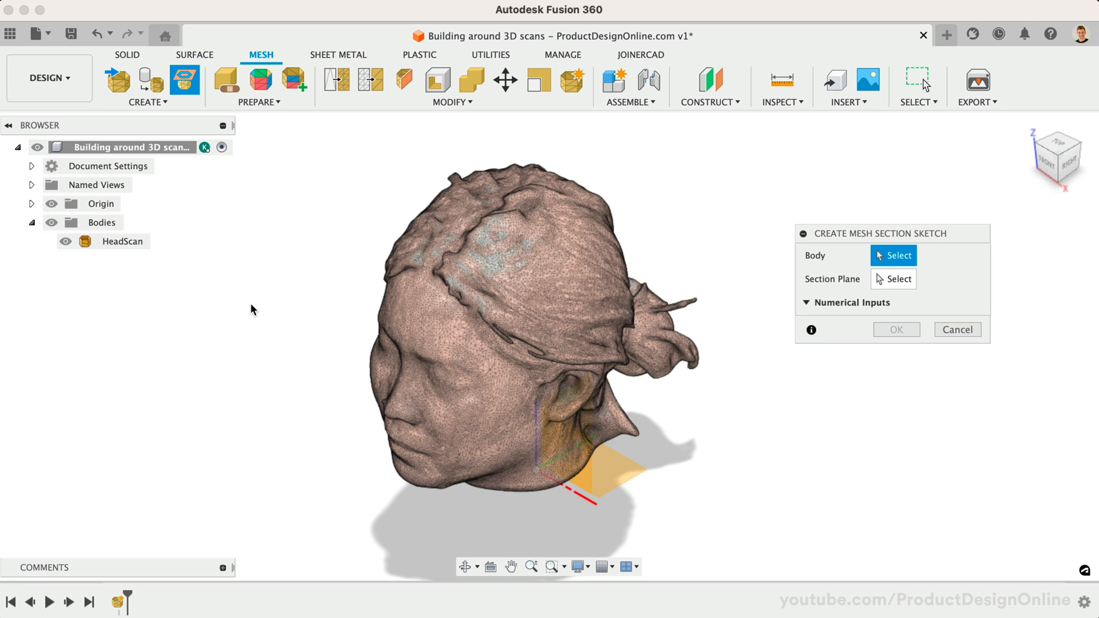
{"action": "mouse_move", "coordinate": [252, 308]}
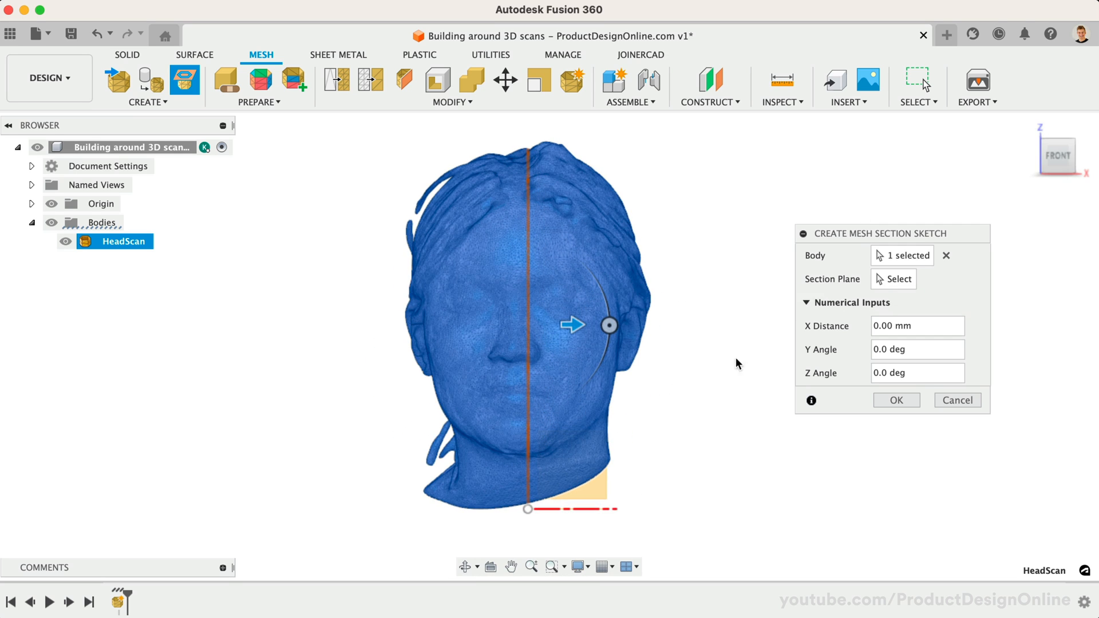
{"action": "left_click", "coordinate": [898, 280]}
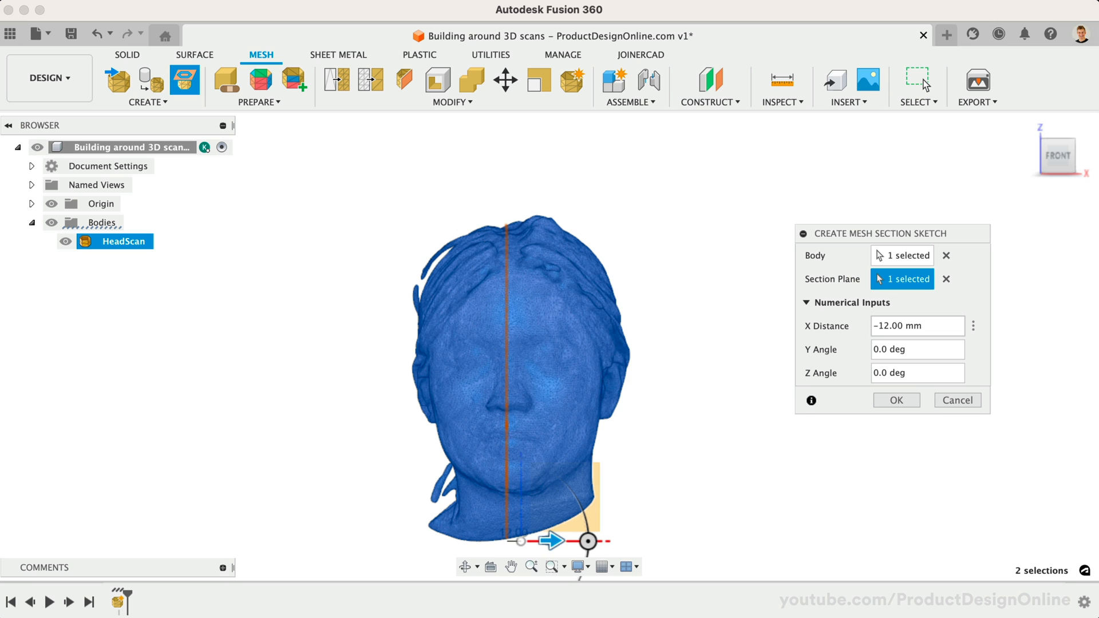
{"action": "left_click", "coordinate": [895, 399]}
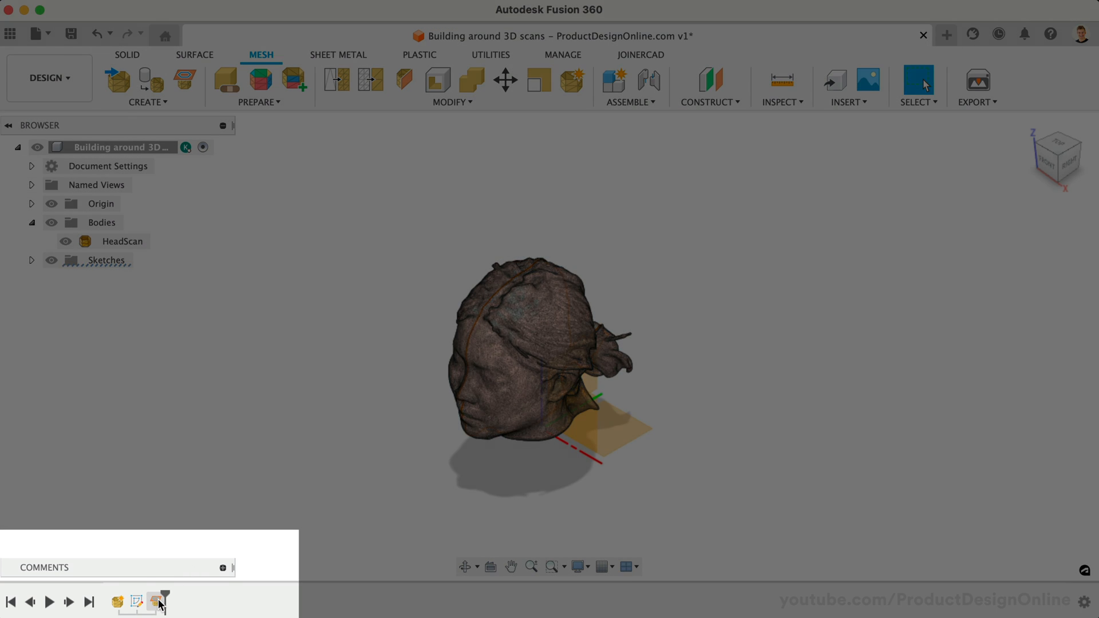
{"action": "mouse_move", "coordinate": [157, 601]}
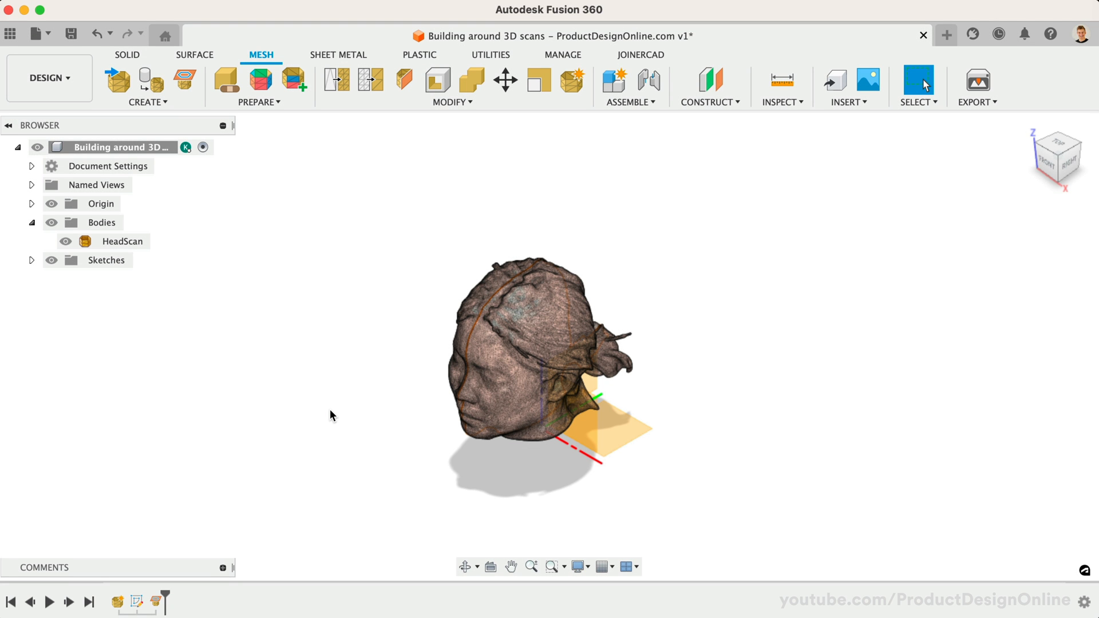
{"action": "mouse_move", "coordinate": [692, 165]}
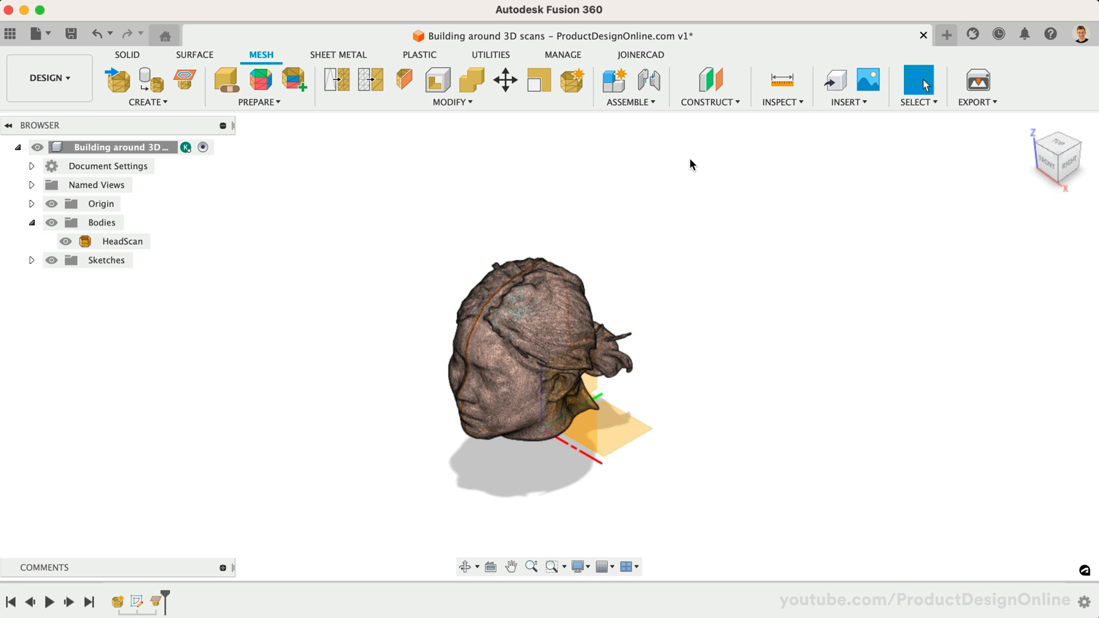
Create Plane3 at about -50° about the X axis, then hide the HeadScan body
{"action": "left_click", "coordinate": [709, 102]}
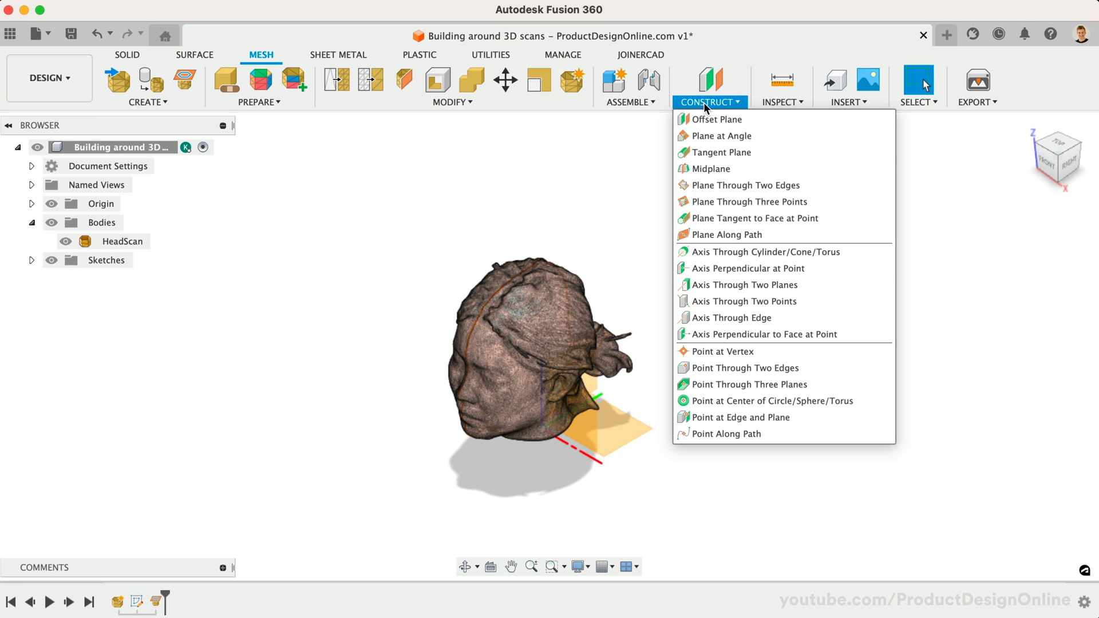
{"action": "mouse_move", "coordinate": [744, 136]}
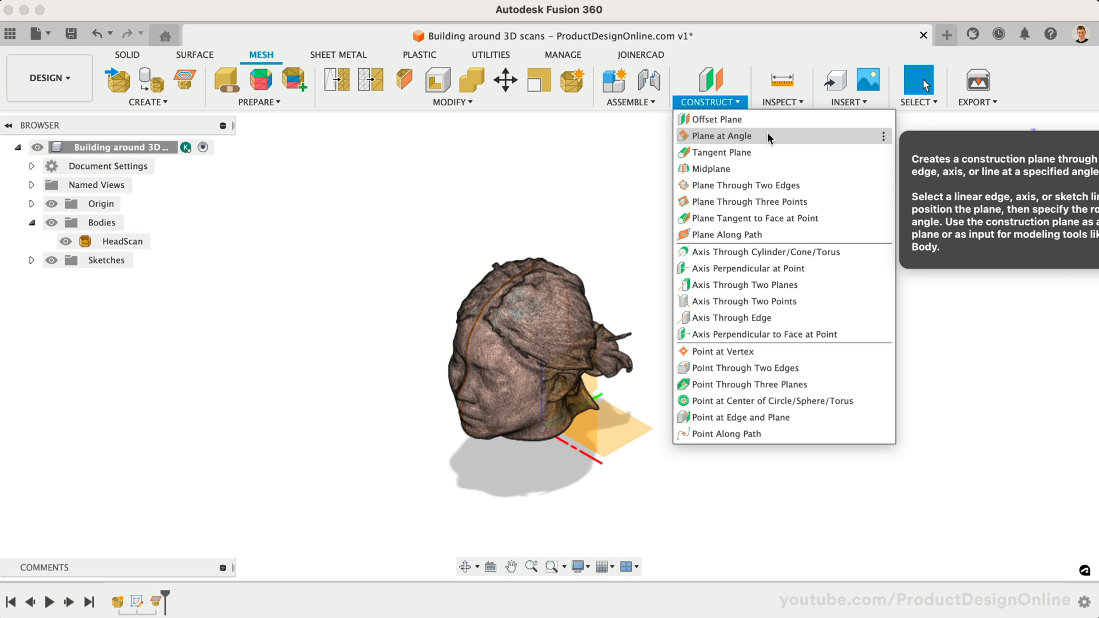
{"action": "left_click", "coordinate": [721, 135]}
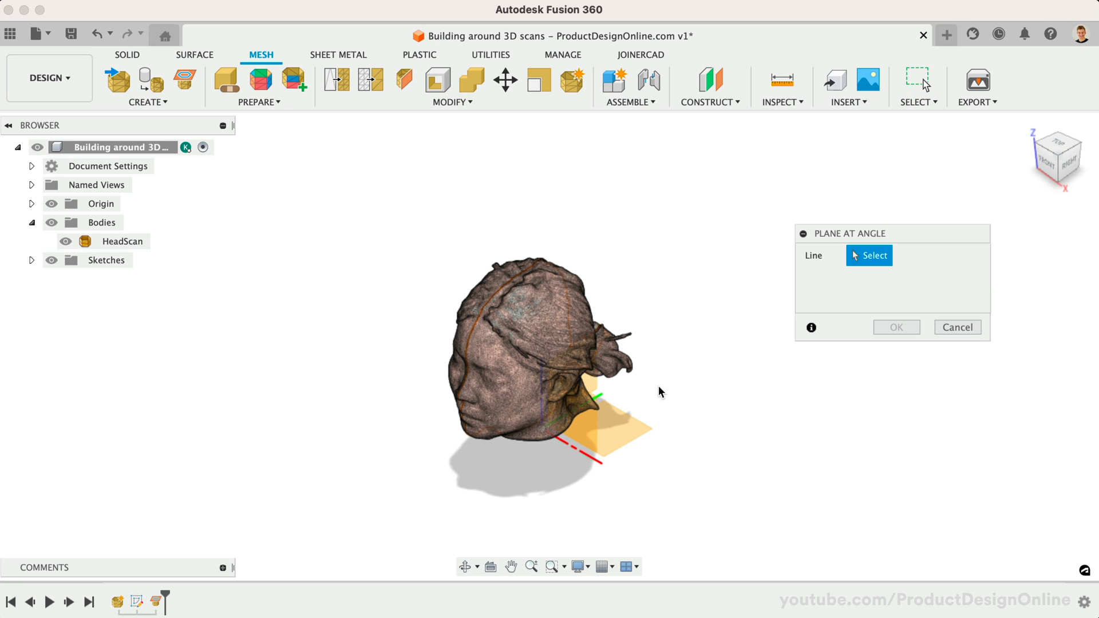
{"action": "left_click", "coordinate": [575, 443]}
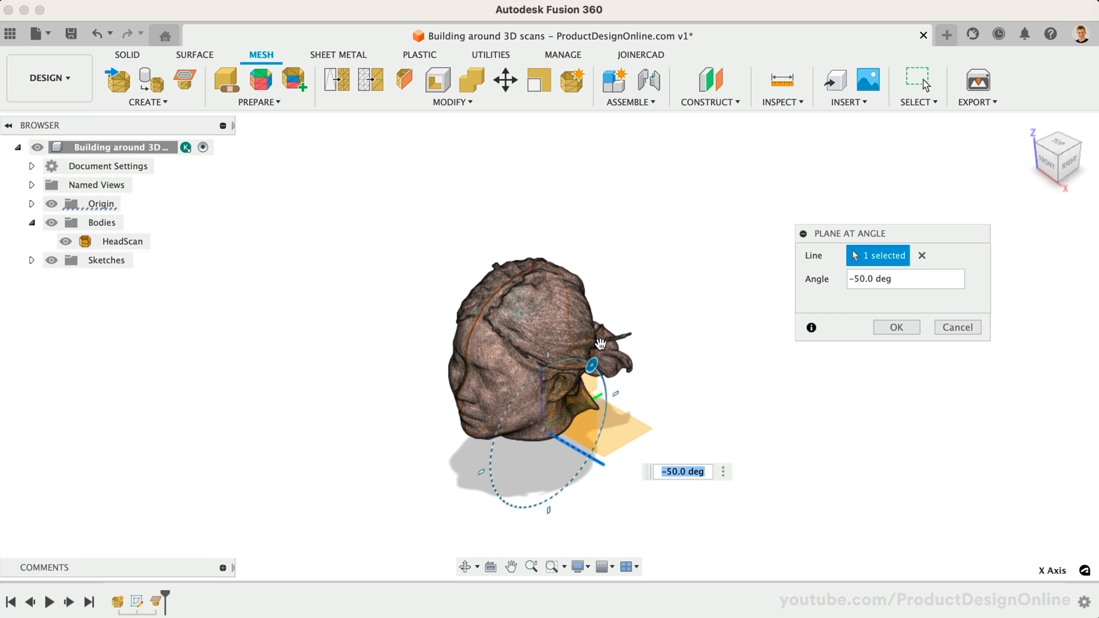
{"action": "left_click", "coordinate": [895, 328]}
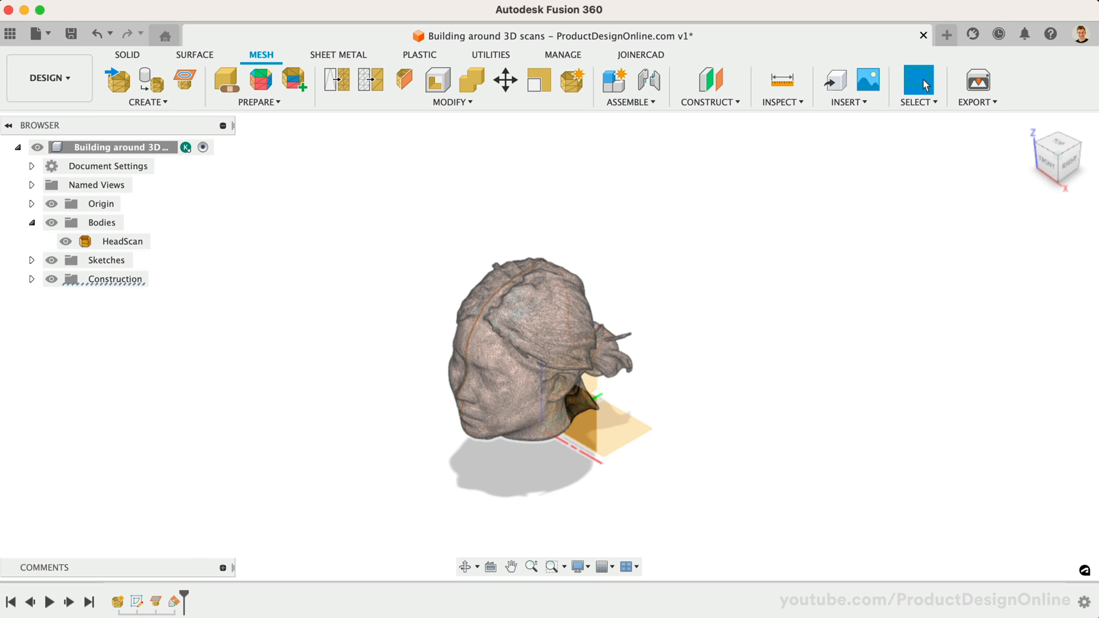
{"action": "left_click", "coordinate": [31, 279]}
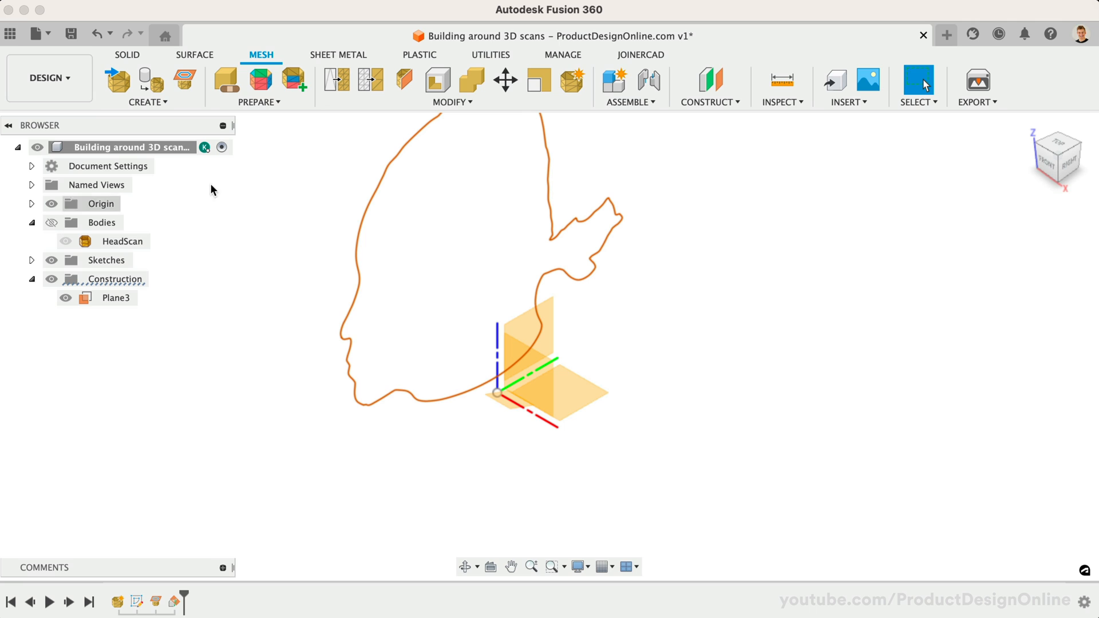
Create Plane4 offset 150 mm from Plane3
{"action": "left_click", "coordinate": [710, 79]}
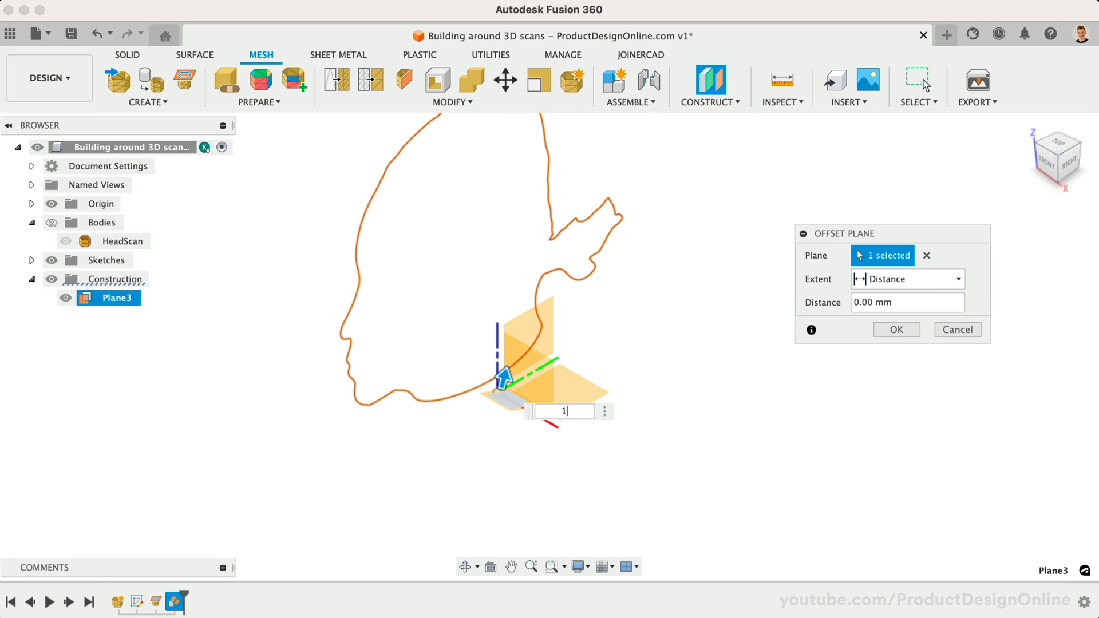
{"action": "type", "text": "150"}
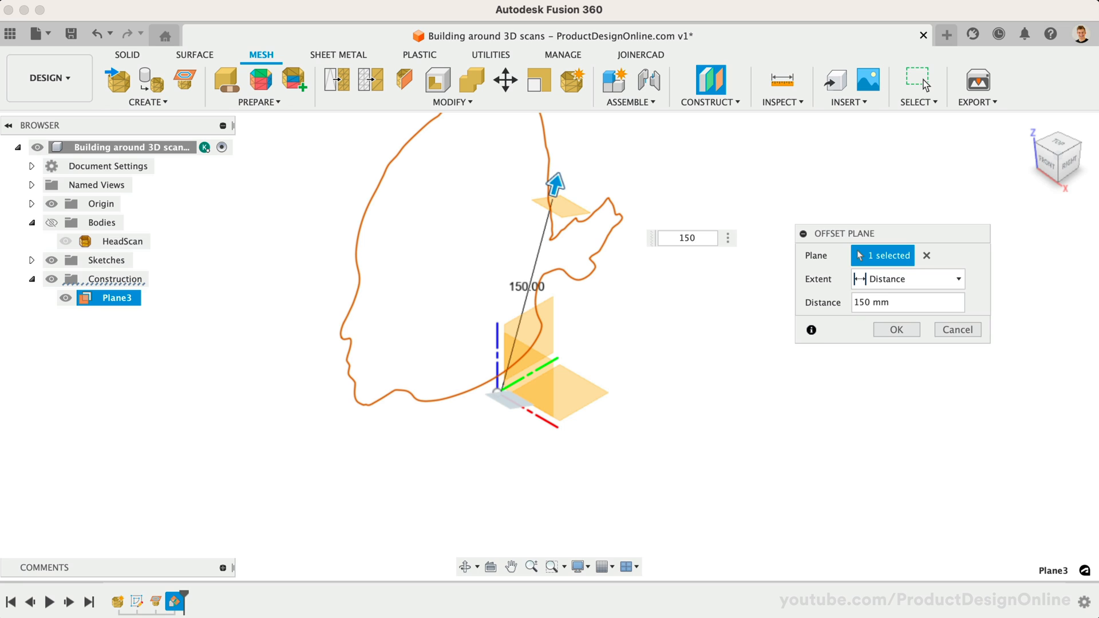
{"action": "left_click", "coordinate": [896, 330]}
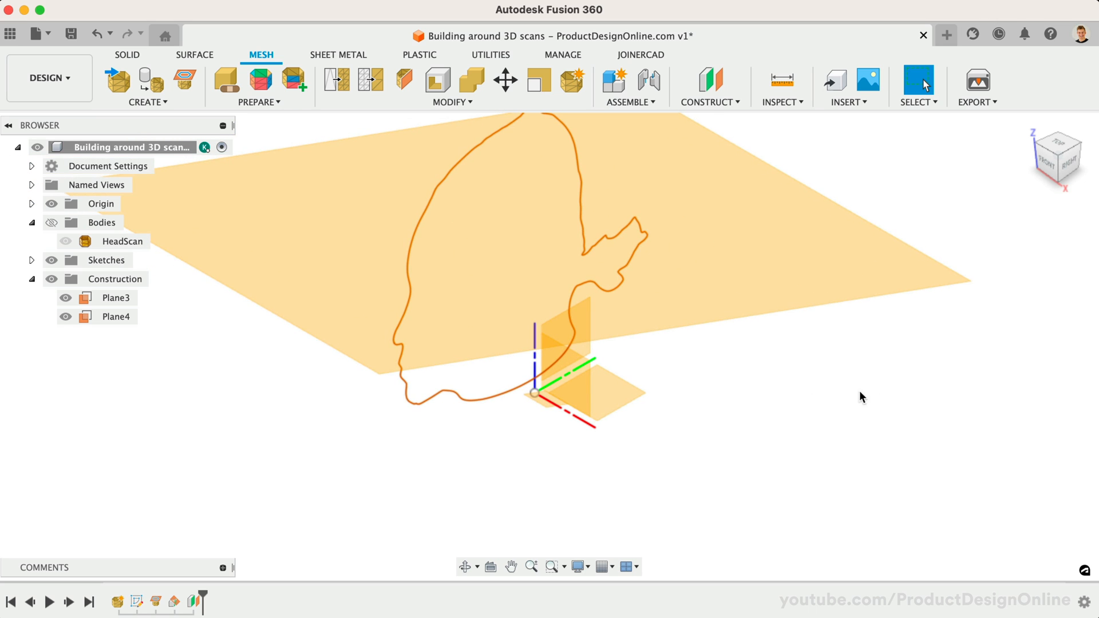
{"action": "left_click", "coordinate": [115, 316]}
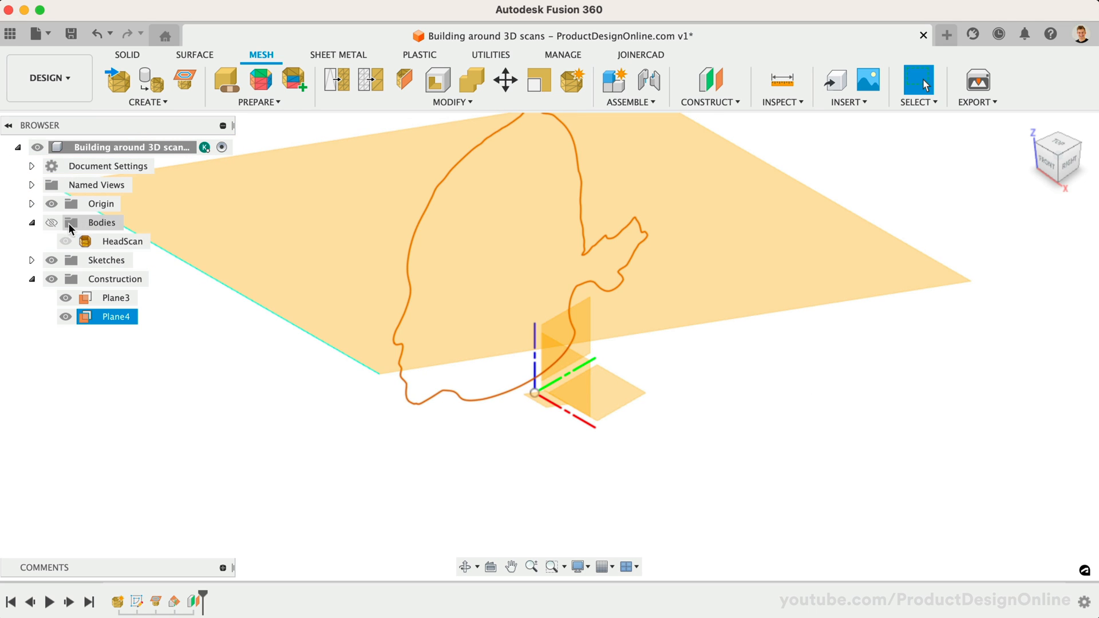
Show HeadScan again and review Plane4's offset distance without changing it
{"action": "left_click", "coordinate": [51, 222]}
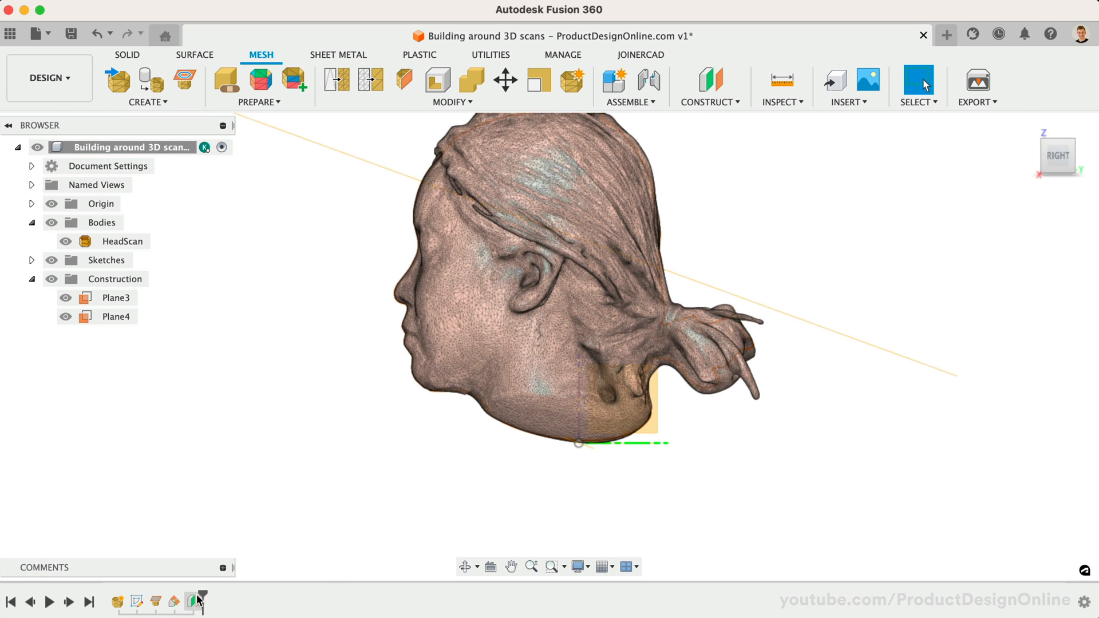
{"action": "double_click", "coordinate": [116, 298]}
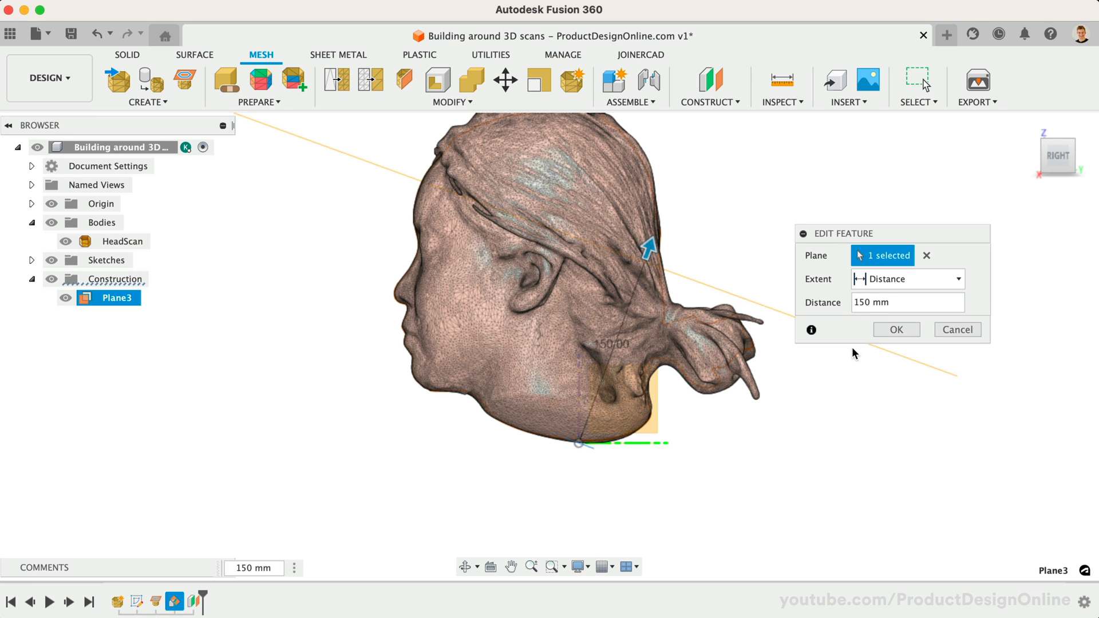
{"action": "left_click", "coordinate": [896, 330]}
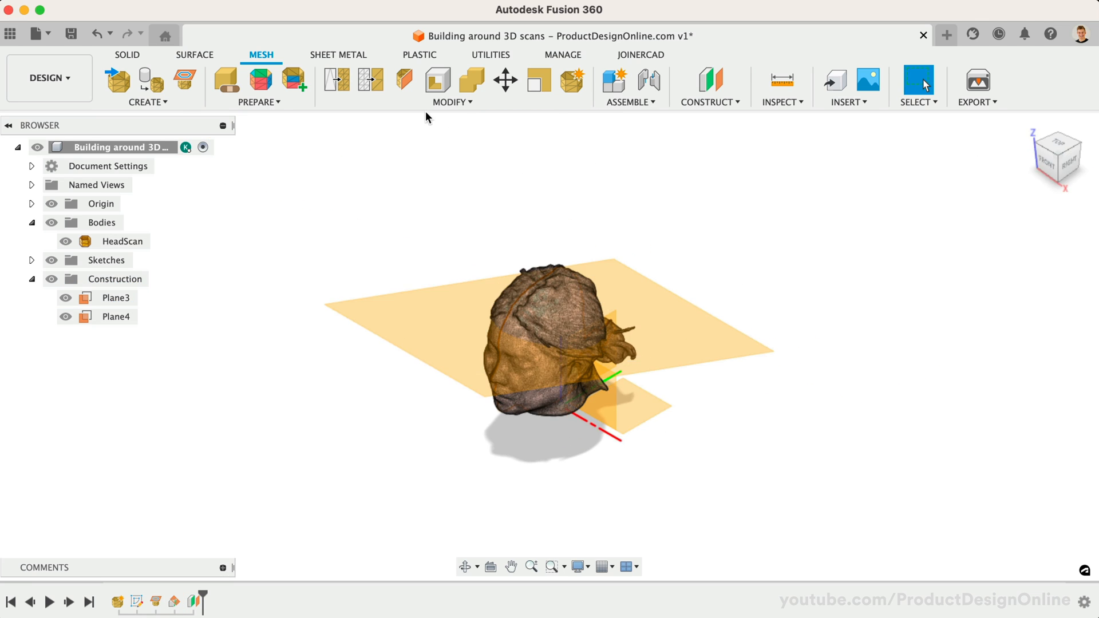
Create a second mesh section sketch slicing HeadScan along Plane4
{"action": "left_click", "coordinate": [145, 102]}
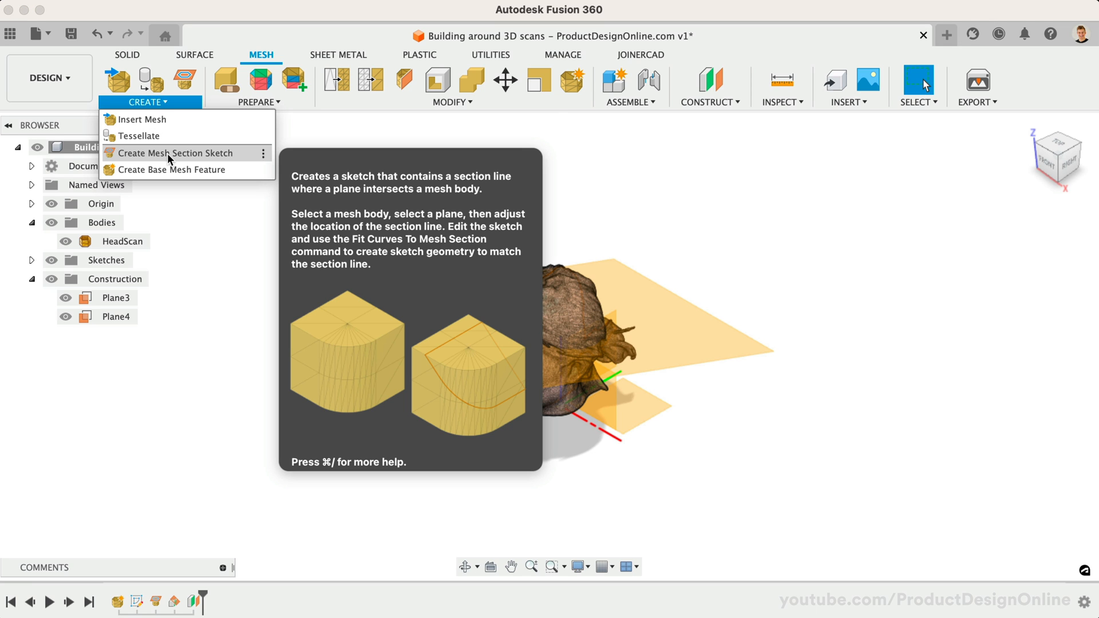
{"action": "left_click", "coordinate": [174, 152]}
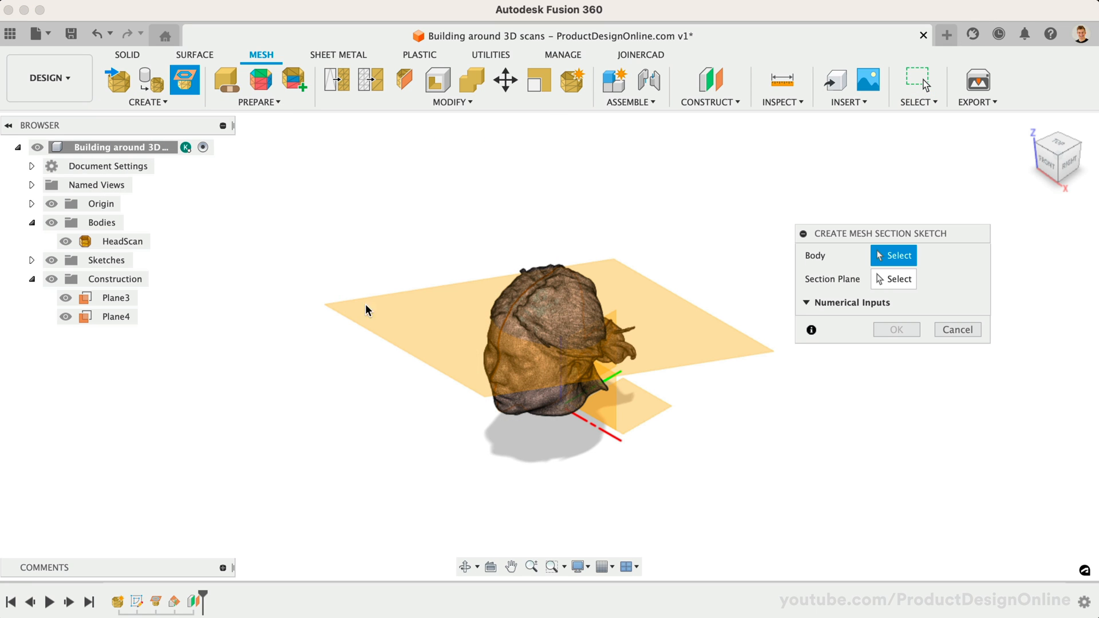
{"action": "left_click", "coordinate": [540, 350]}
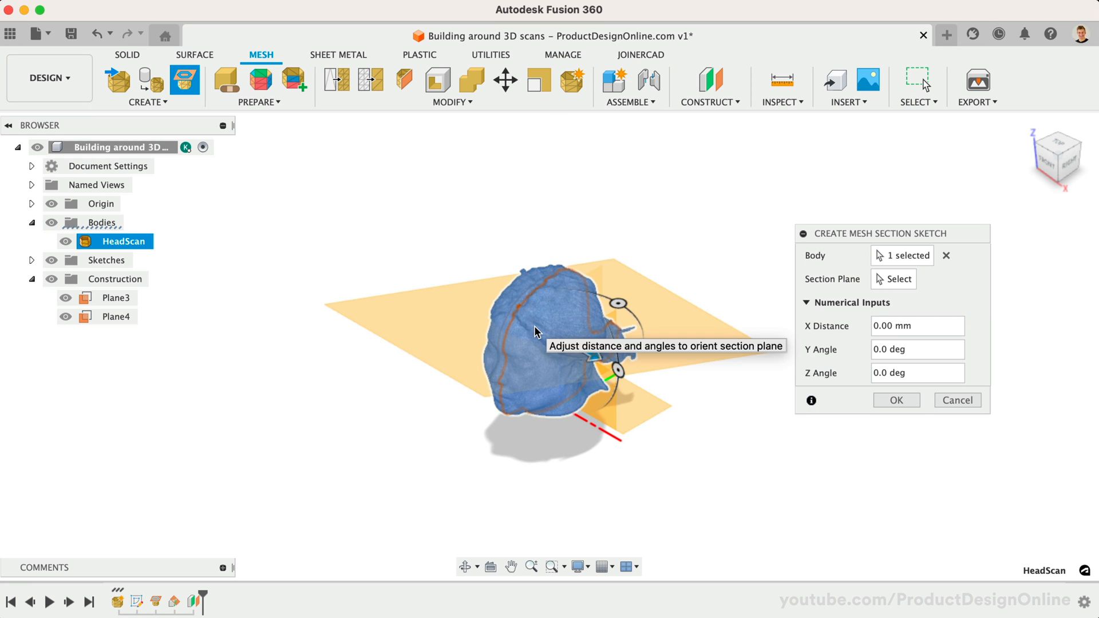
{"action": "left_click", "coordinate": [115, 316]}
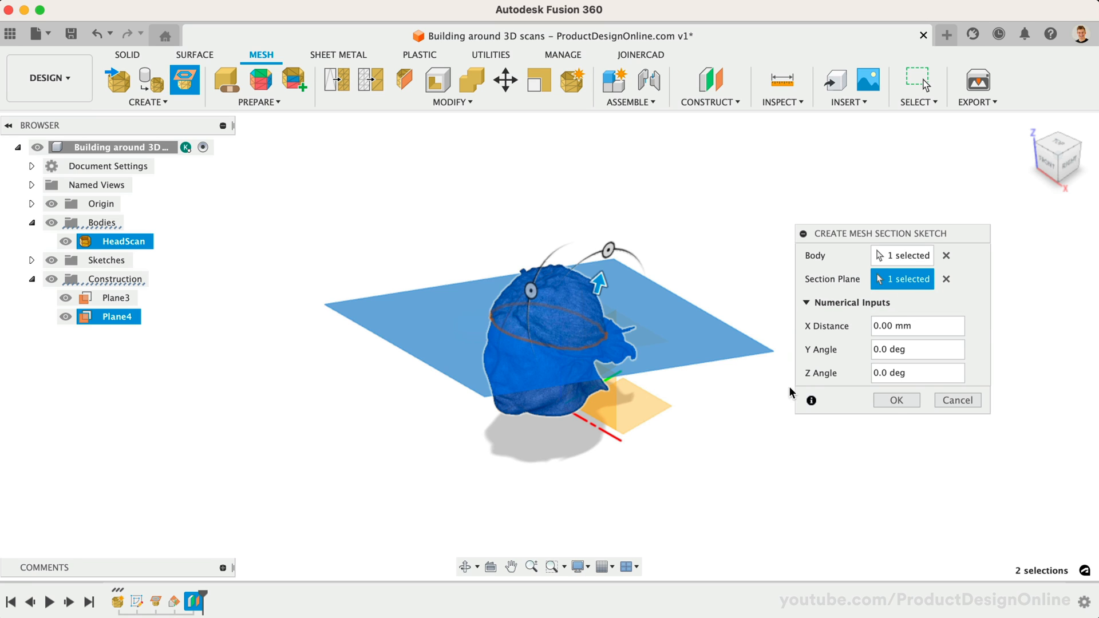
{"action": "left_click", "coordinate": [895, 400]}
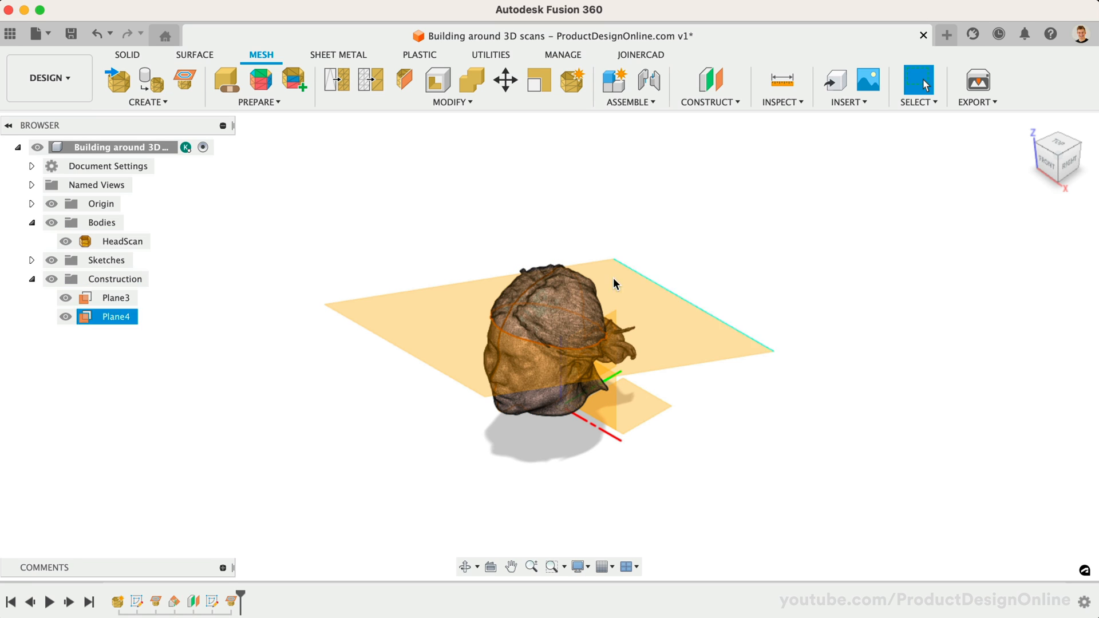
Hide the construction planes, HeadScan body and origin, leaving only the profile curves
{"action": "left_click", "coordinate": [52, 280]}
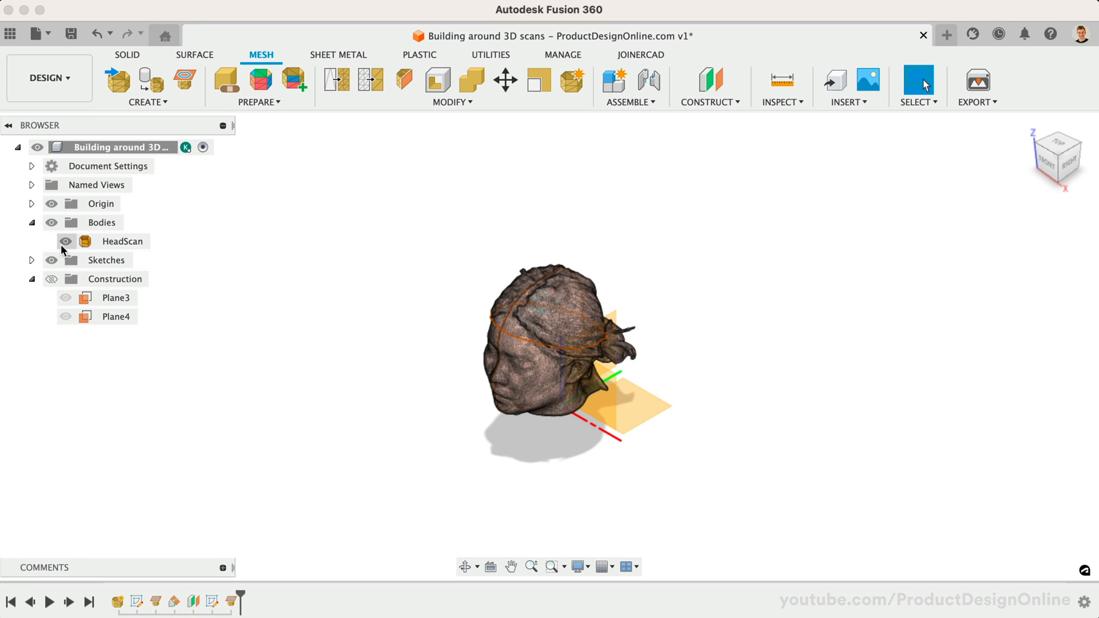
{"action": "left_click", "coordinate": [67, 242]}
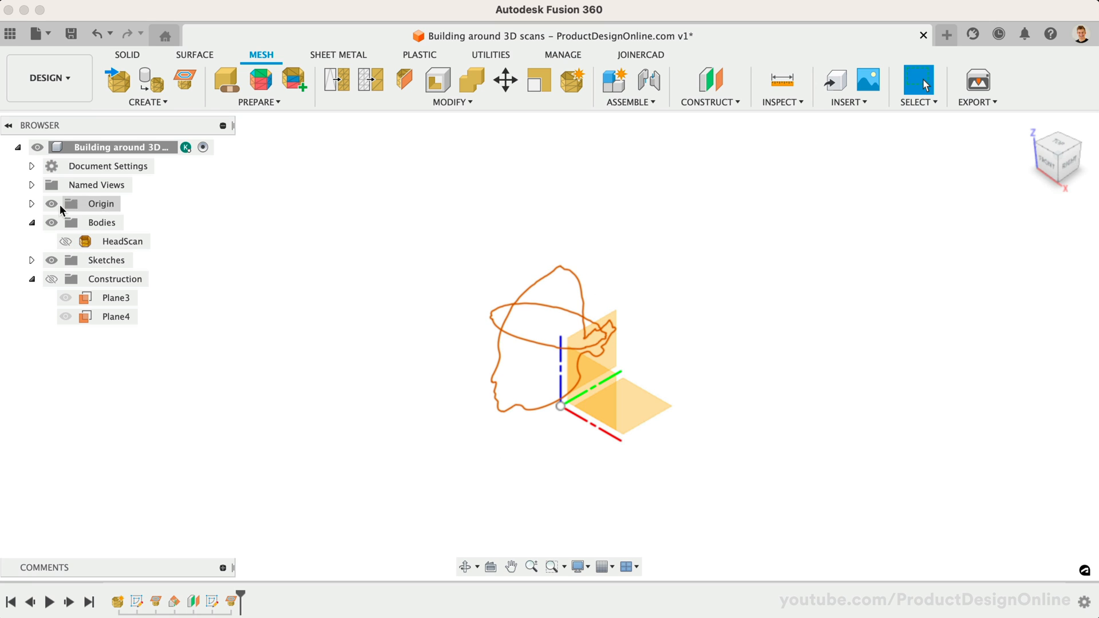
{"action": "left_click", "coordinate": [52, 204]}
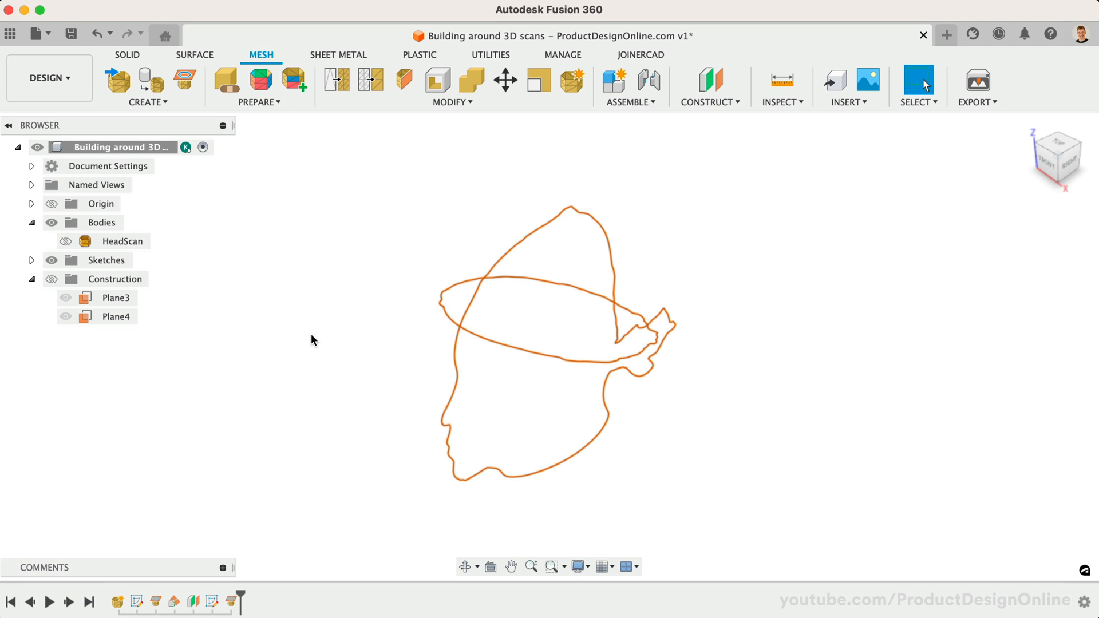
{"action": "mouse_move", "coordinate": [198, 187]}
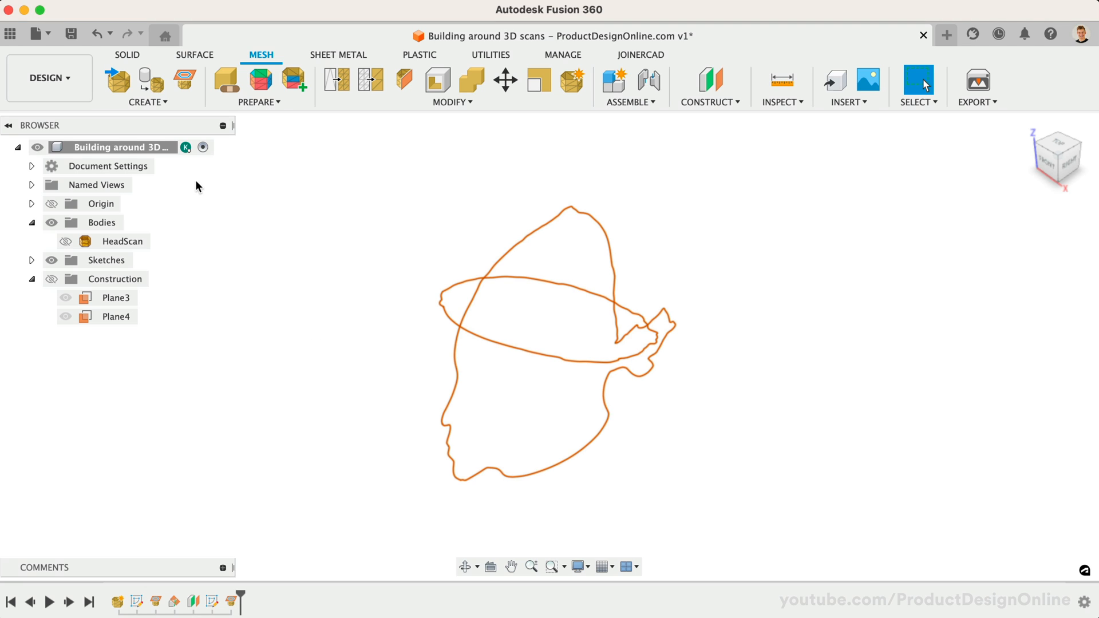
{"action": "left_click", "coordinate": [148, 102]}
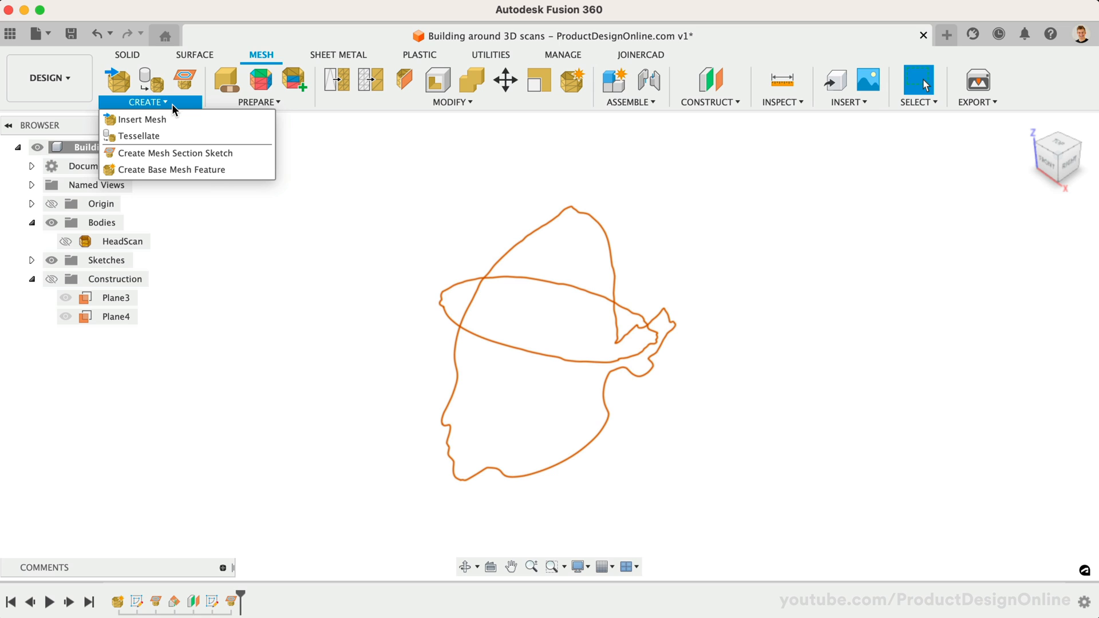
{"action": "left_click", "coordinate": [452, 102]}
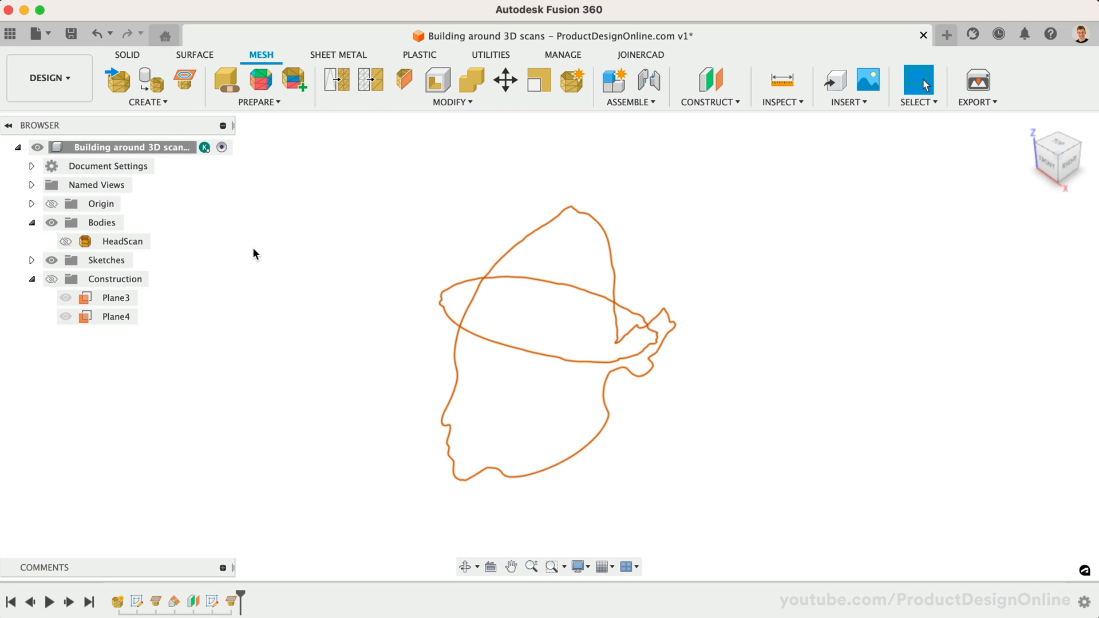
{"action": "mouse_move", "coordinate": [211, 601]}
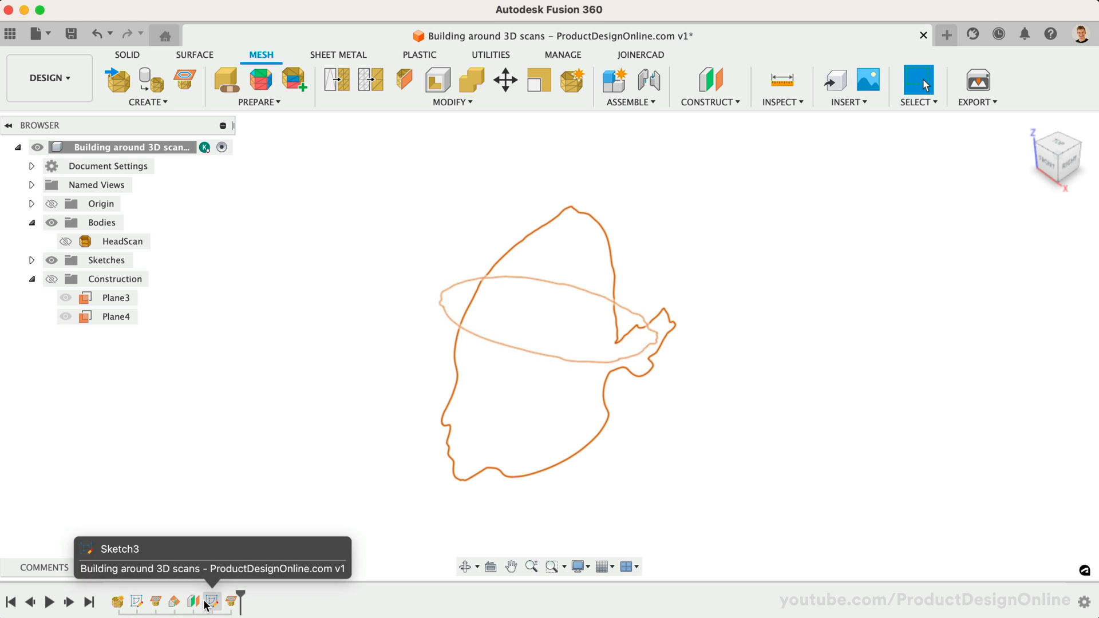
In Sketch3, fit a closed spline to the head's mesh section outline
{"action": "left_click", "coordinate": [211, 601]}
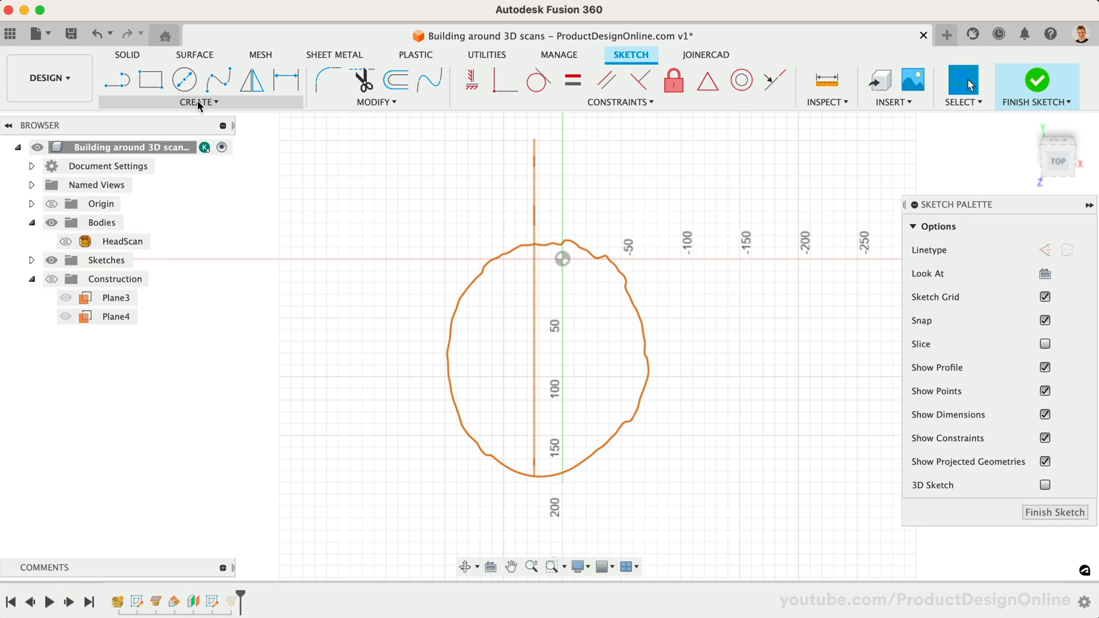
{"action": "left_click", "coordinate": [198, 102]}
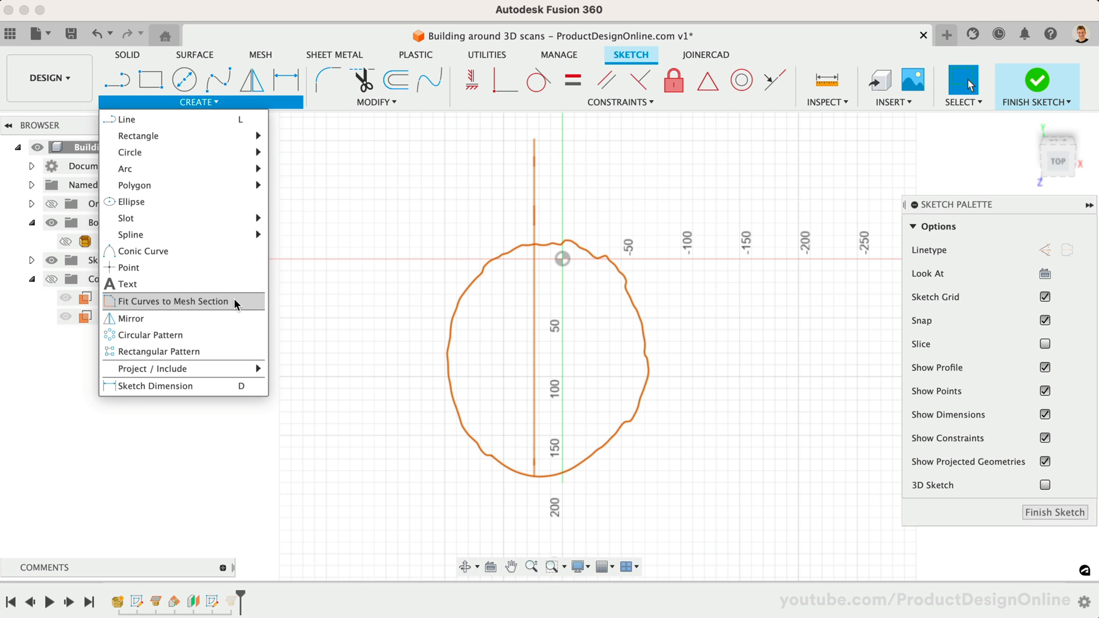
{"action": "left_click", "coordinate": [176, 302]}
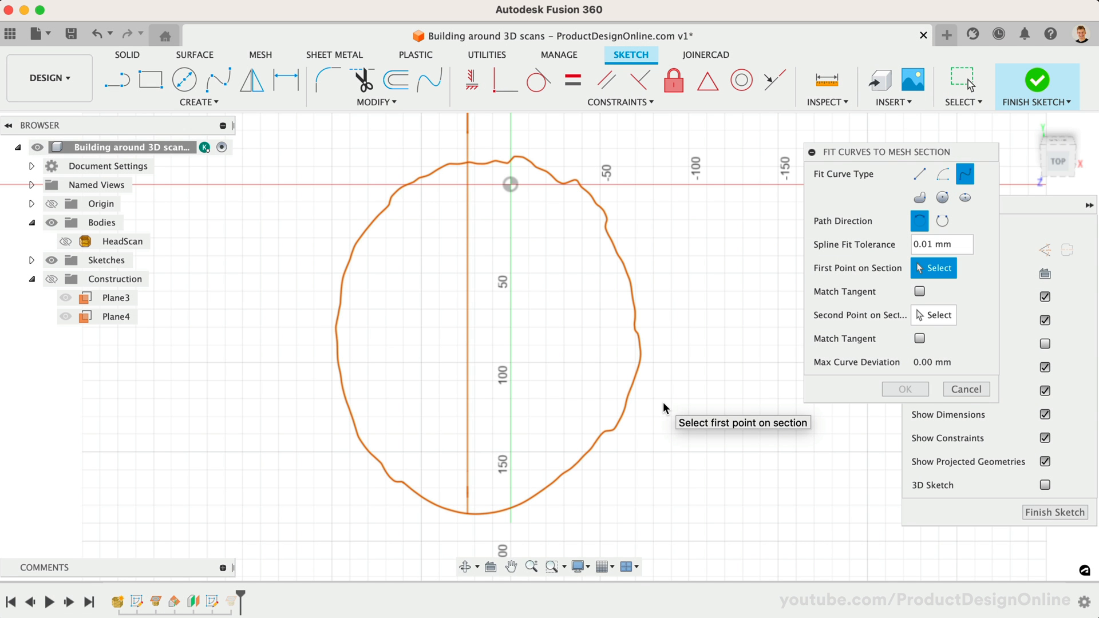
{"action": "mouse_move", "coordinate": [767, 279]}
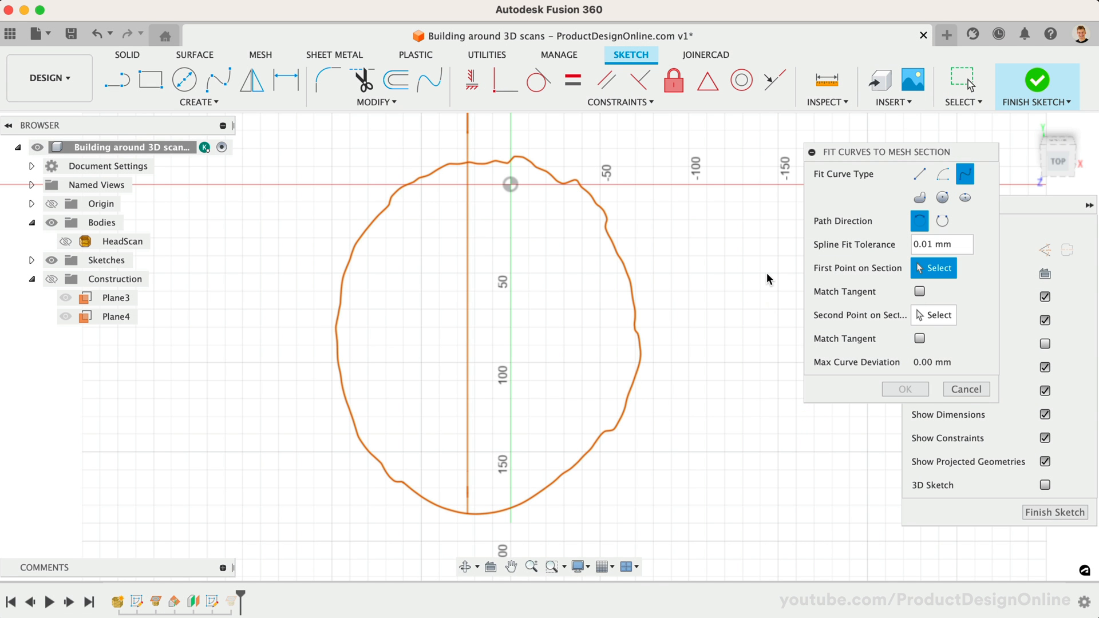
{"action": "mouse_move", "coordinate": [966, 174]}
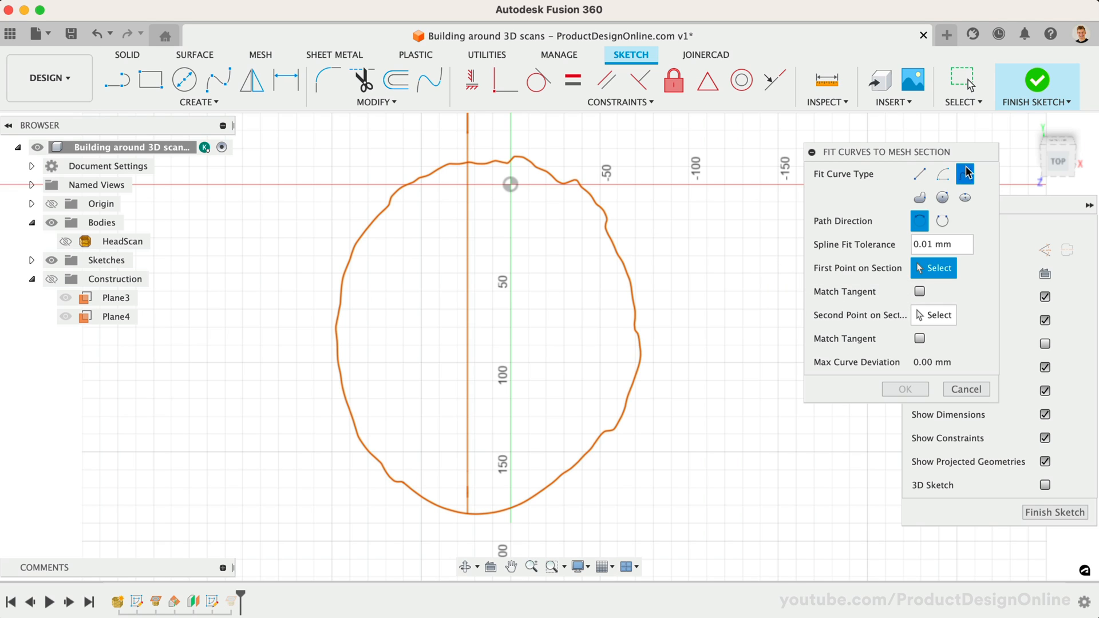
{"action": "mouse_move", "coordinate": [965, 174]}
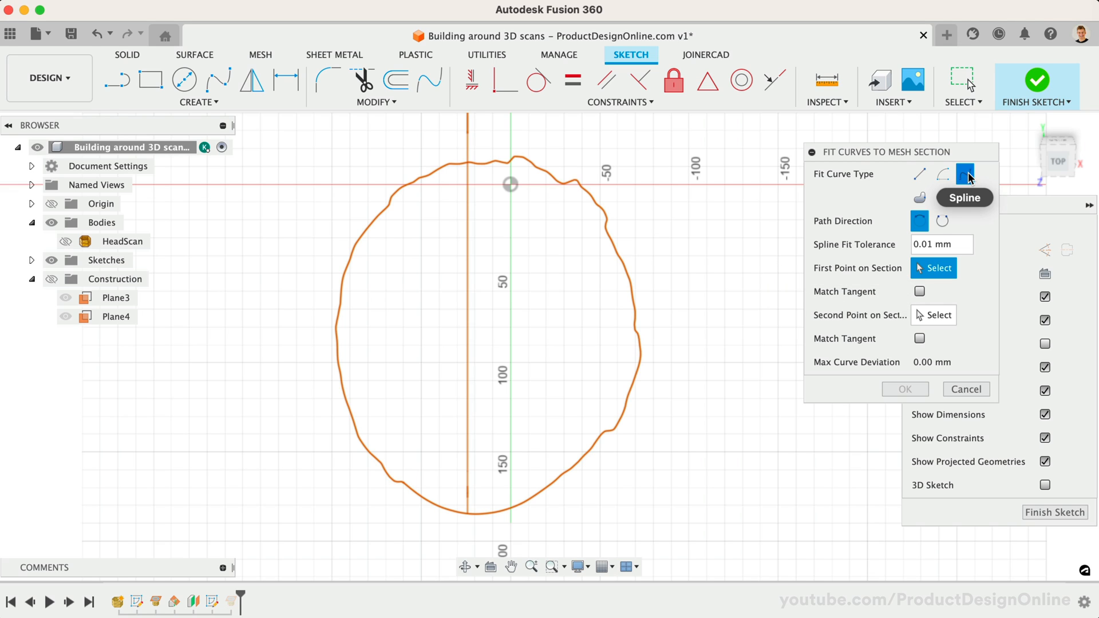
{"action": "left_click", "coordinate": [965, 174]}
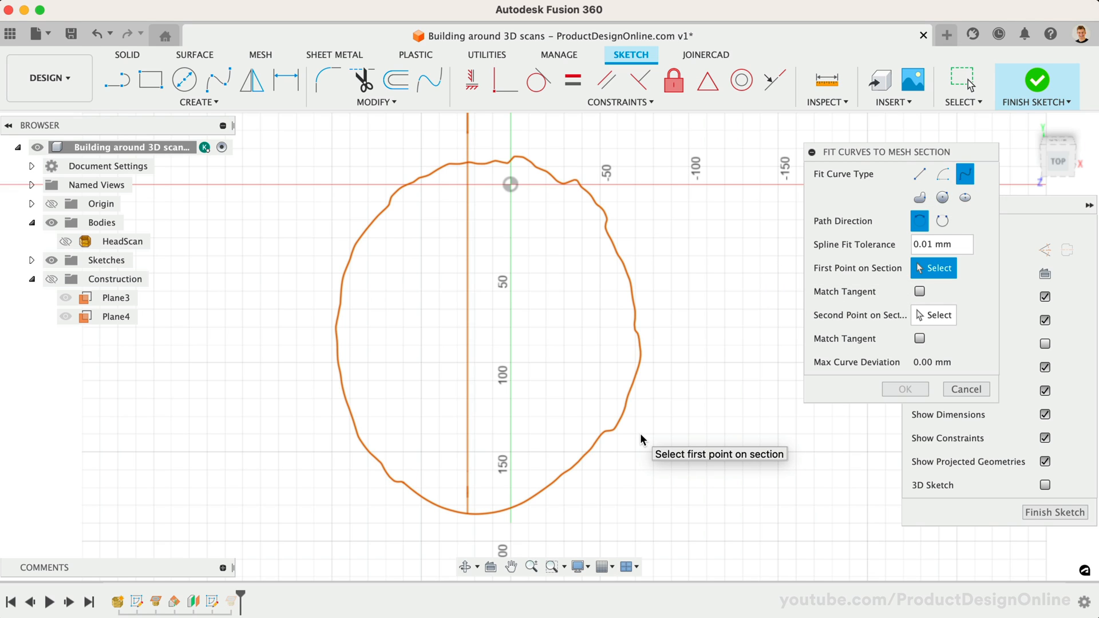
{"action": "mouse_move", "coordinate": [639, 344]}
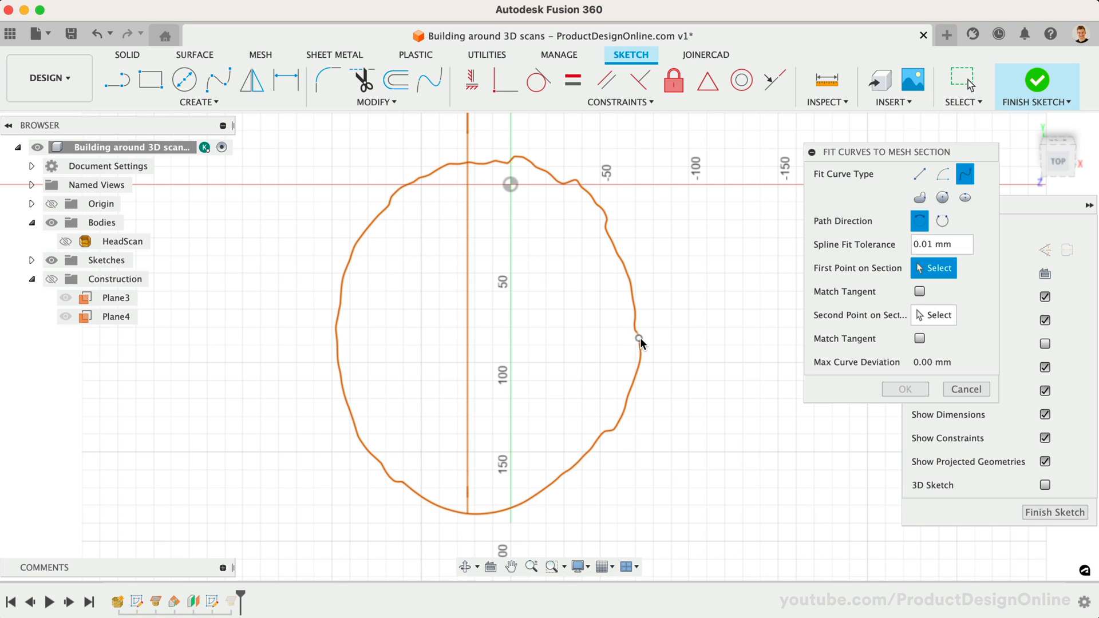
{"action": "mouse_move", "coordinate": [889, 195]}
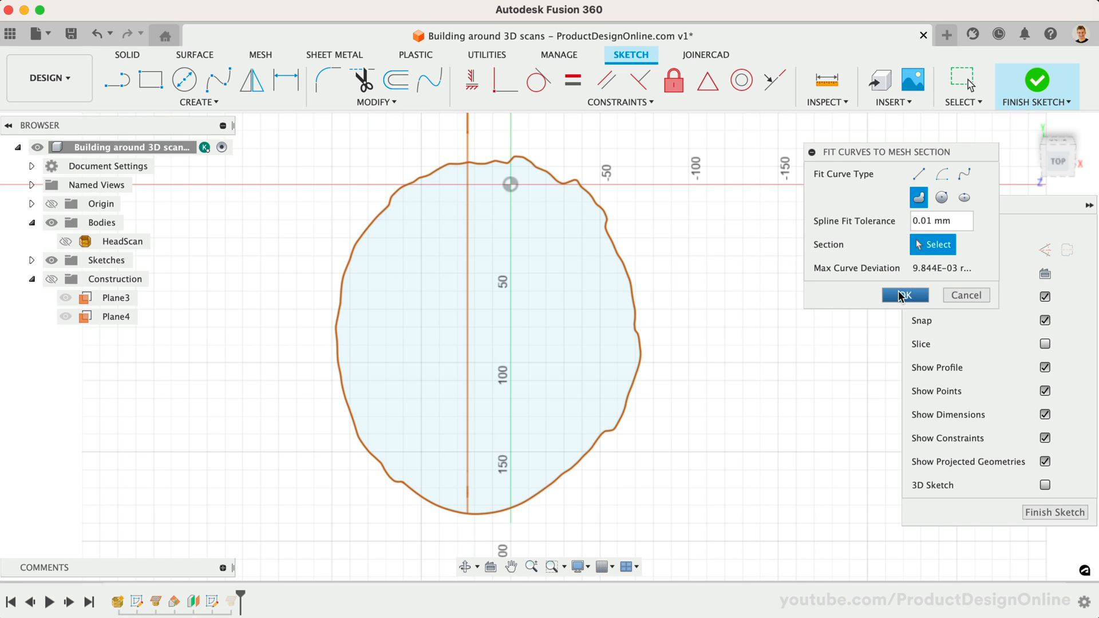
{"action": "left_click", "coordinate": [905, 294]}
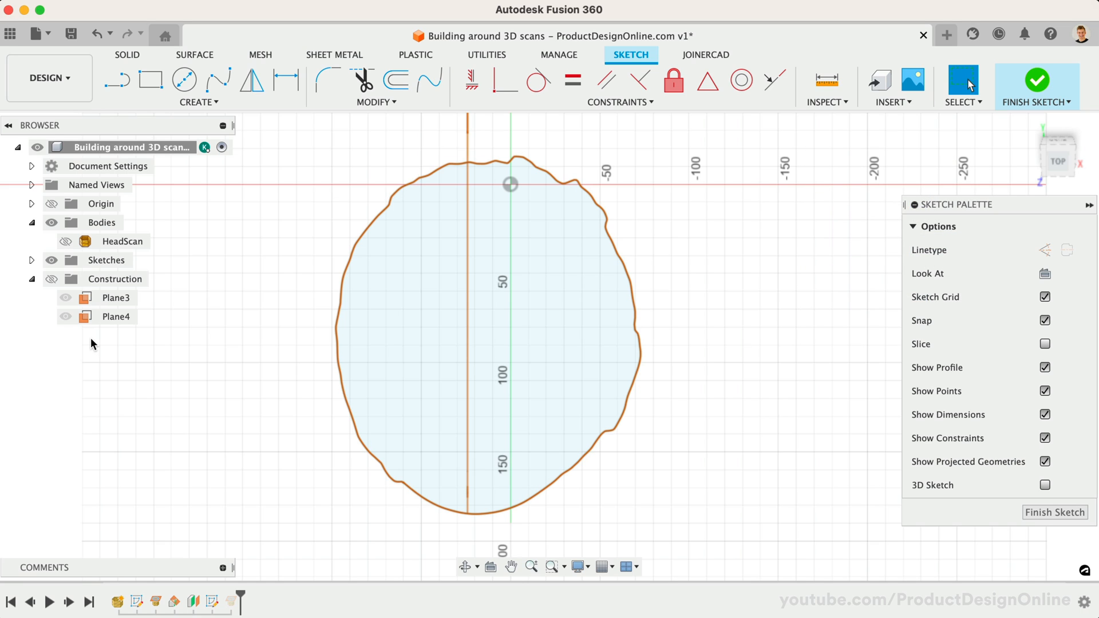
Expand Sketches > Sketch3 in the browser and remove the trial fitted spline
{"action": "left_click", "coordinate": [30, 260]}
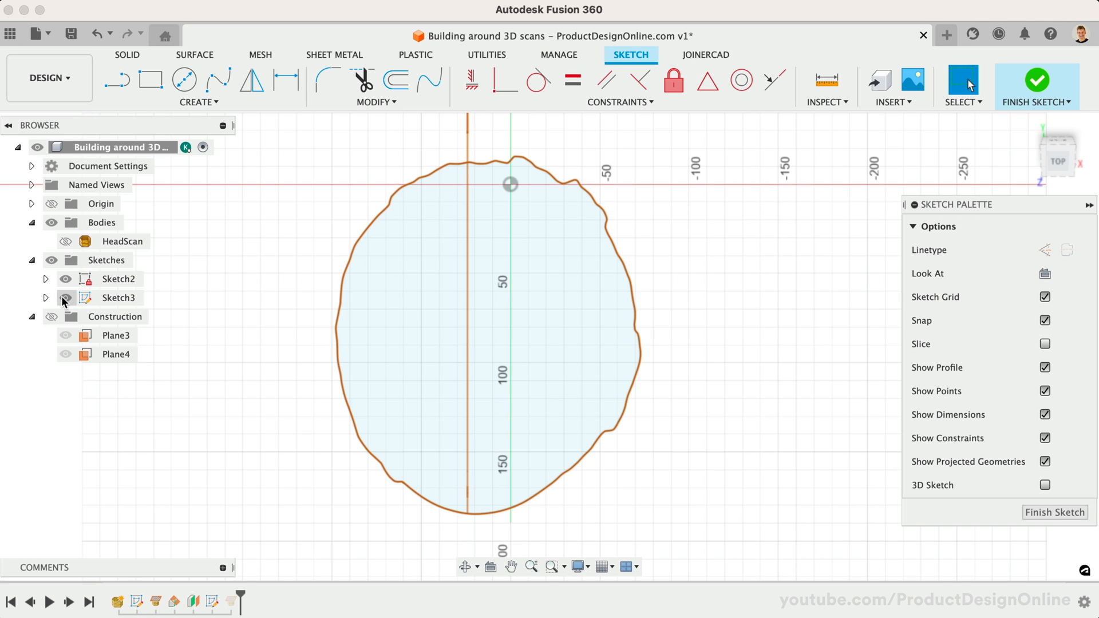
{"action": "left_click", "coordinate": [46, 298]}
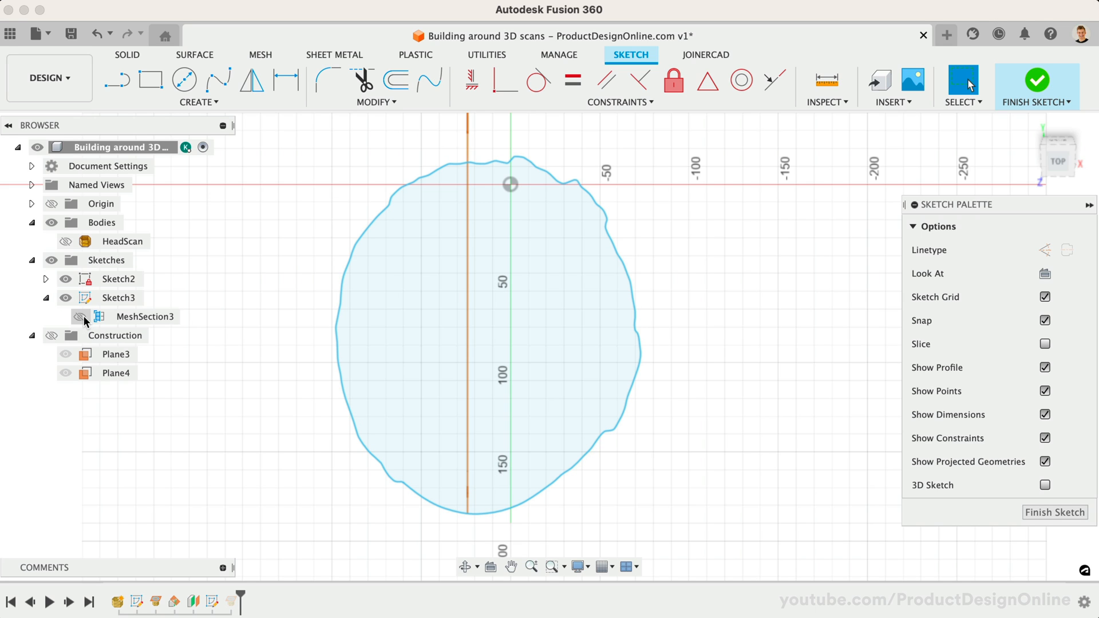
{"action": "left_click", "coordinate": [120, 298]}
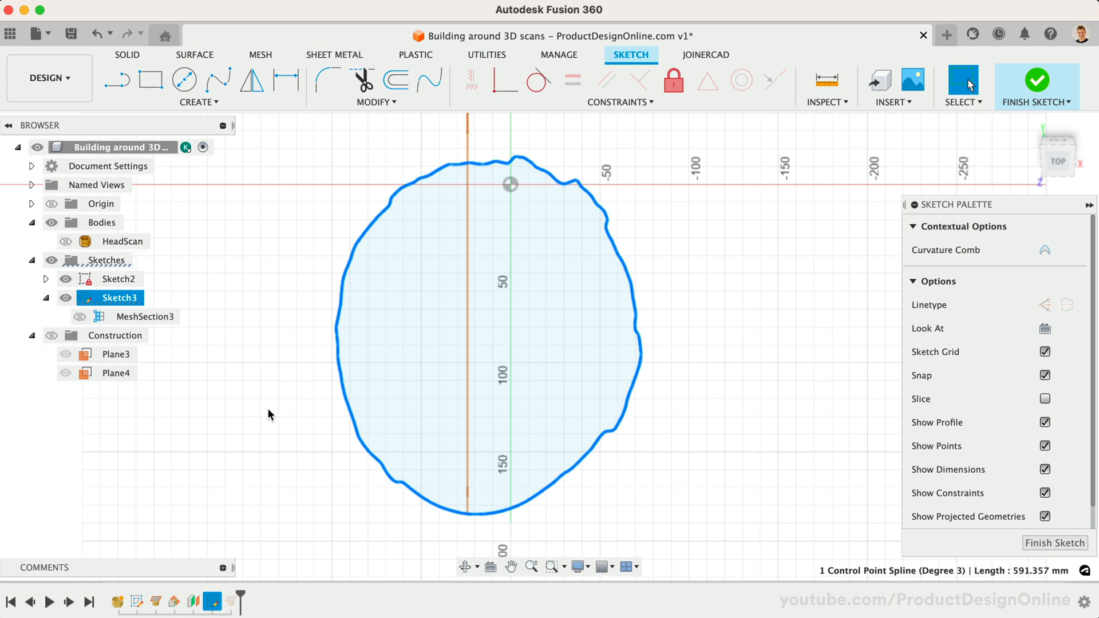
{"action": "left_click", "coordinate": [248, 428]}
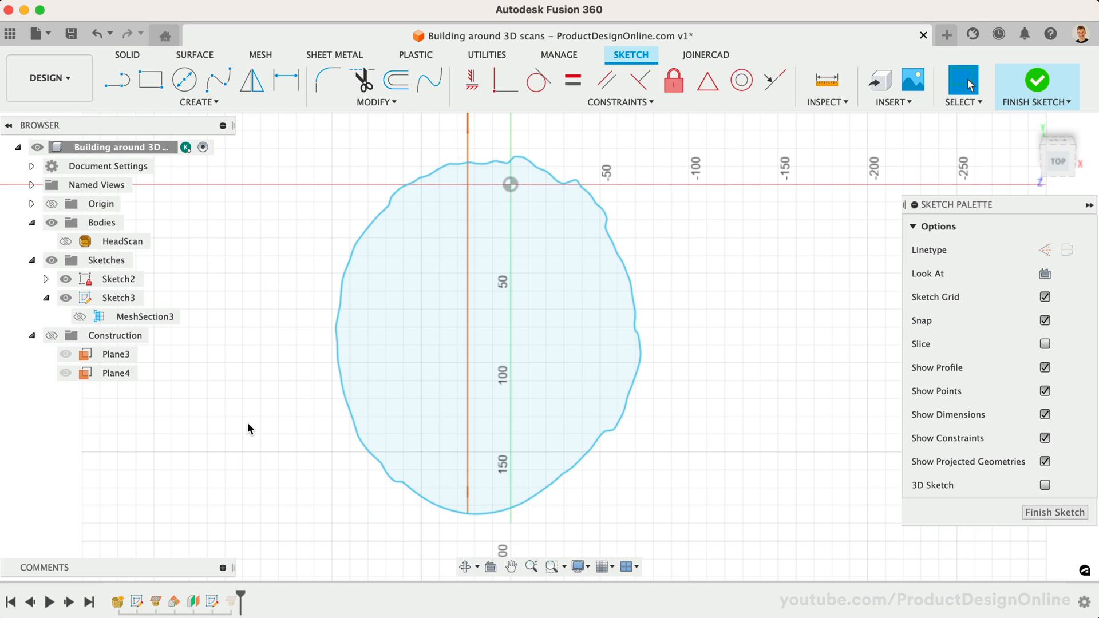
{"action": "left_click", "coordinate": [79, 316]}
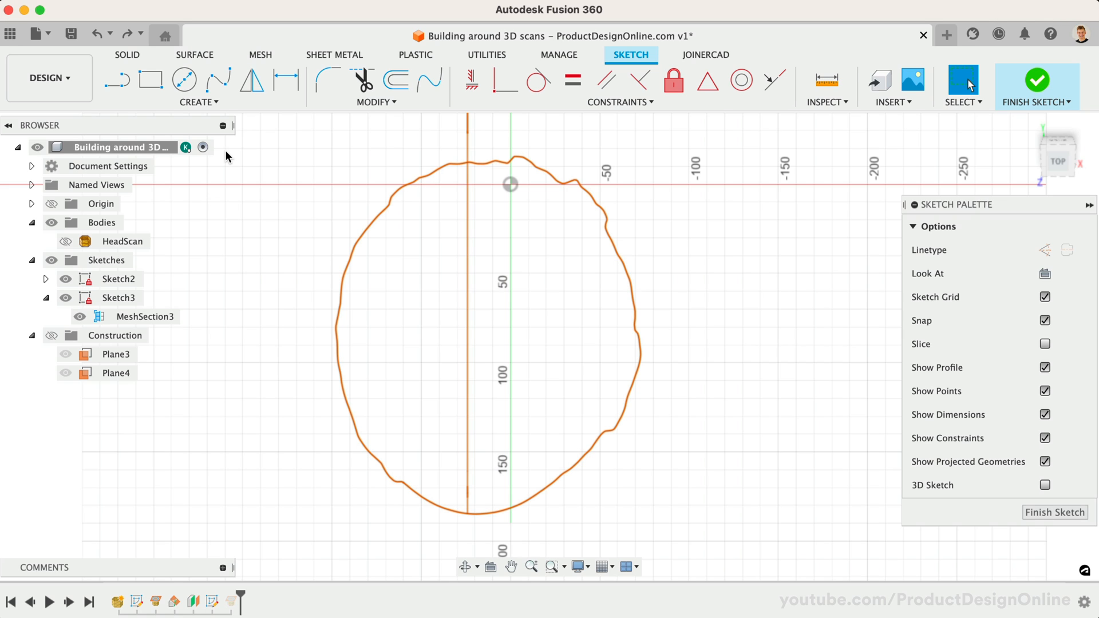
In Sketch3, fit an ellipse to the head's section outline and confirm it
{"action": "left_click", "coordinate": [1038, 82]}
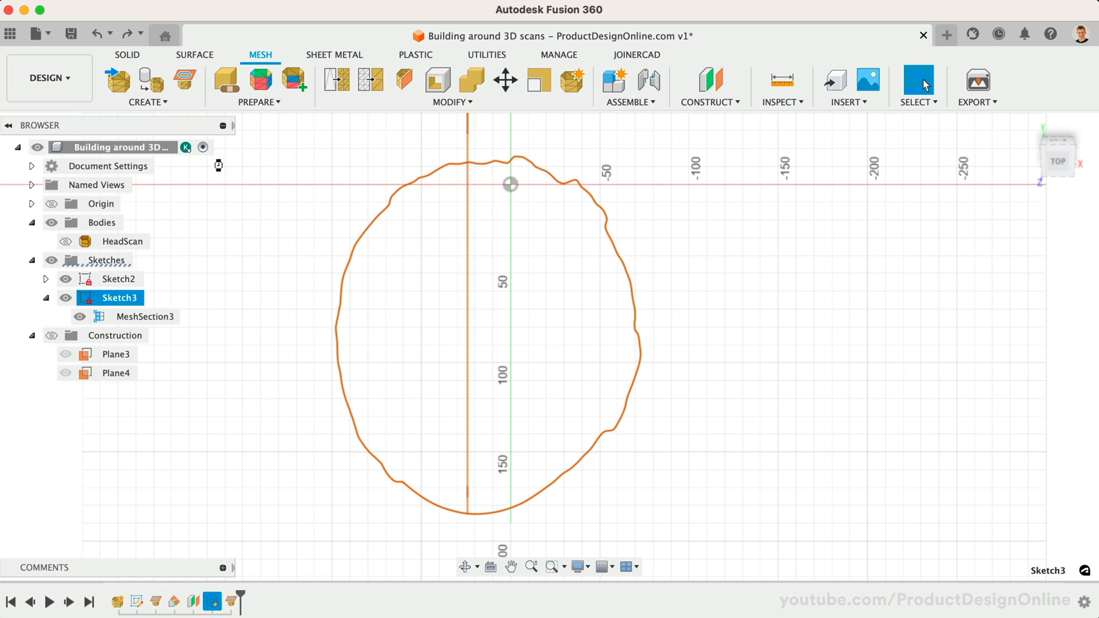
{"action": "left_click", "coordinate": [198, 102]}
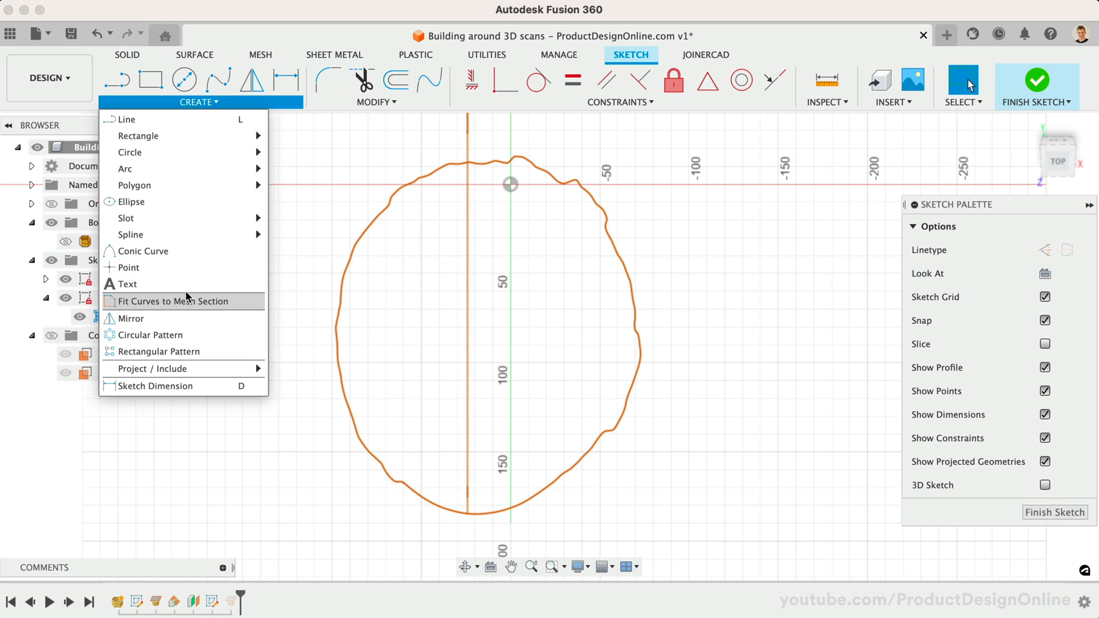
{"action": "left_click", "coordinate": [186, 302]}
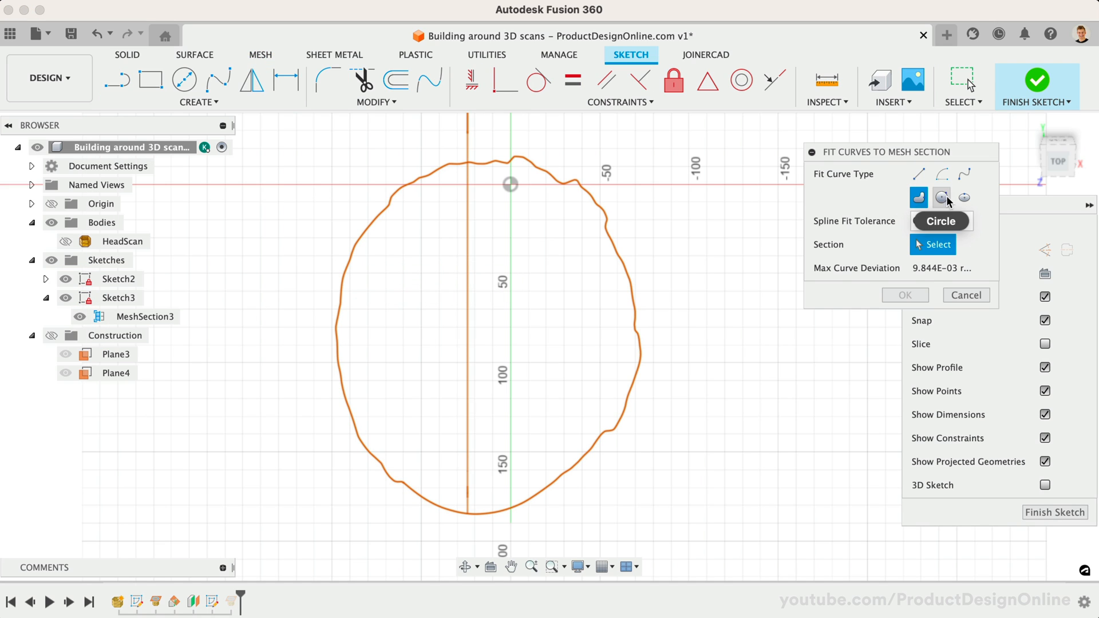
{"action": "left_click", "coordinate": [964, 197]}
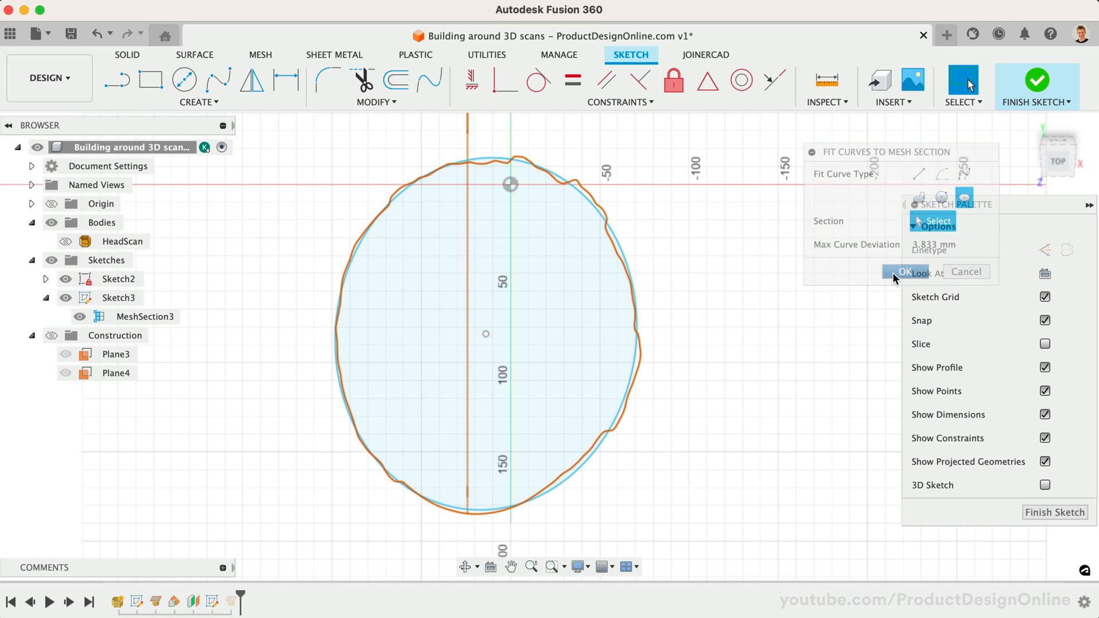
{"action": "left_click", "coordinate": [905, 272]}
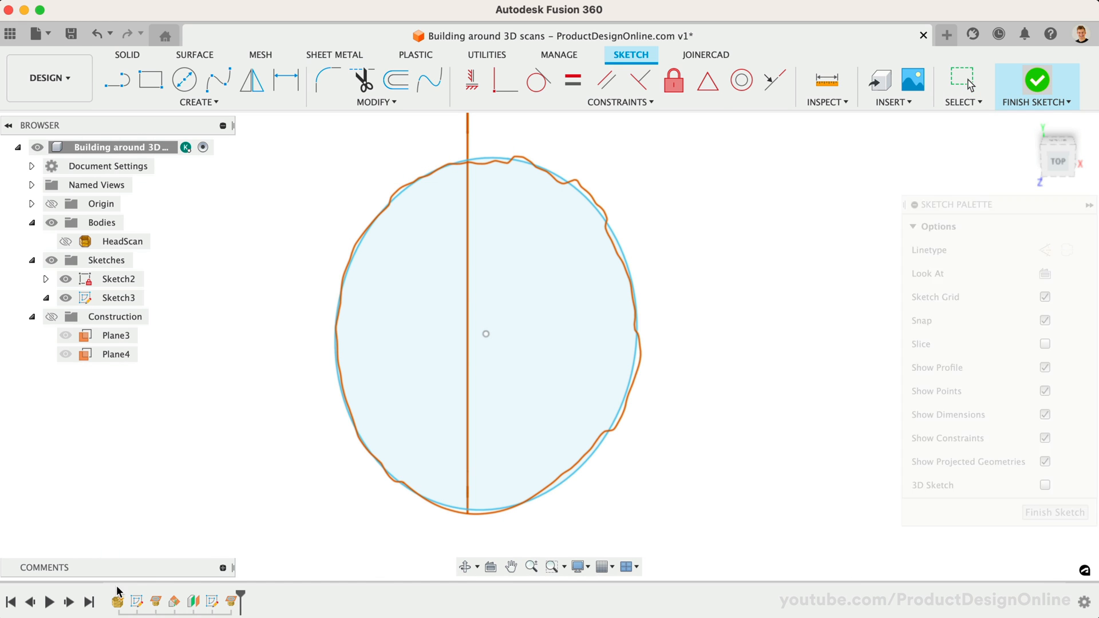
Fit a spline to the head's mesh section from the forehead to the back of the head
{"action": "left_click", "coordinate": [198, 102]}
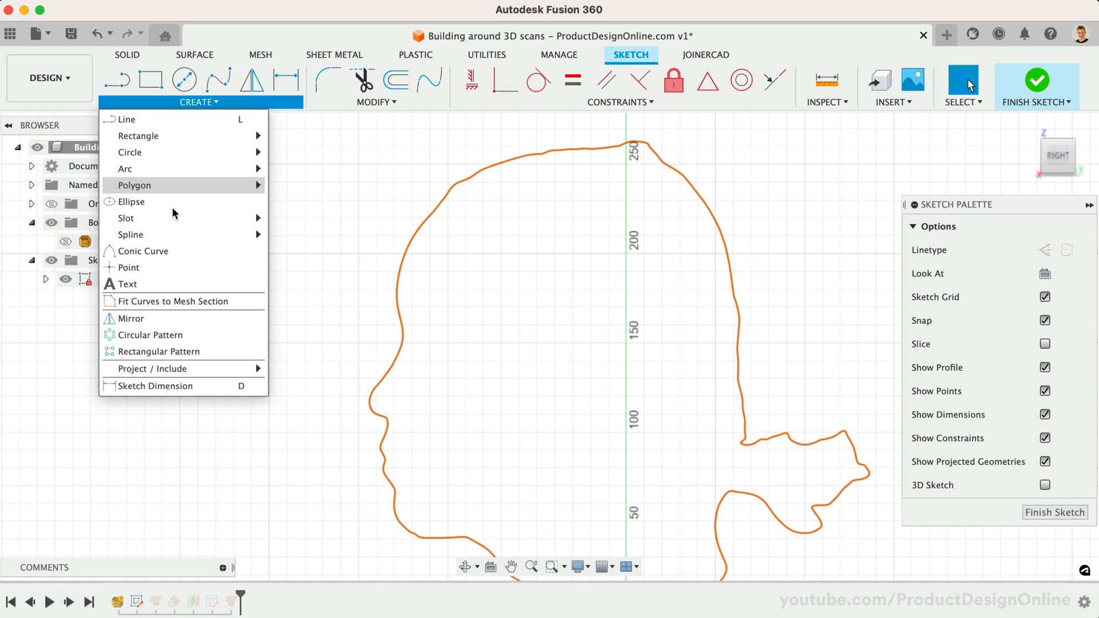
{"action": "left_click", "coordinate": [176, 301]}
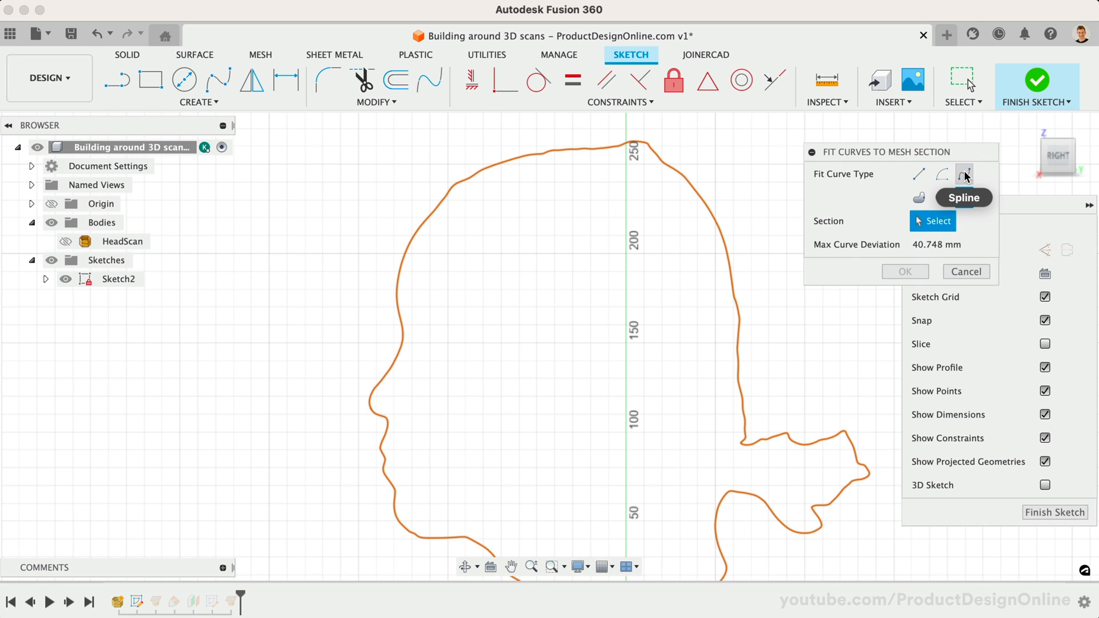
{"action": "left_click", "coordinate": [964, 174]}
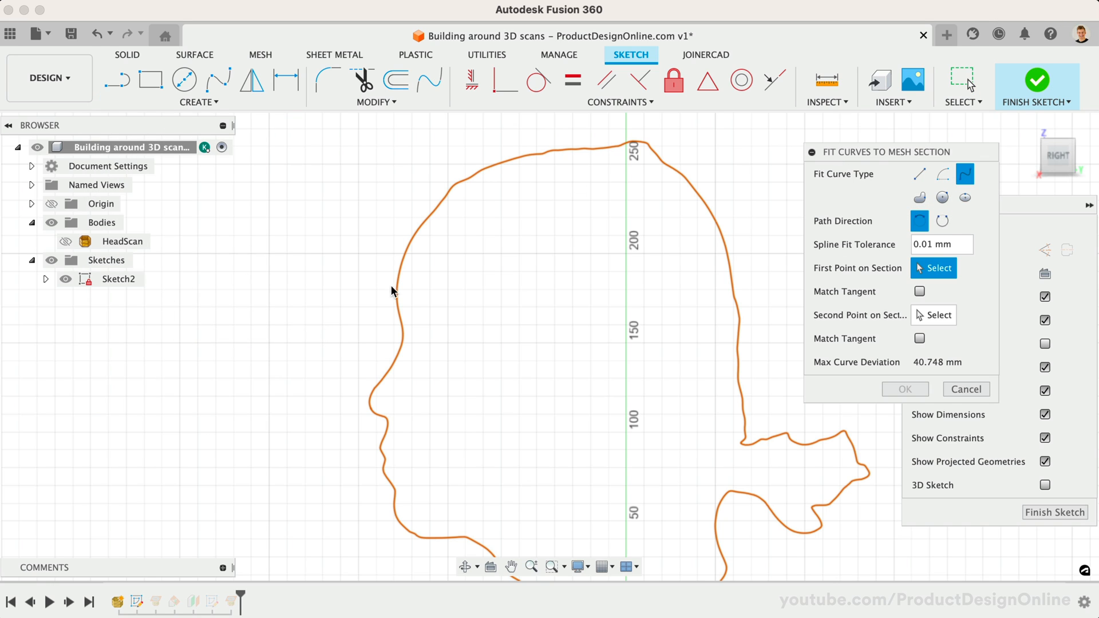
{"action": "mouse_move", "coordinate": [396, 288]}
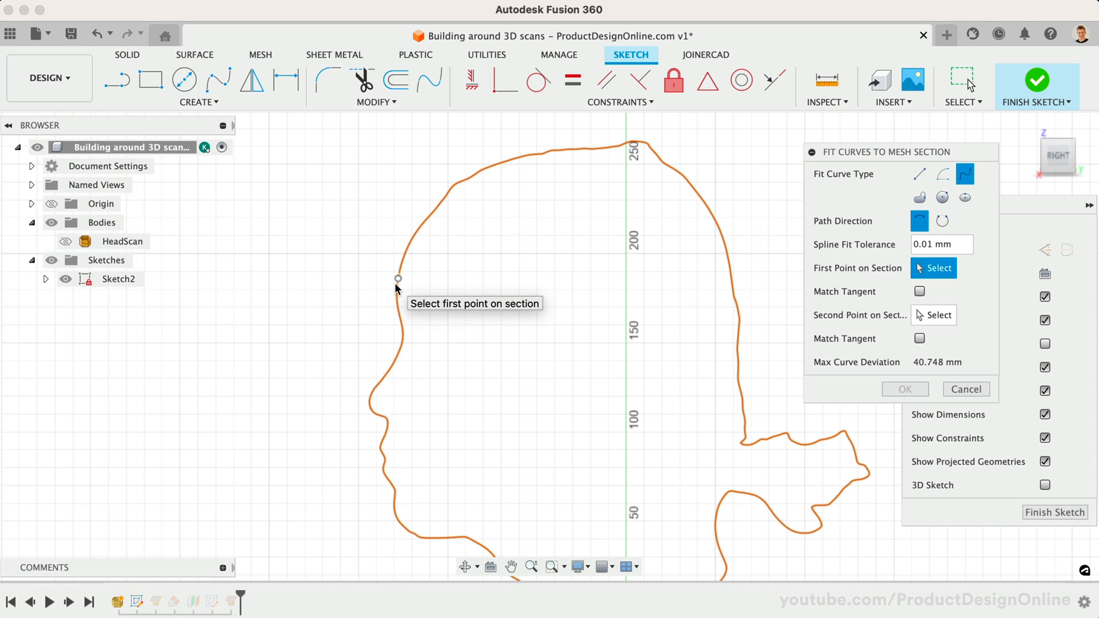
{"action": "left_click", "coordinate": [397, 297]}
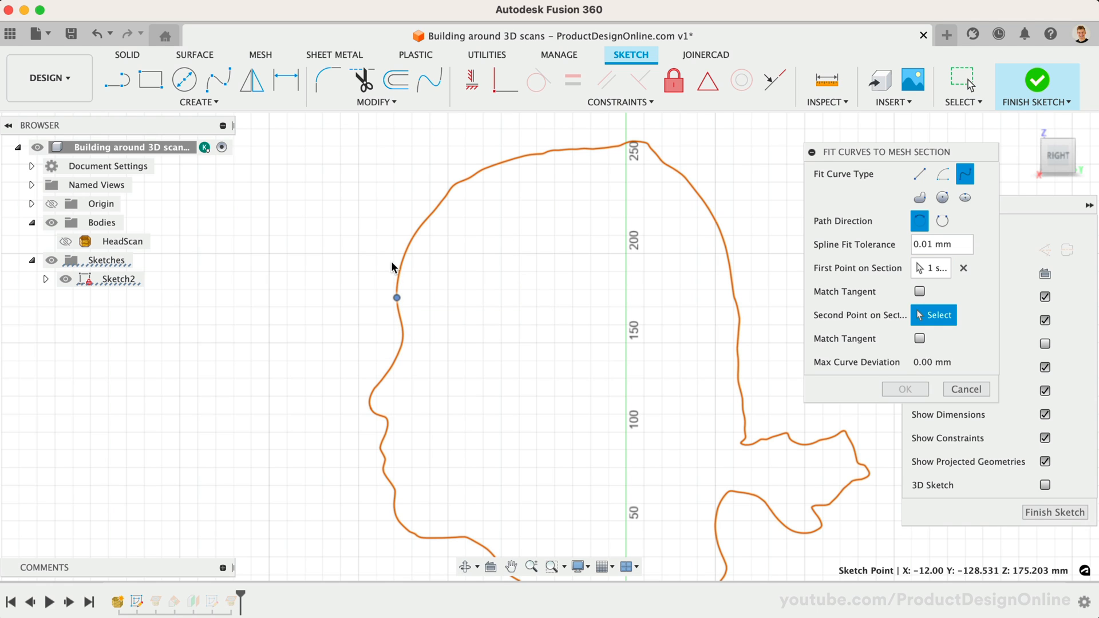
{"action": "mouse_move", "coordinate": [738, 340]}
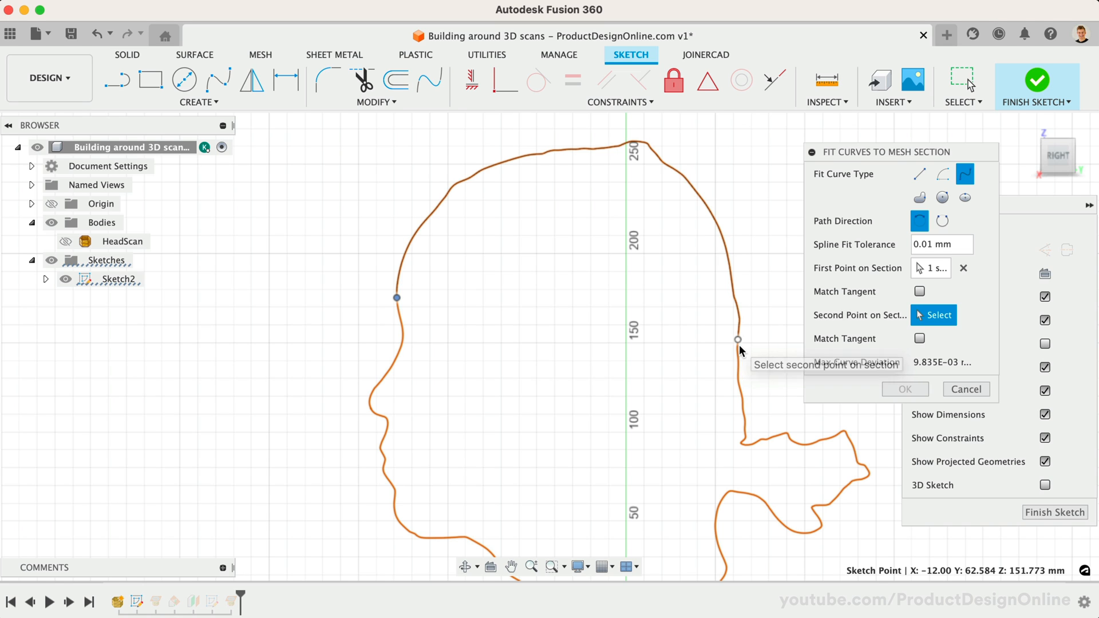
{"action": "left_click", "coordinate": [736, 340]}
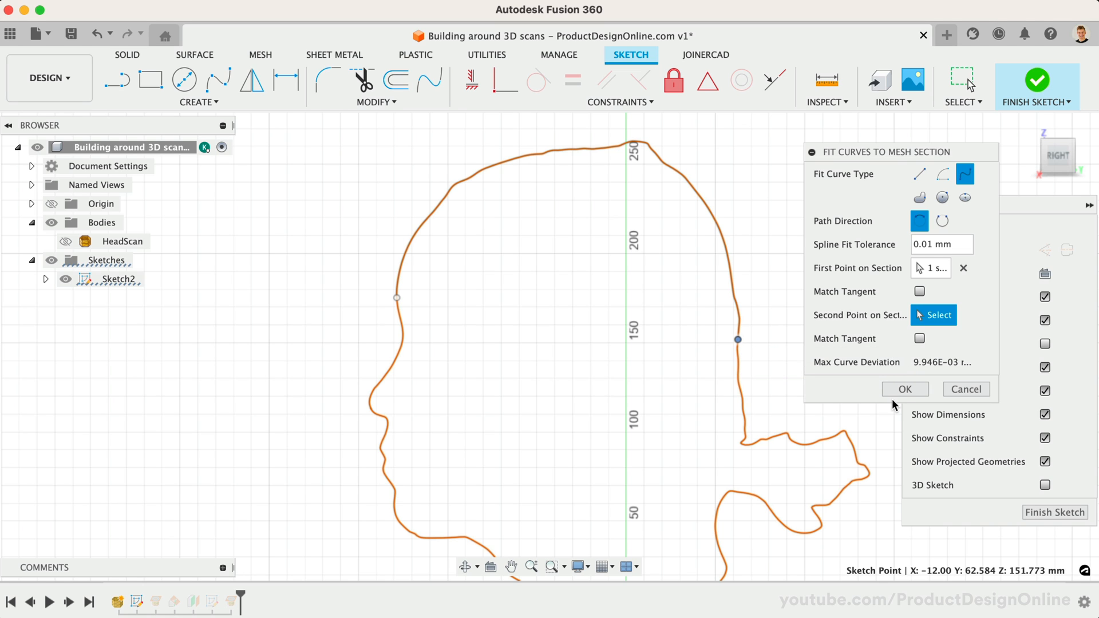
{"action": "left_click", "coordinate": [904, 389]}
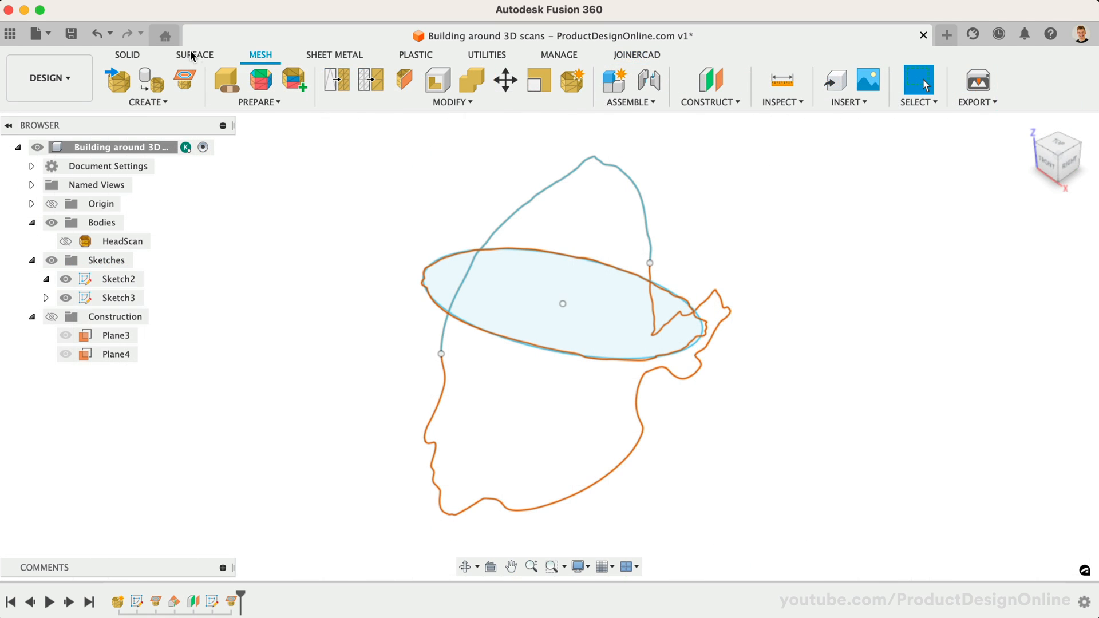
Surface-extrude the ellipse symmetrically as a total-width band around the head
{"action": "left_click", "coordinate": [196, 55]}
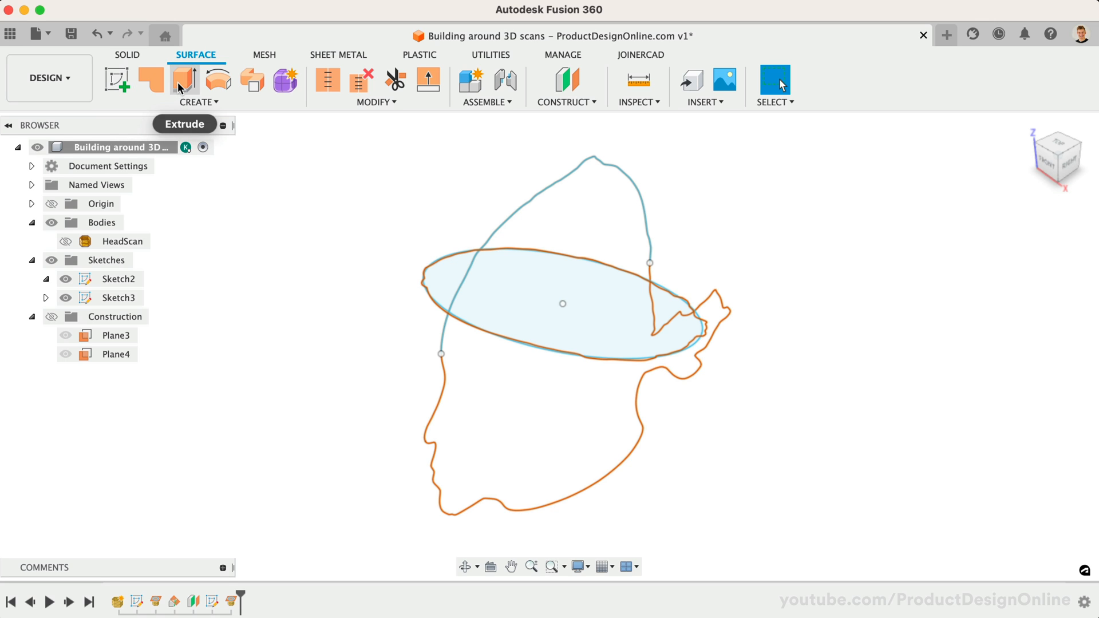
{"action": "left_click", "coordinate": [183, 79]}
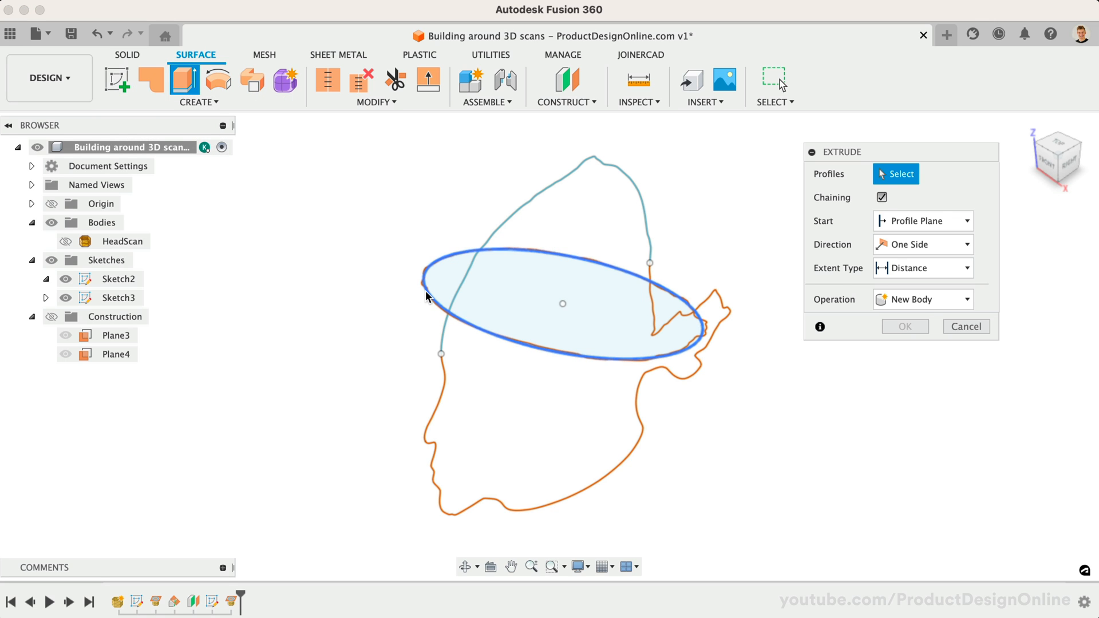
{"action": "left_click", "coordinate": [533, 301]}
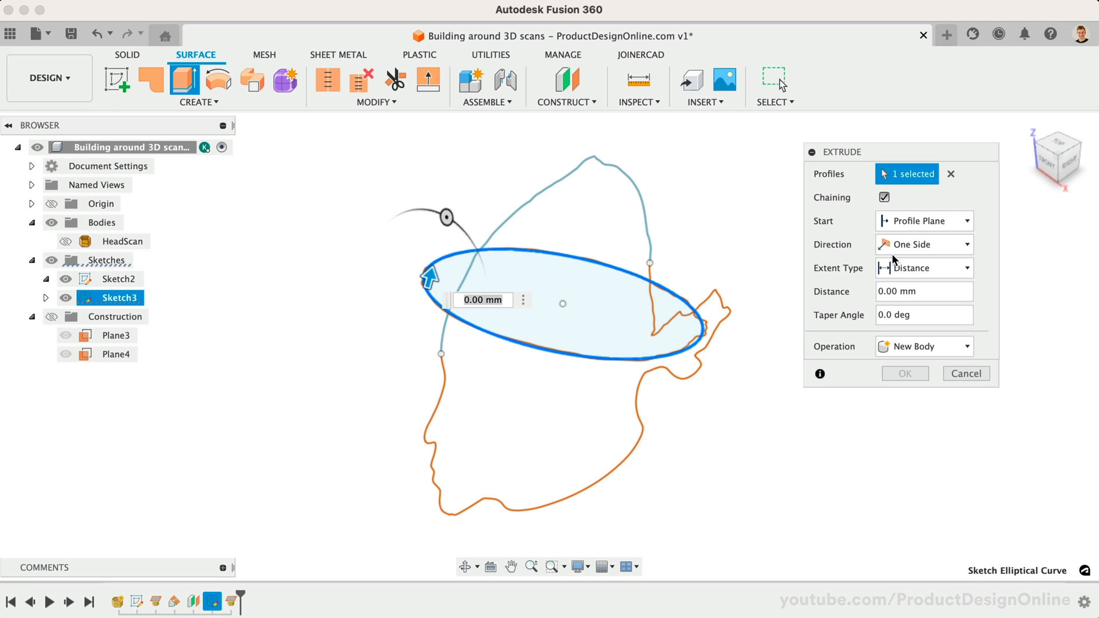
{"action": "left_click", "coordinate": [922, 244]}
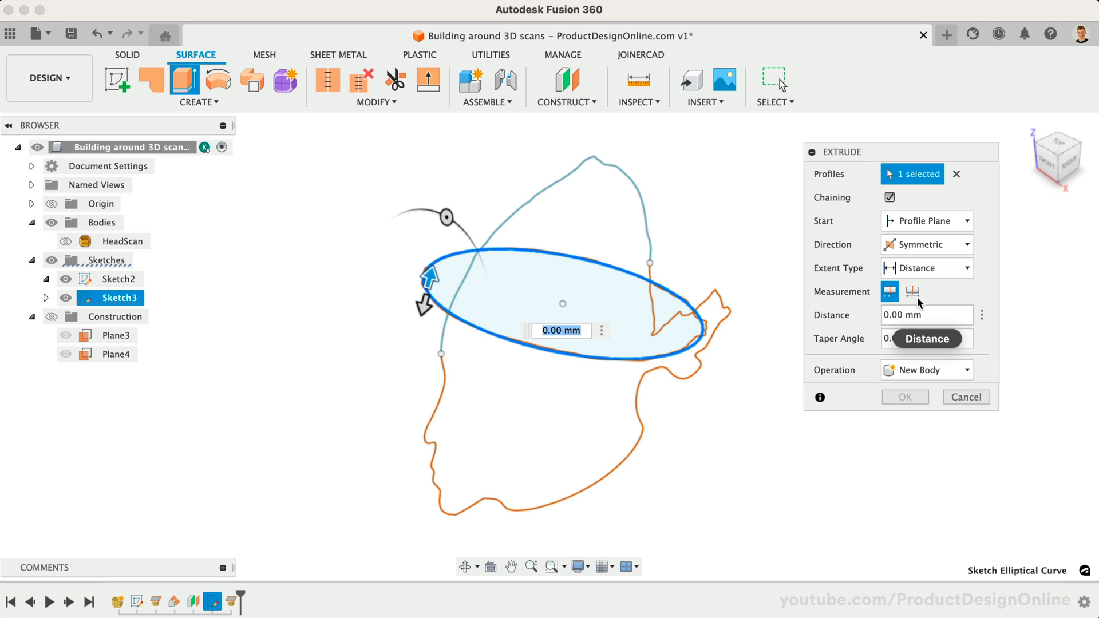
{"action": "left_click", "coordinate": [913, 290]}
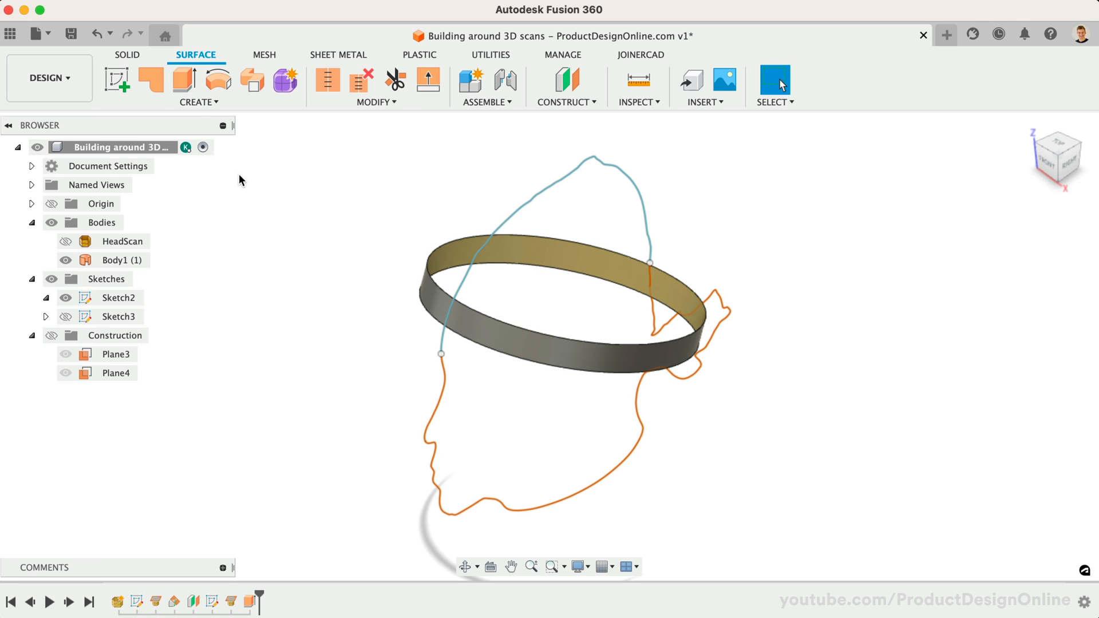
Thicken the band surface into a 3 mm solid ring, Body2
{"action": "left_click", "coordinate": [198, 102]}
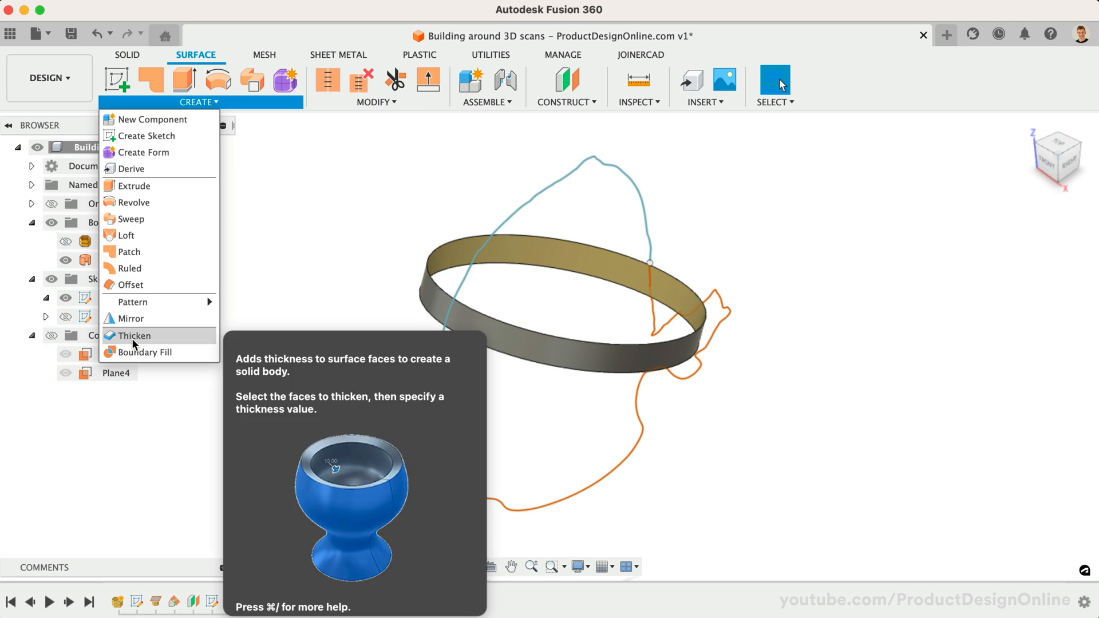
{"action": "left_click", "coordinate": [134, 336]}
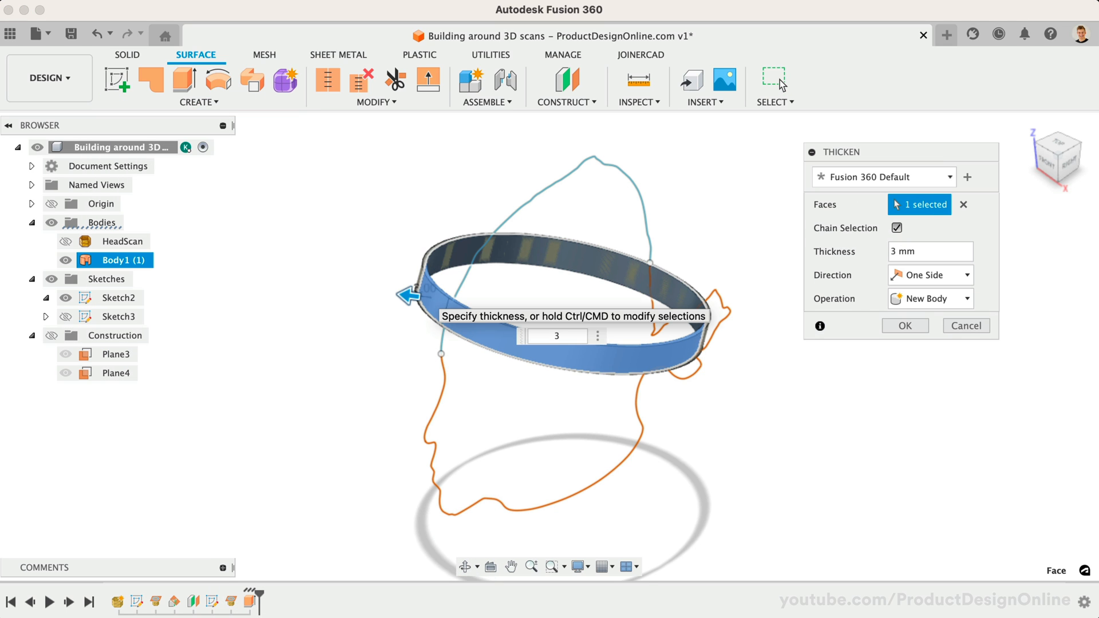
{"action": "left_click", "coordinate": [905, 326]}
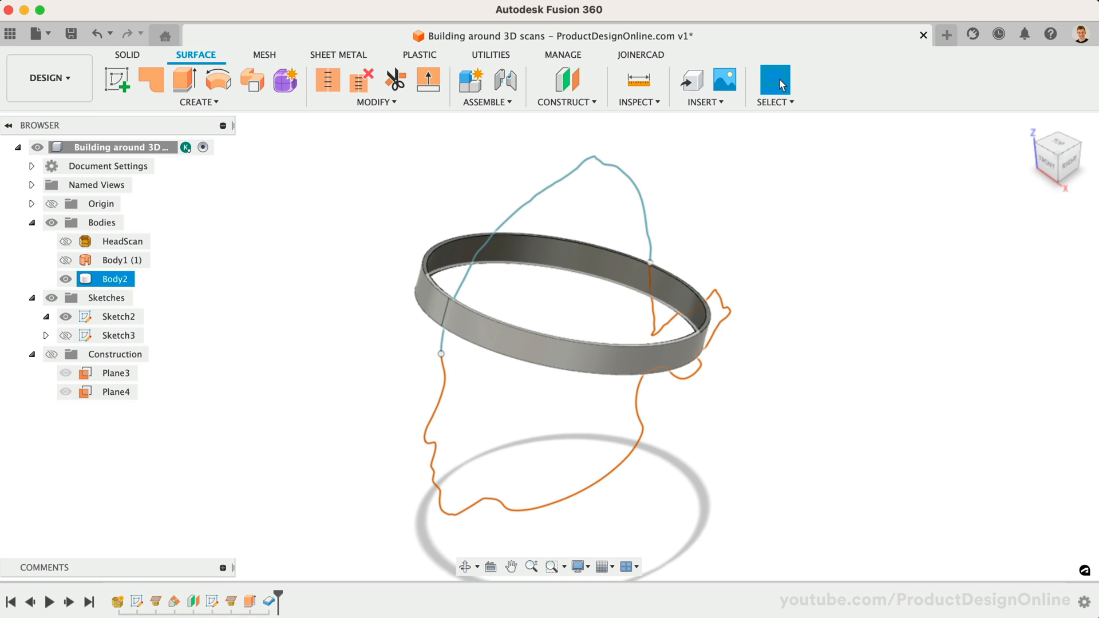
{"action": "left_click", "coordinate": [253, 261]}
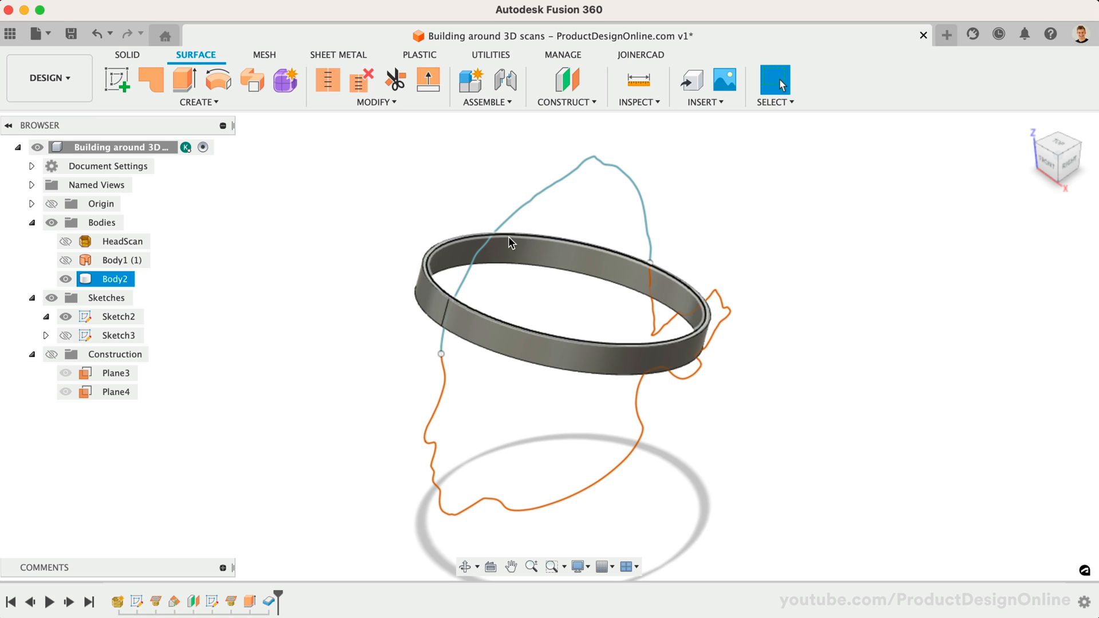
View from the right, show the origin and start Sketch4 on the YZ plane
{"action": "left_click", "coordinate": [508, 233]}
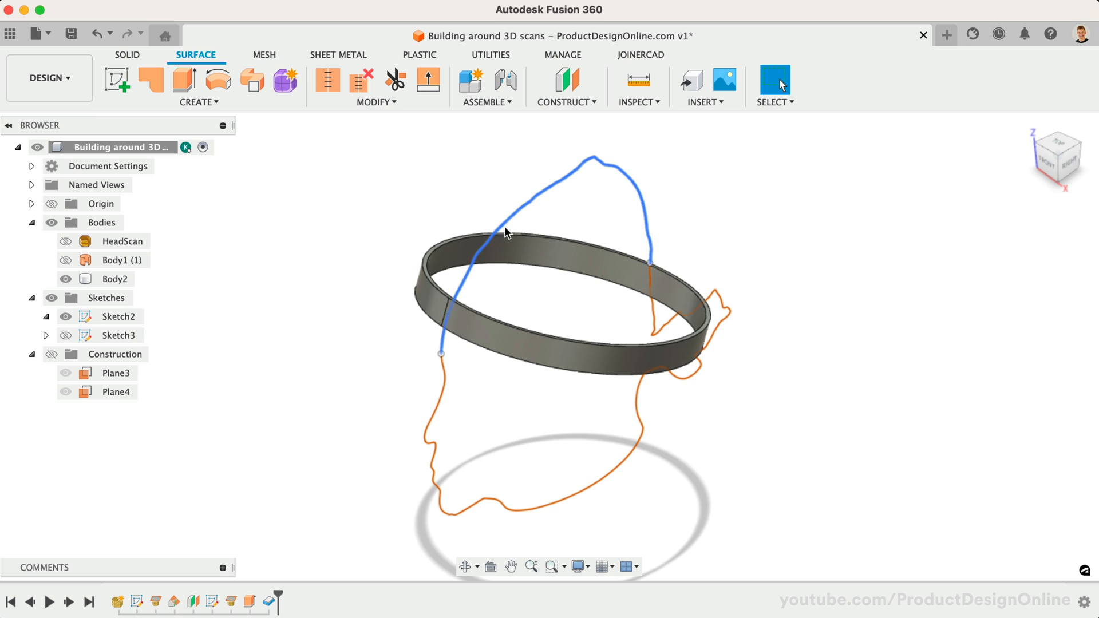
{"action": "left_click", "coordinate": [118, 317]}
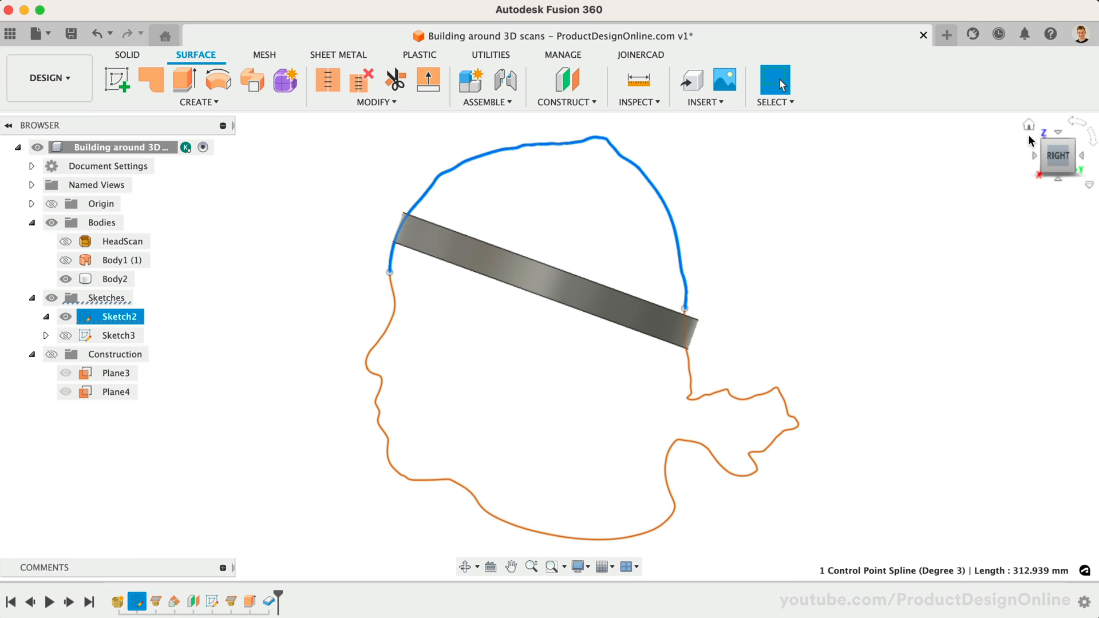
{"action": "left_click", "coordinate": [239, 363]}
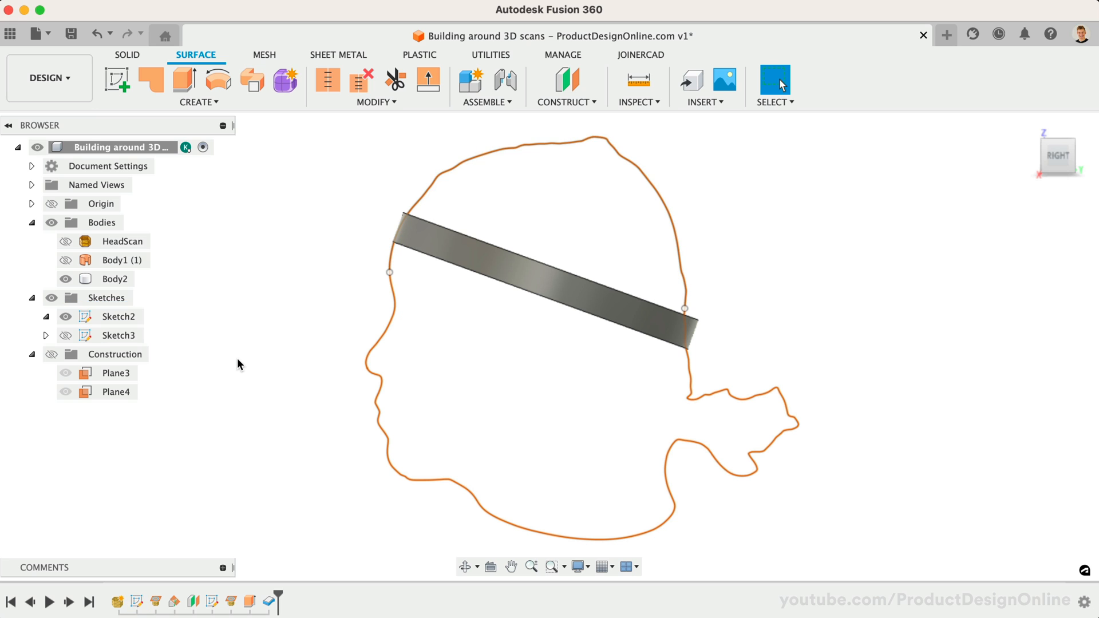
{"action": "left_click", "coordinate": [32, 204]}
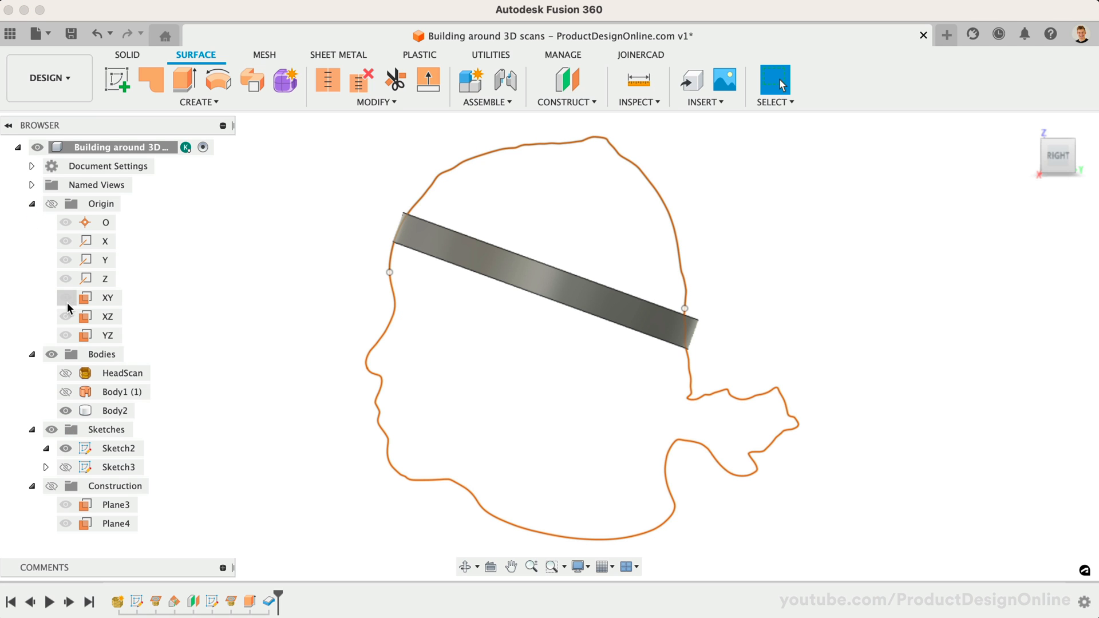
{"action": "right_click", "coordinate": [108, 335]}
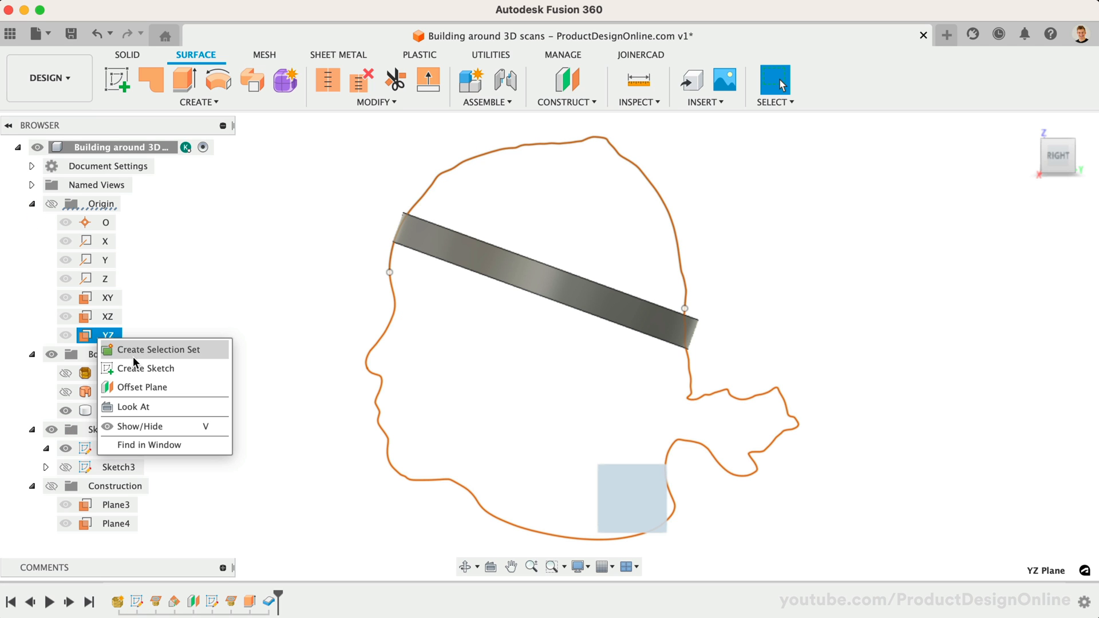
{"action": "left_click", "coordinate": [147, 367]}
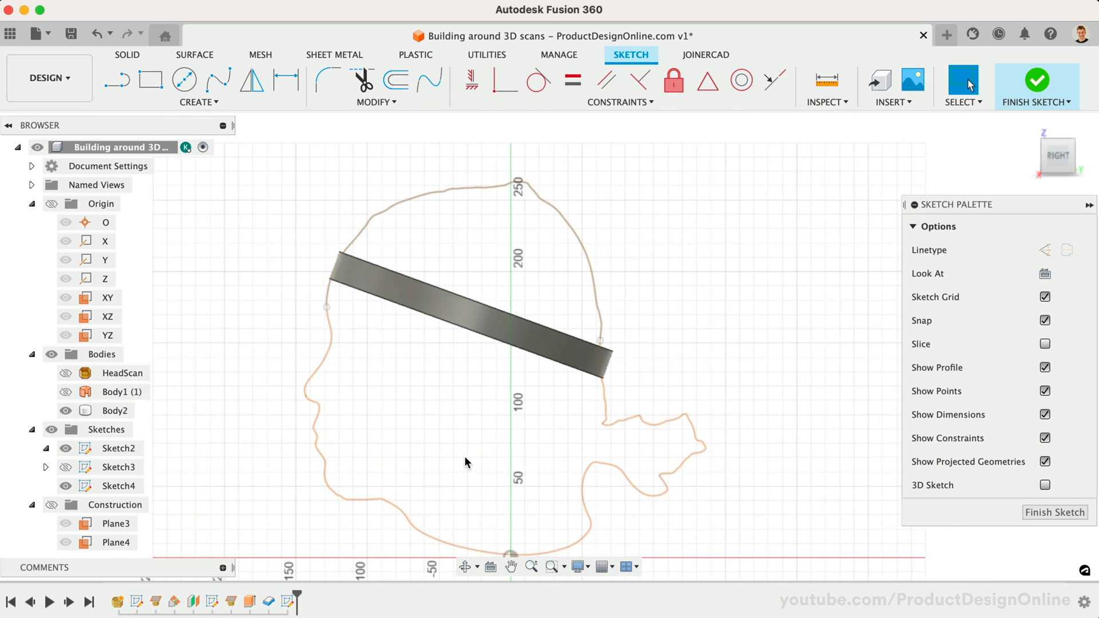
Intersect the band with the sketch plane and draw an arc over the head between its ends
{"action": "left_click", "coordinate": [198, 85]}
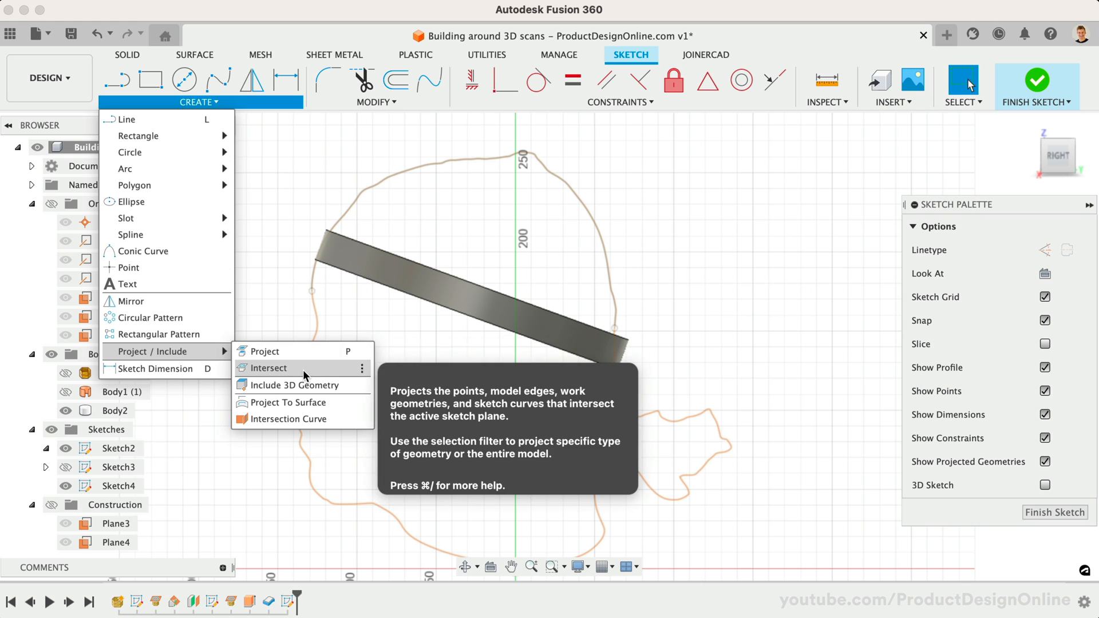
{"action": "left_click", "coordinate": [268, 368]}
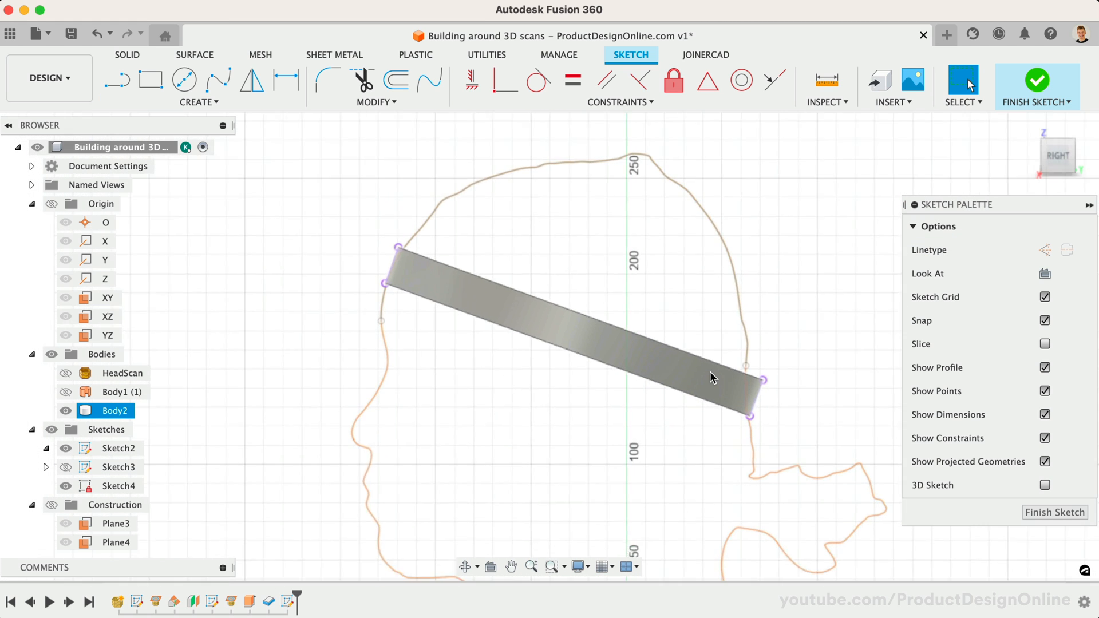
{"action": "left_click", "coordinate": [278, 185]}
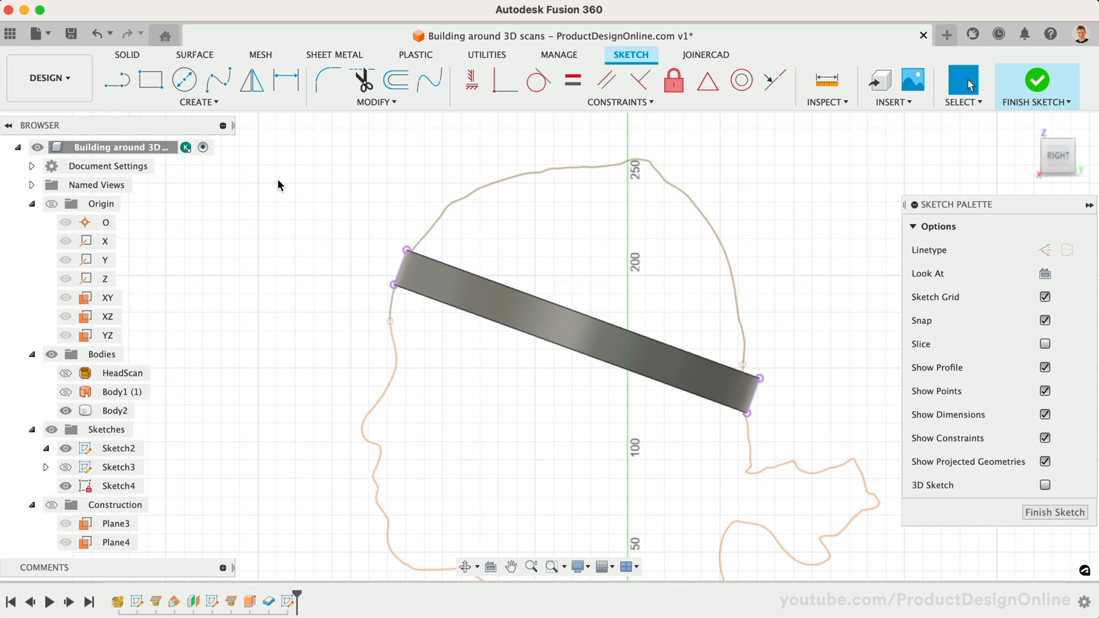
{"action": "left_click", "coordinate": [198, 102]}
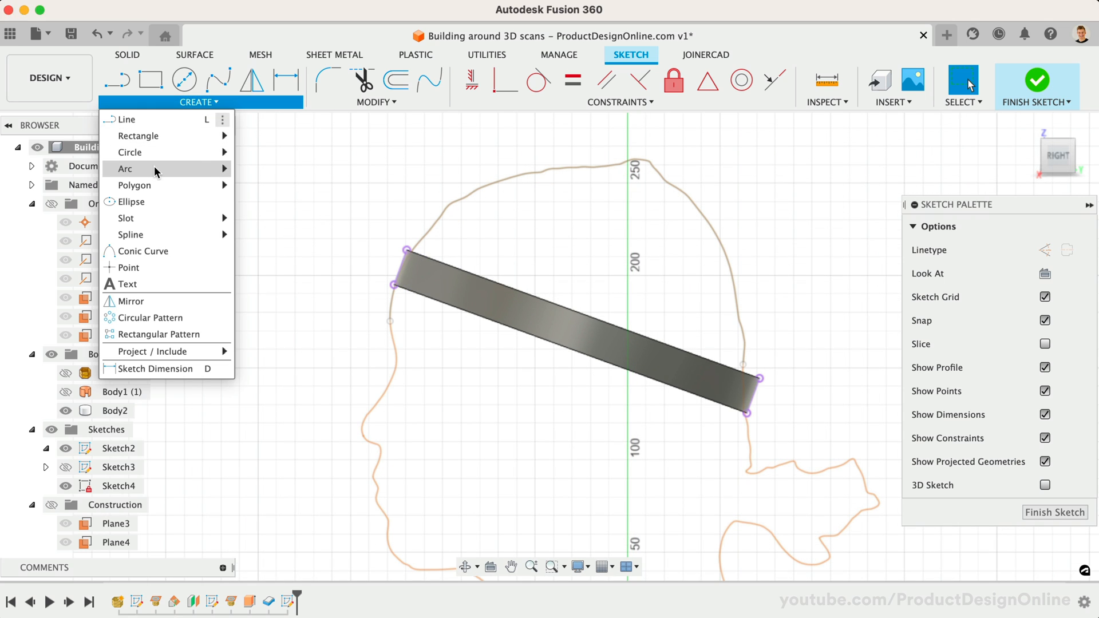
{"action": "left_click", "coordinate": [126, 168]}
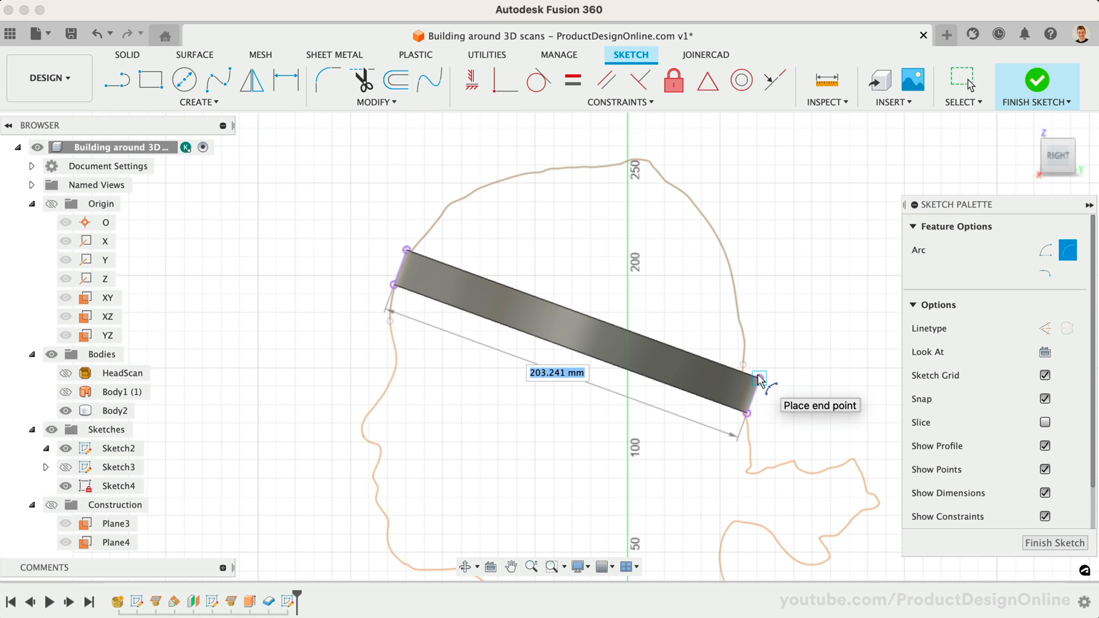
{"action": "left_click", "coordinate": [759, 377]}
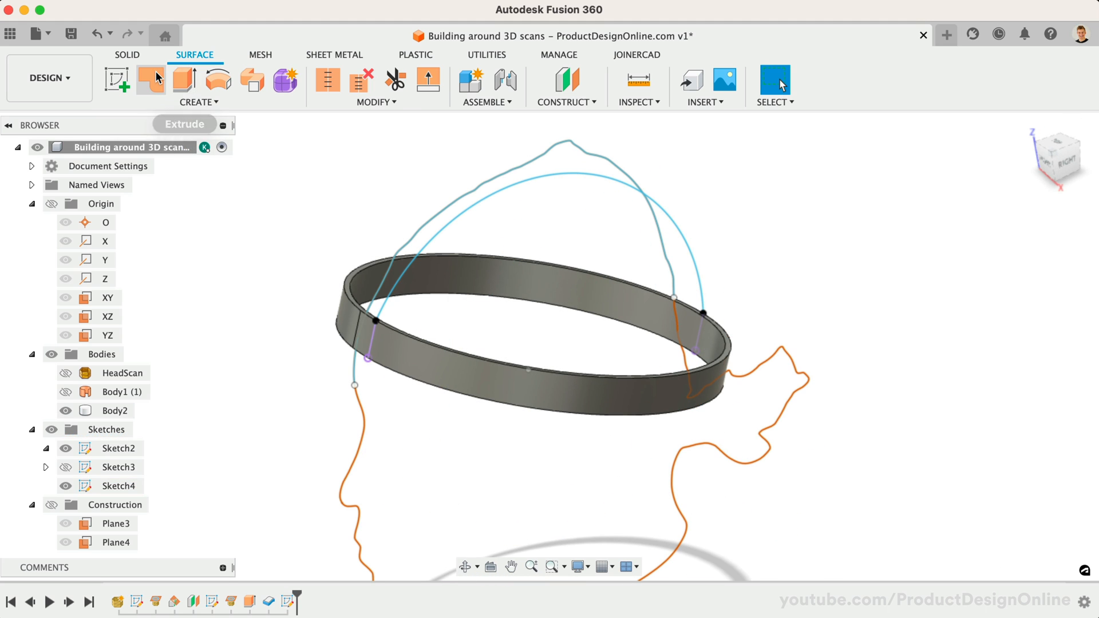
Extrude the arc symmetrically as a surface and thicken it into a 3 mm solid arch
{"action": "left_click", "coordinate": [183, 79]}
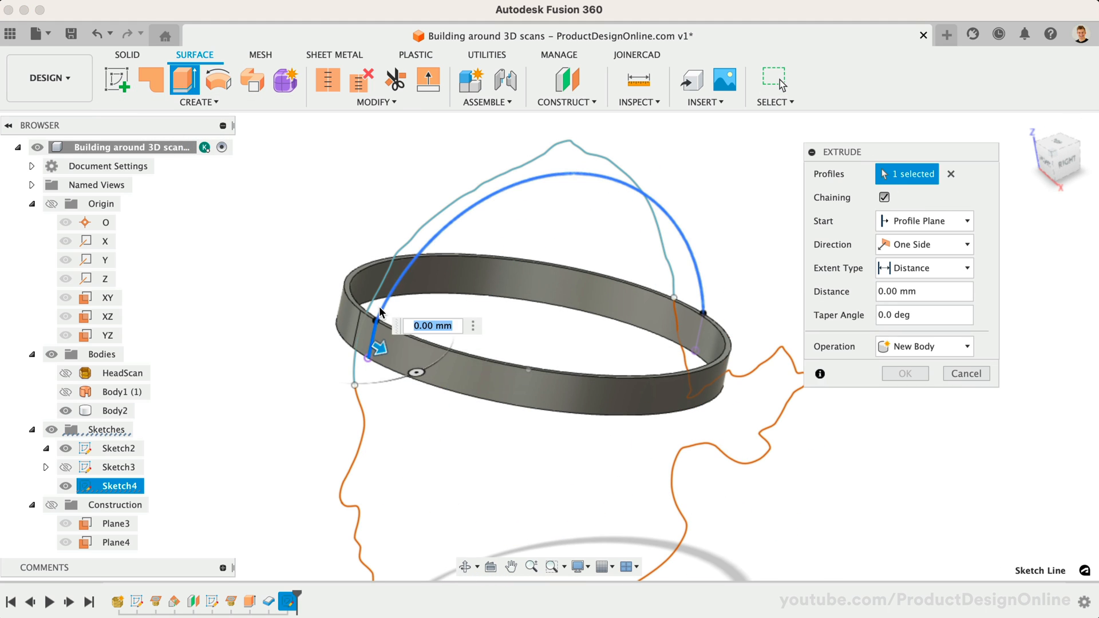
{"action": "left_click", "coordinate": [923, 244]}
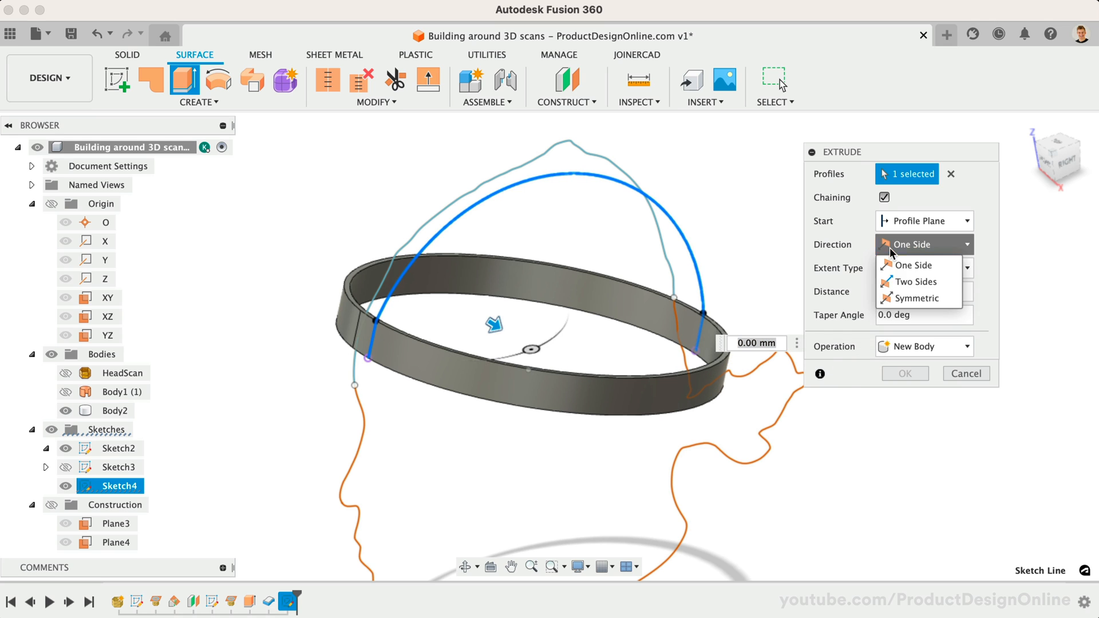
{"action": "left_click", "coordinate": [914, 298]}
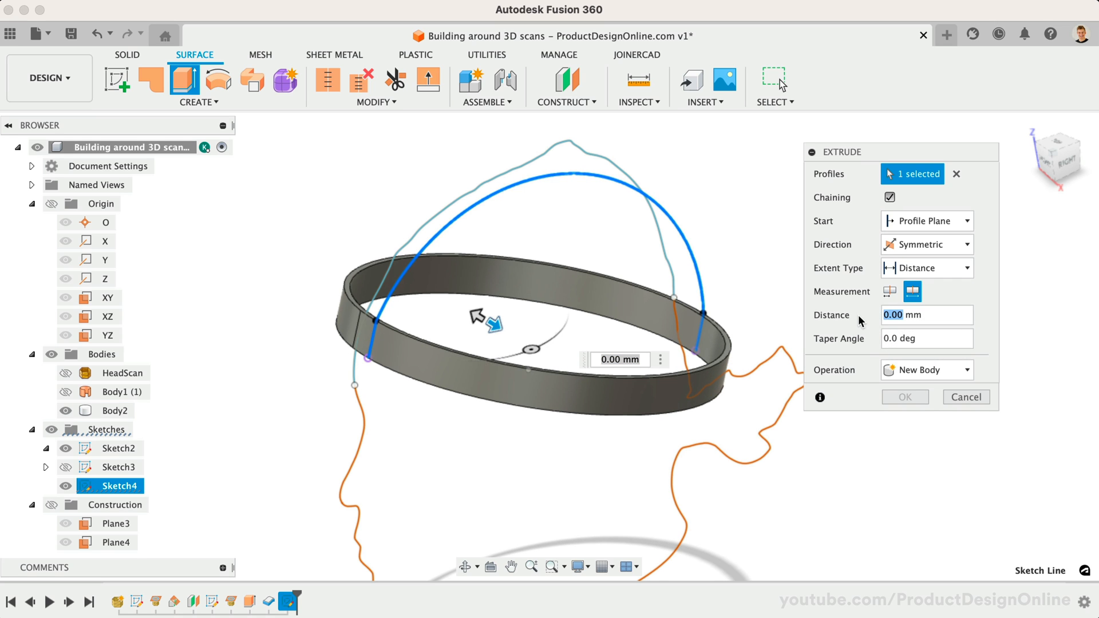
{"action": "left_click", "coordinate": [905, 397]}
{"action": "type", "text": "3"}
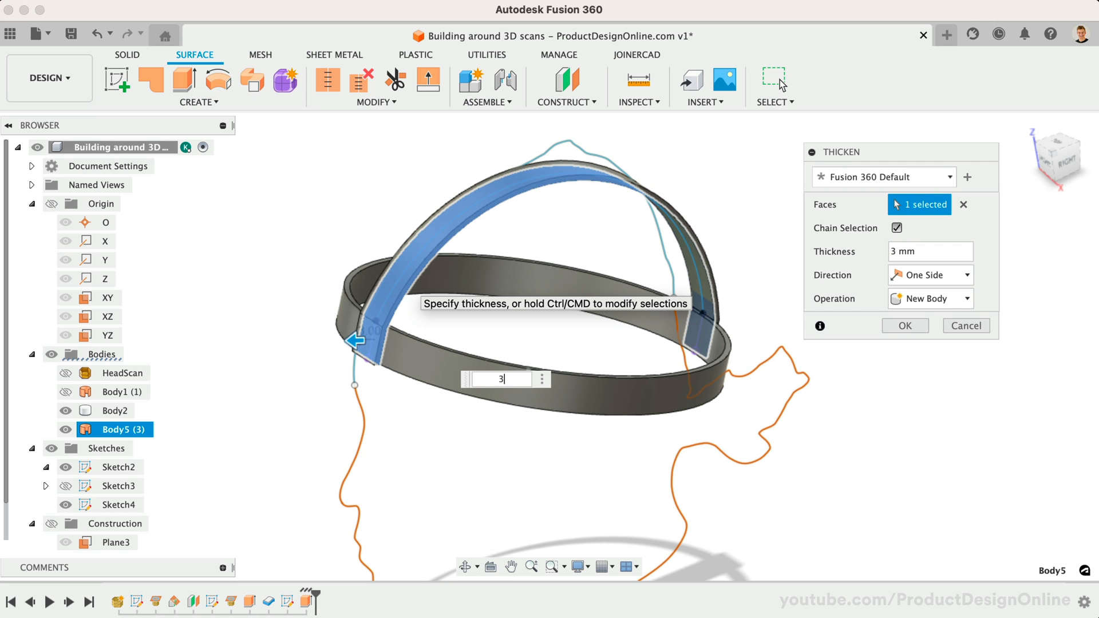
{"action": "left_click", "coordinate": [903, 325]}
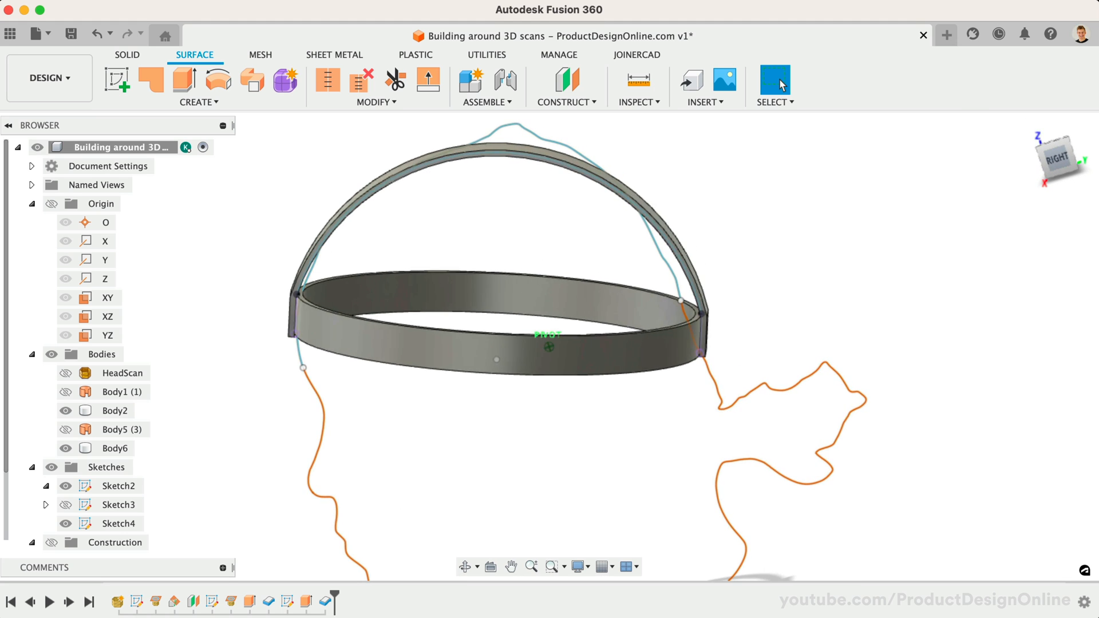
Start Sketch5 on the YZ plane and project the arch's outer edge into it
{"action": "left_click_drag", "start_coordinate": [548, 280], "coordinate": [533, 308]}
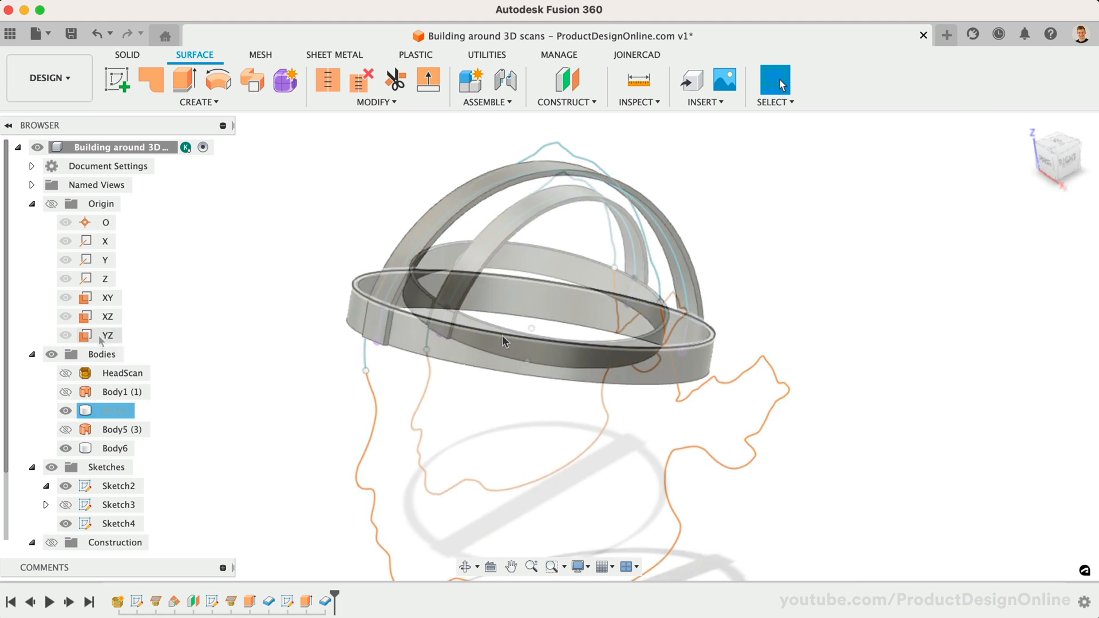
{"action": "right_click", "coordinate": [108, 335]}
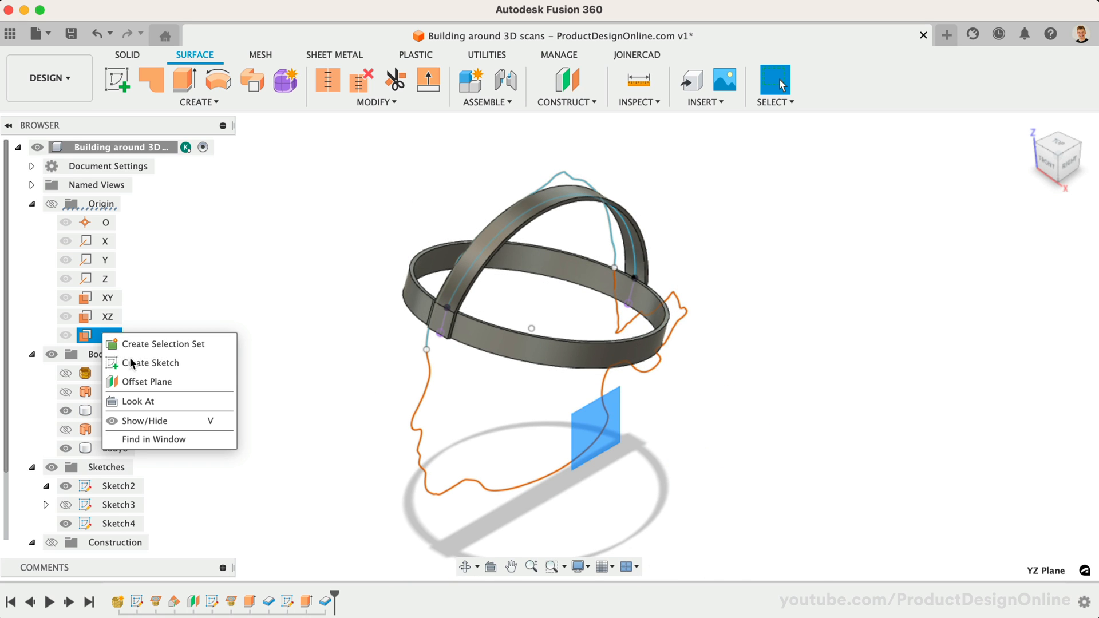
{"action": "left_click", "coordinate": [151, 363]}
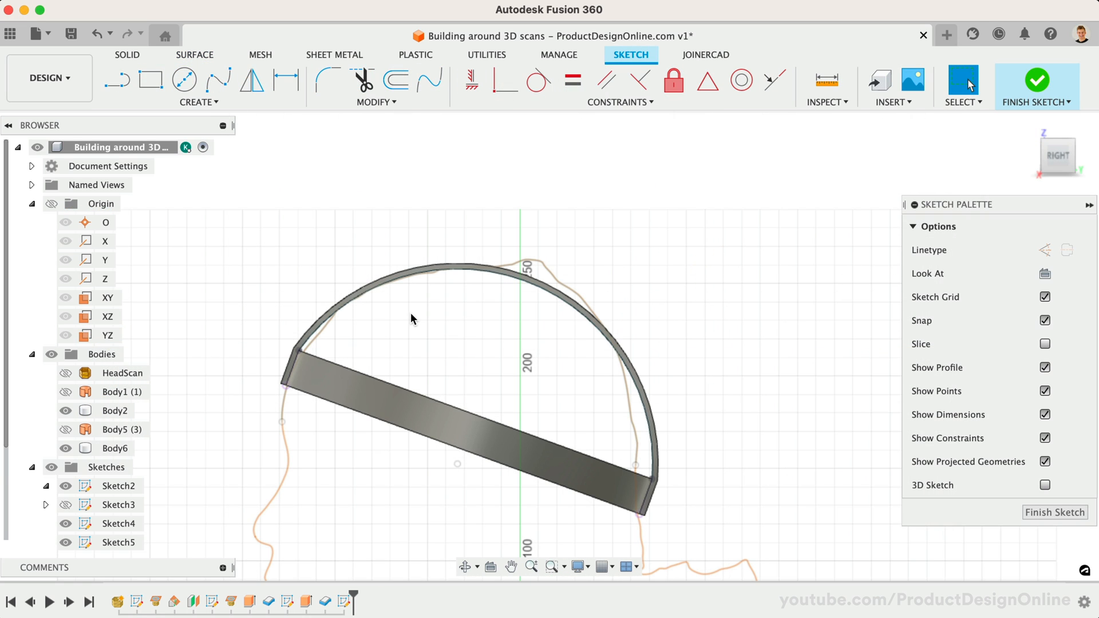
{"action": "left_click", "coordinate": [198, 102]}
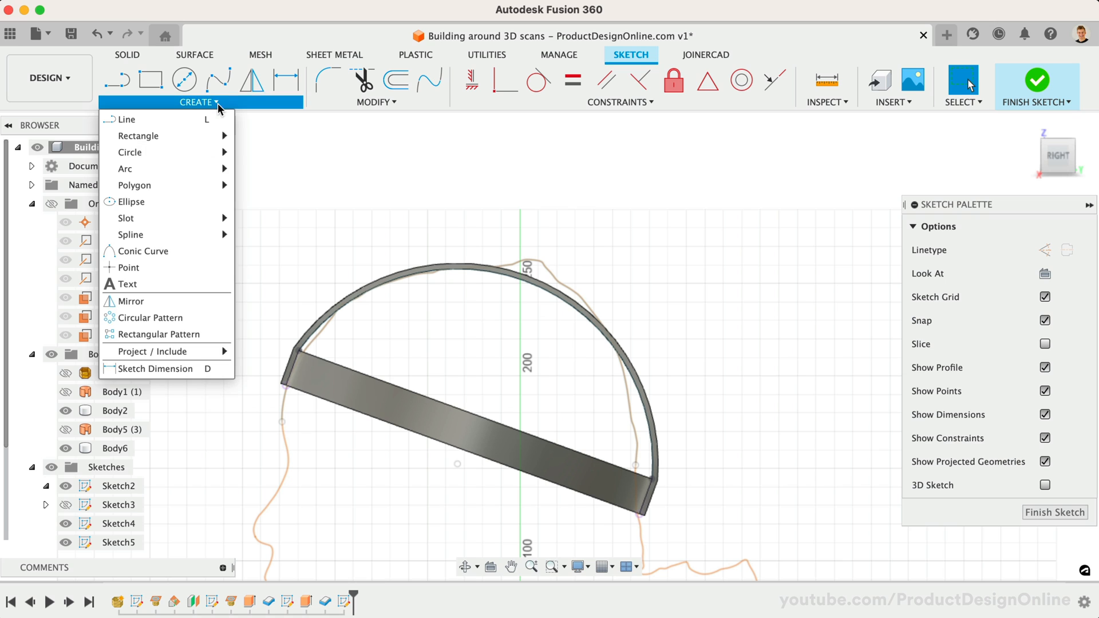
{"action": "mouse_move", "coordinate": [192, 301]}
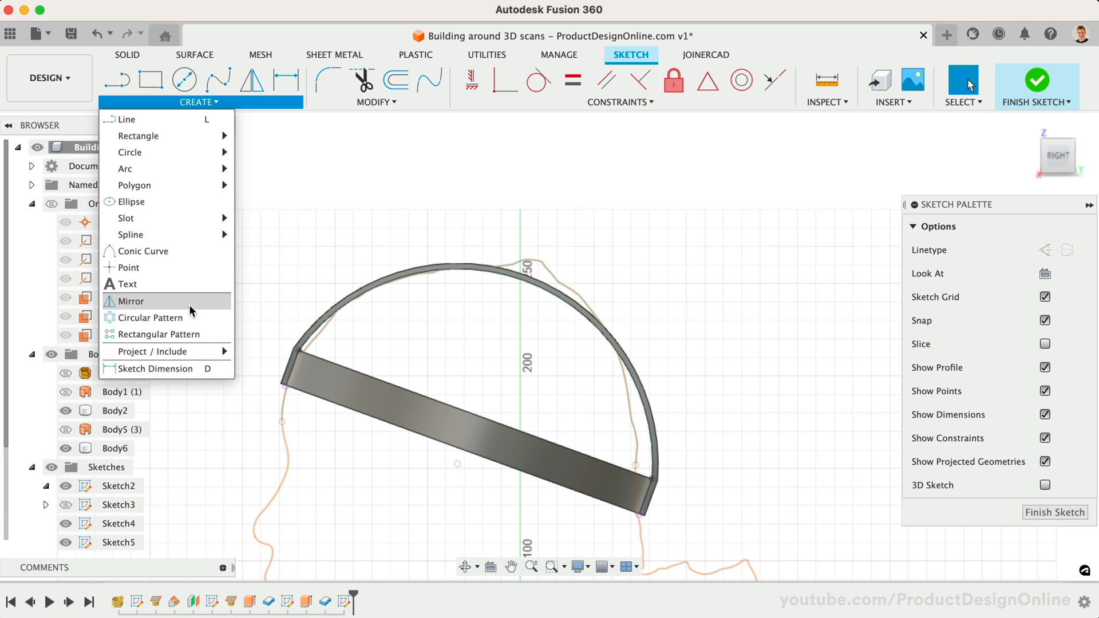
{"action": "left_click", "coordinate": [149, 351]}
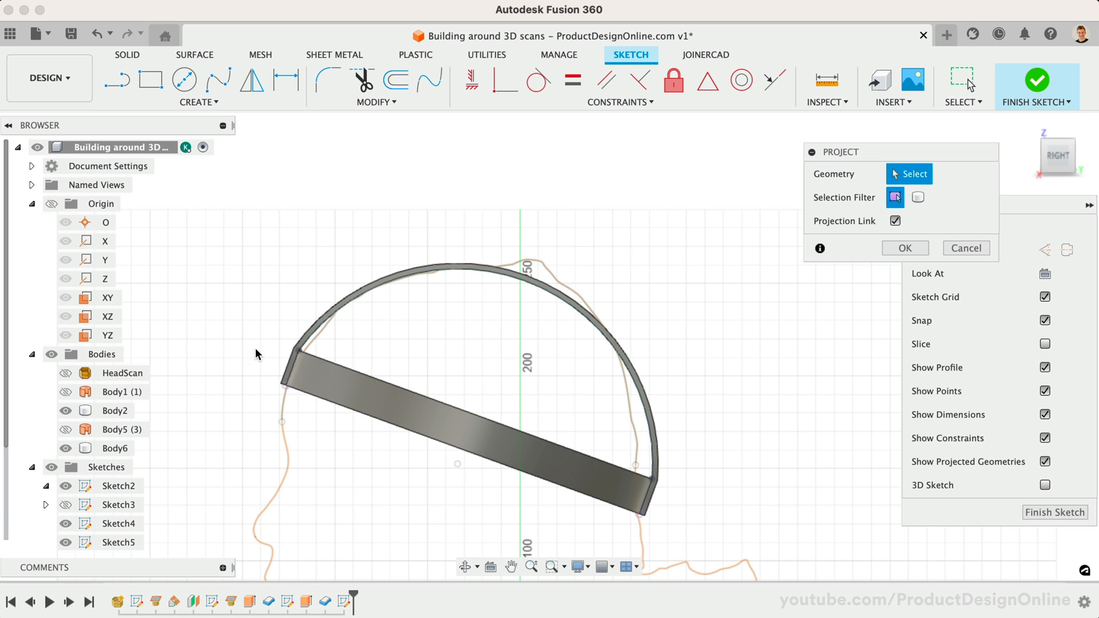
{"action": "left_click", "coordinate": [429, 268]}
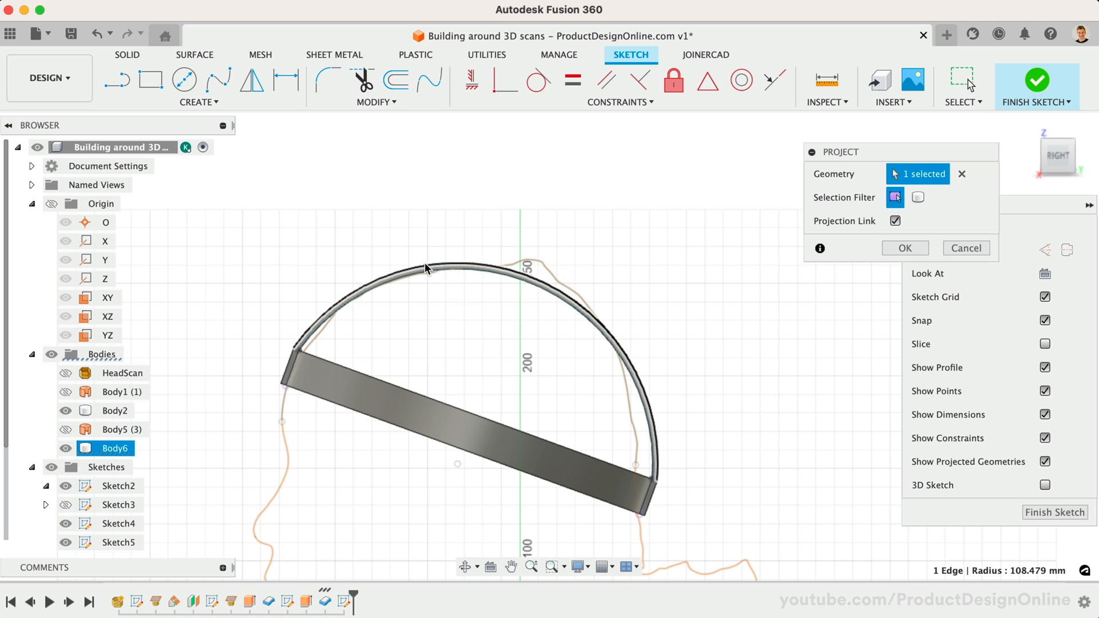
{"action": "left_click", "coordinate": [904, 248]}
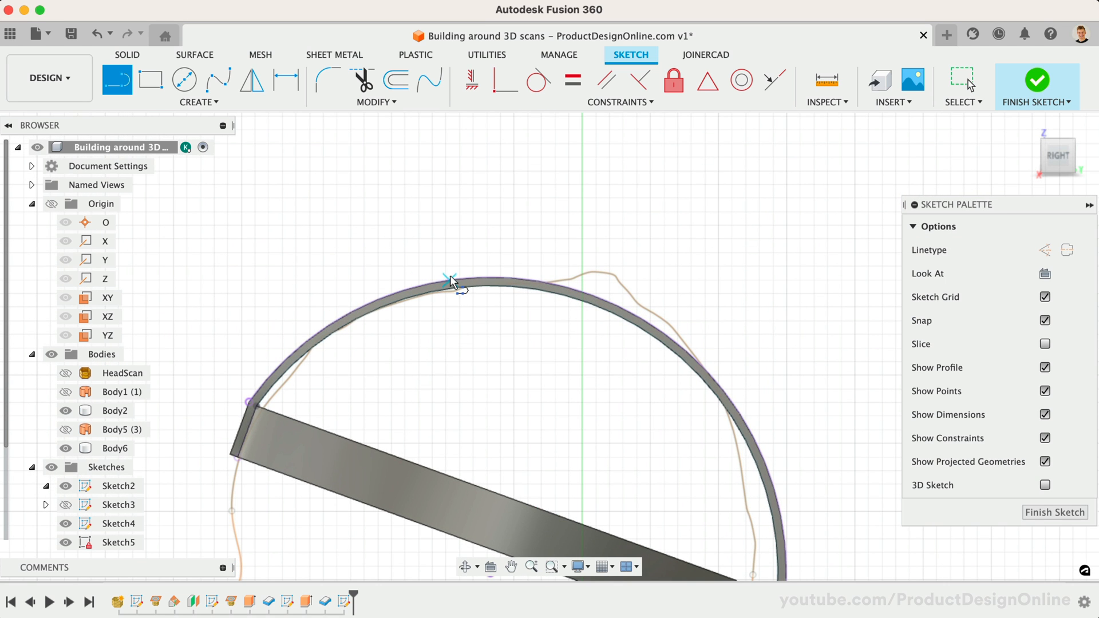
Draw a 25 mm tall rectangular block outline on top of the arch
{"action": "left_click", "coordinate": [453, 284]}
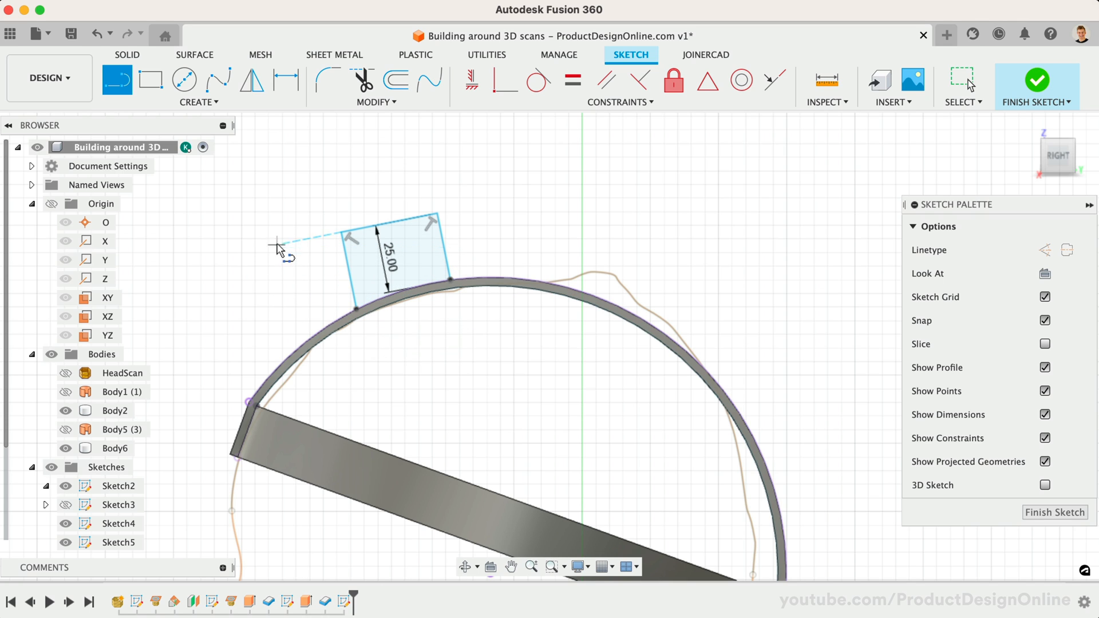
{"action": "left_click", "coordinate": [399, 221]}
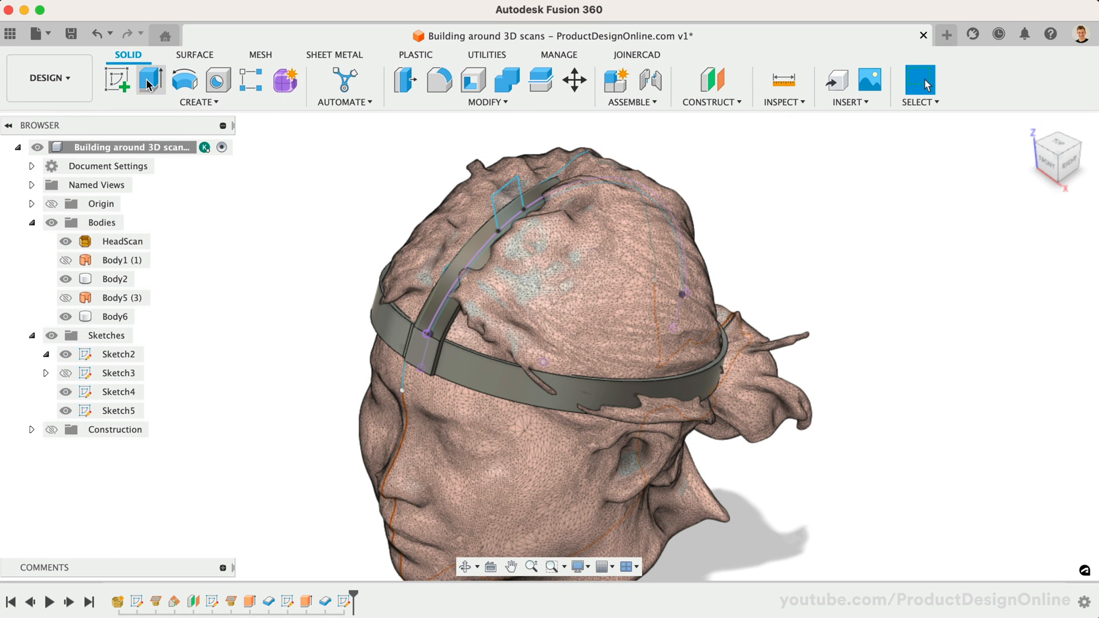
Extrude the block profile symmetrically 10 mm, joined to the arch band
{"action": "left_click", "coordinate": [151, 81]}
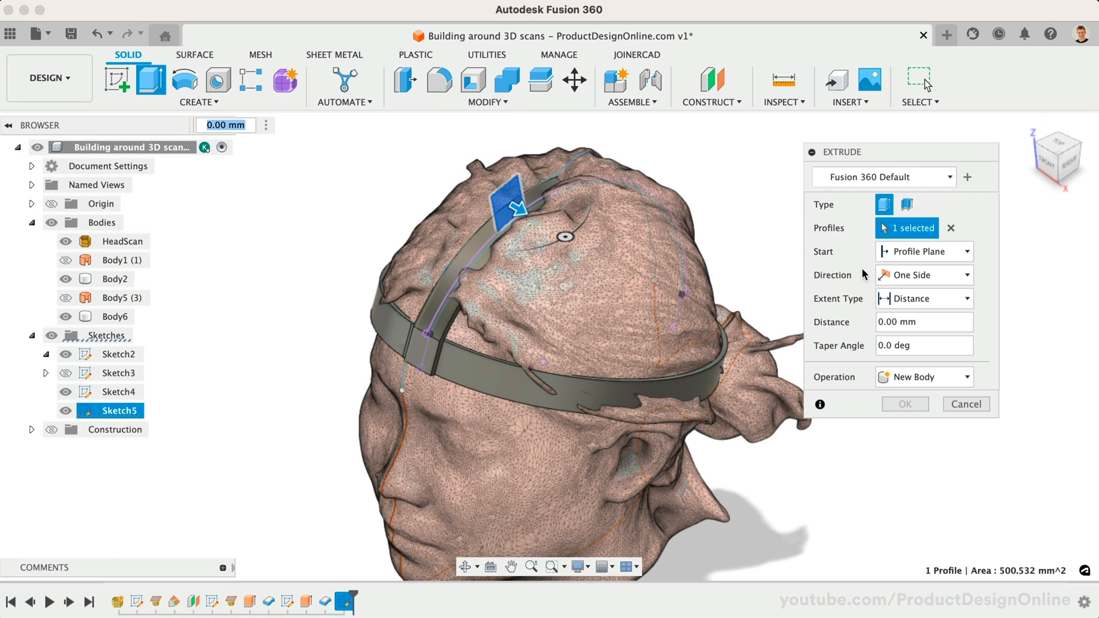
{"action": "left_click", "coordinate": [922, 275]}
{"action": "type", "text": "10"}
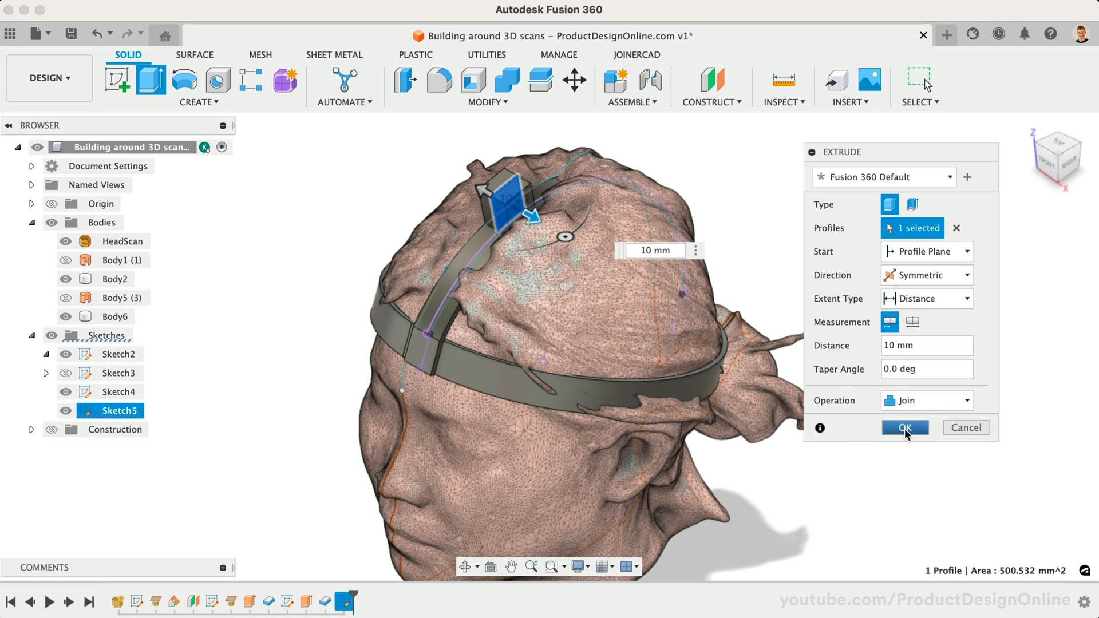
{"action": "left_click", "coordinate": [905, 427]}
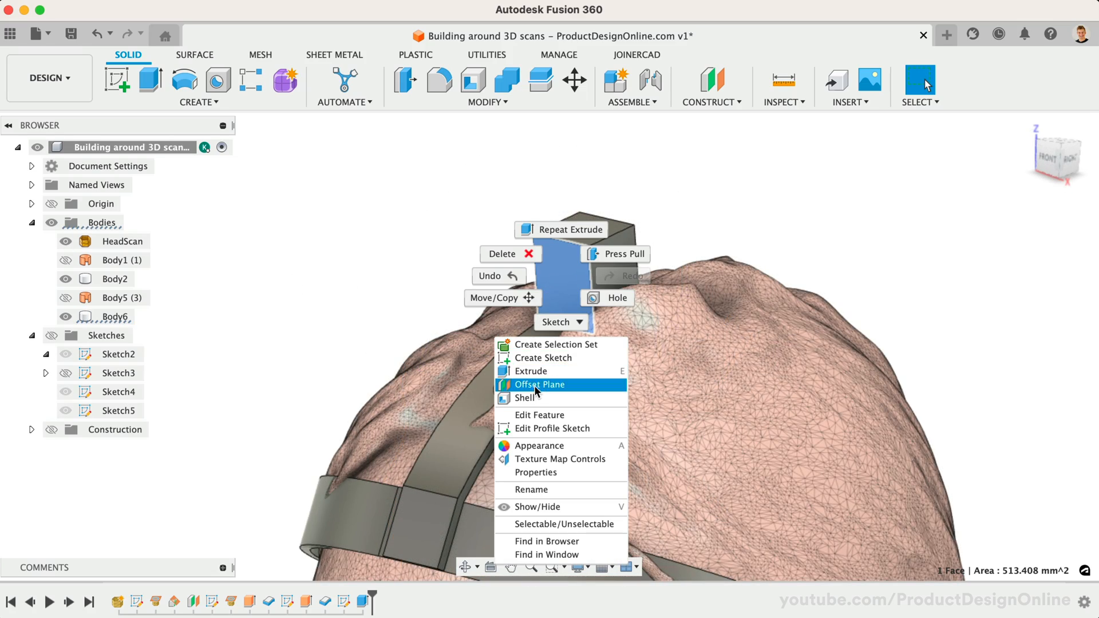
Sketch a centre circle on the block's front face and extrude-cut it as a round hole
{"action": "left_click", "coordinate": [543, 357]}
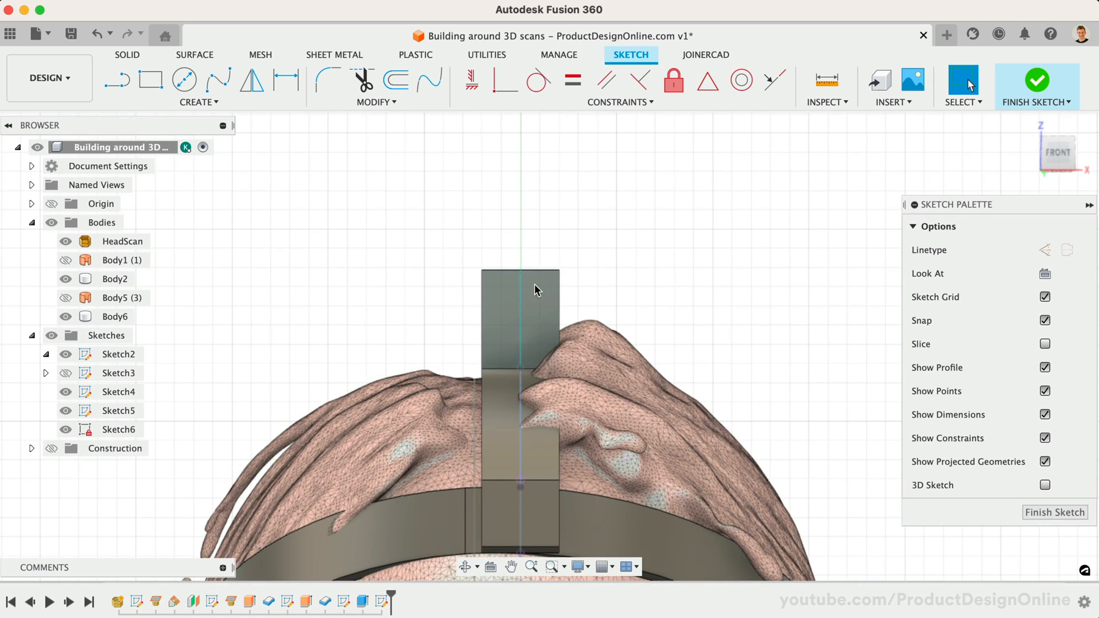
{"action": "left_click", "coordinate": [184, 80]}
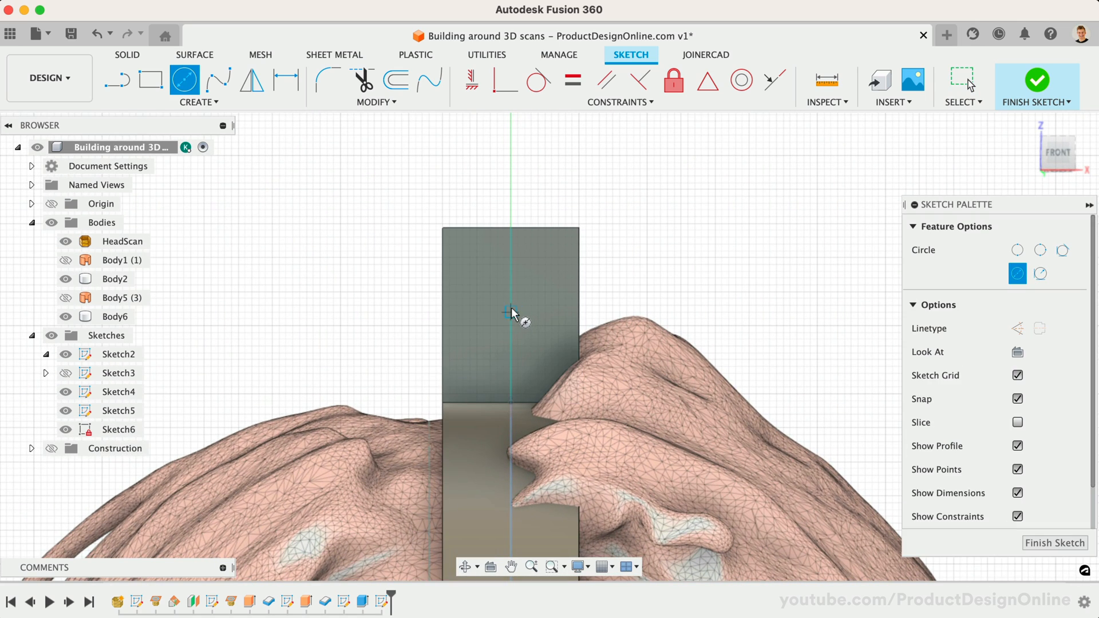
{"action": "left_click", "coordinate": [512, 312]}
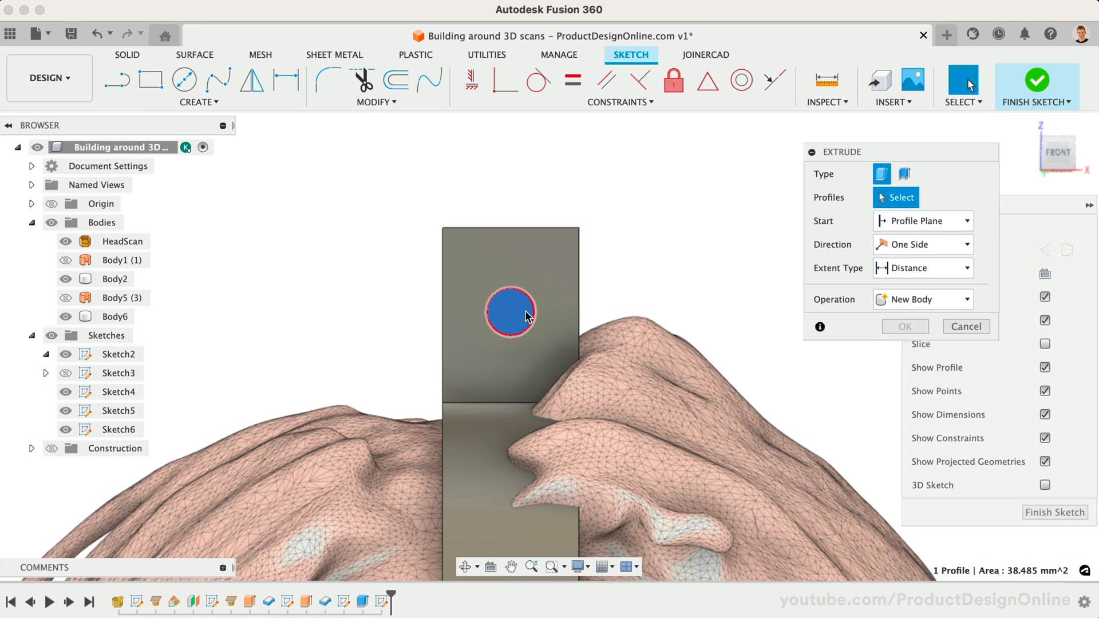
{"action": "left_click", "coordinate": [511, 311]}
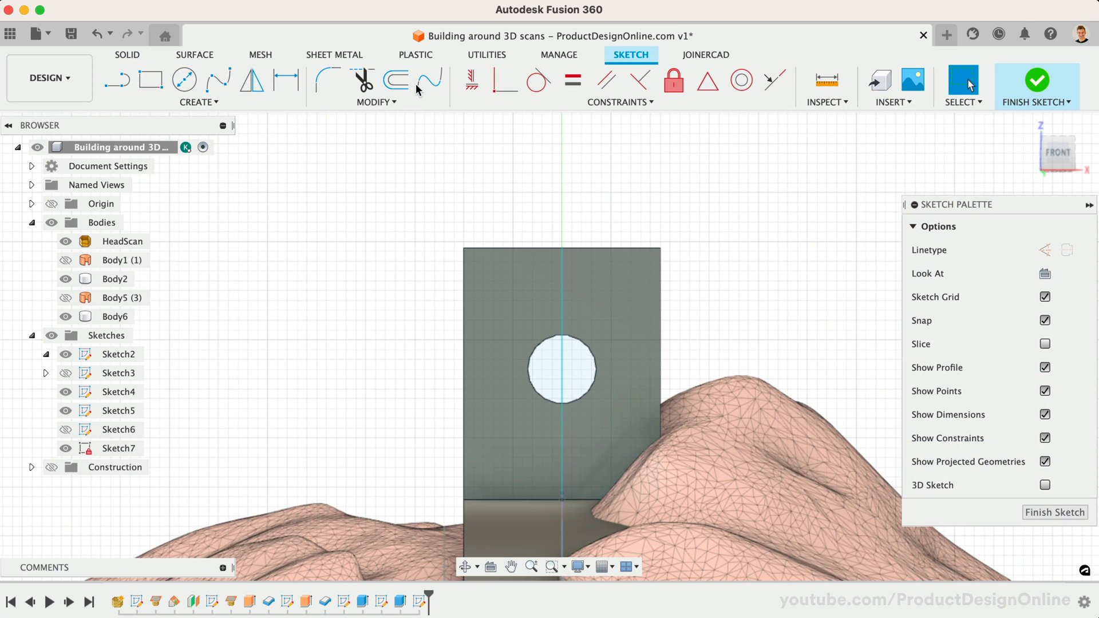
Offset the hole circle 1 mm inward and finish the sketch
{"action": "left_click", "coordinate": [395, 79]}
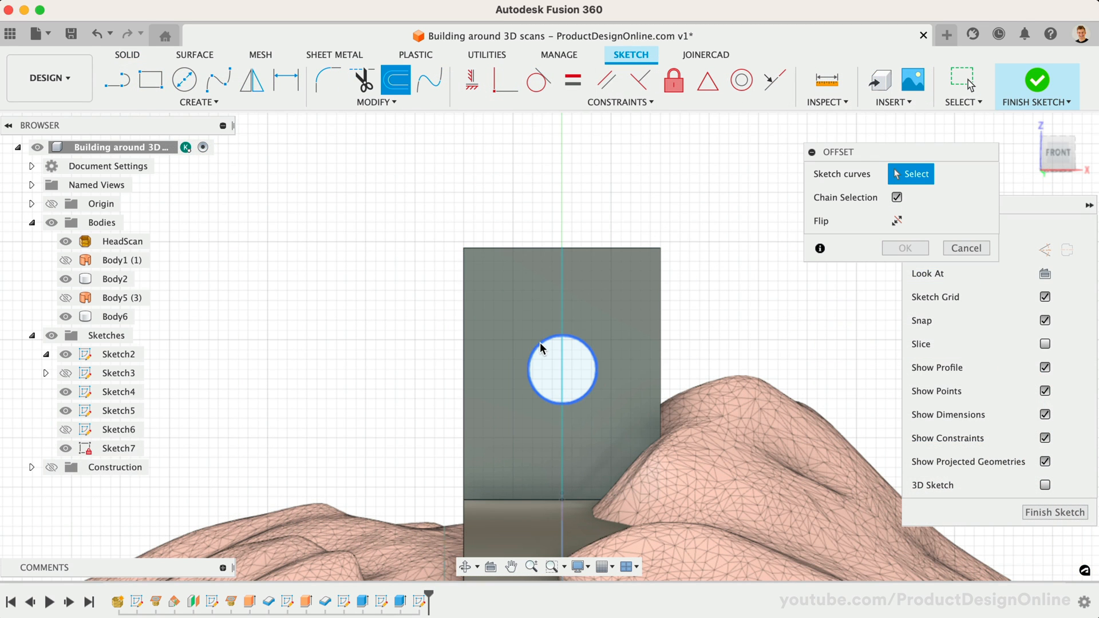
{"action": "left_click", "coordinate": [563, 370]}
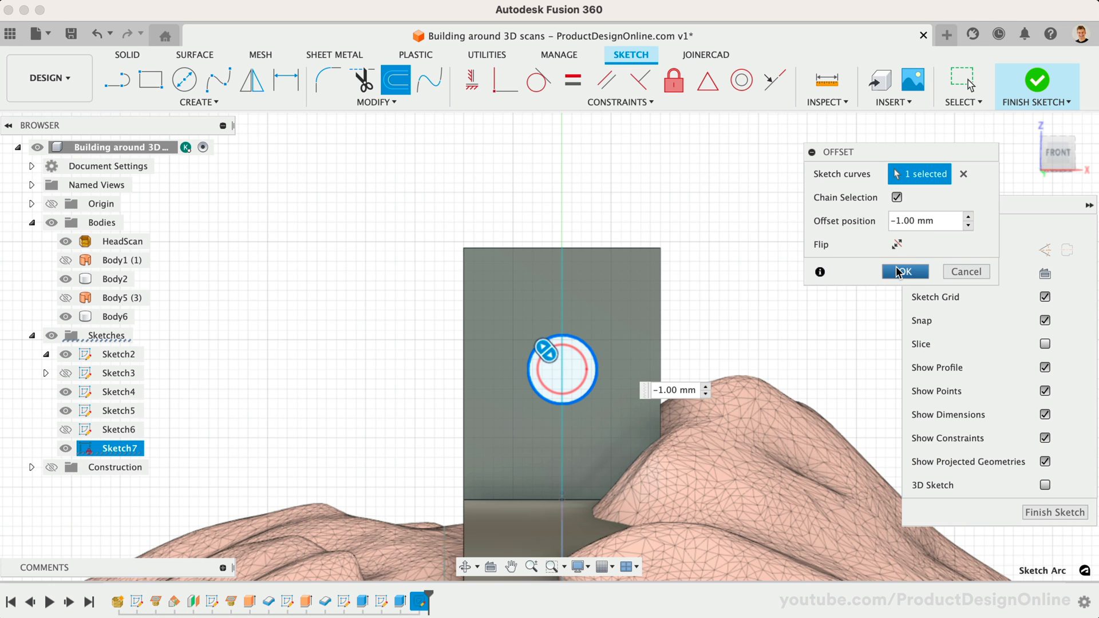
{"action": "left_click", "coordinate": [905, 271]}
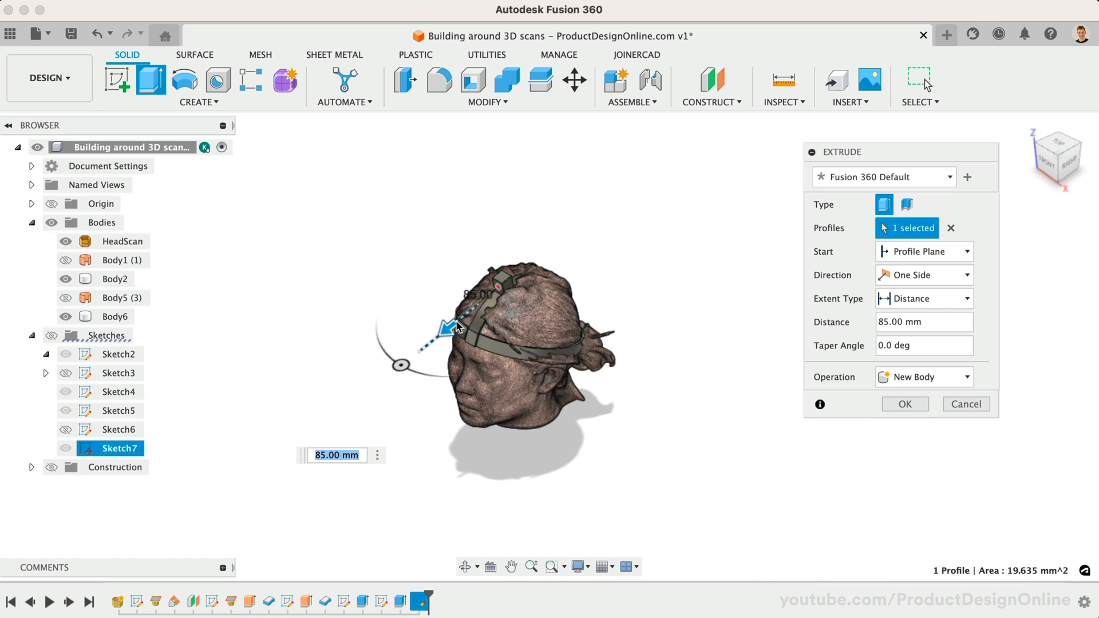
Extrude the inner circle two-sided, 170 mm and 70 mm, as new rod Body8
{"action": "left_click", "coordinate": [923, 274]}
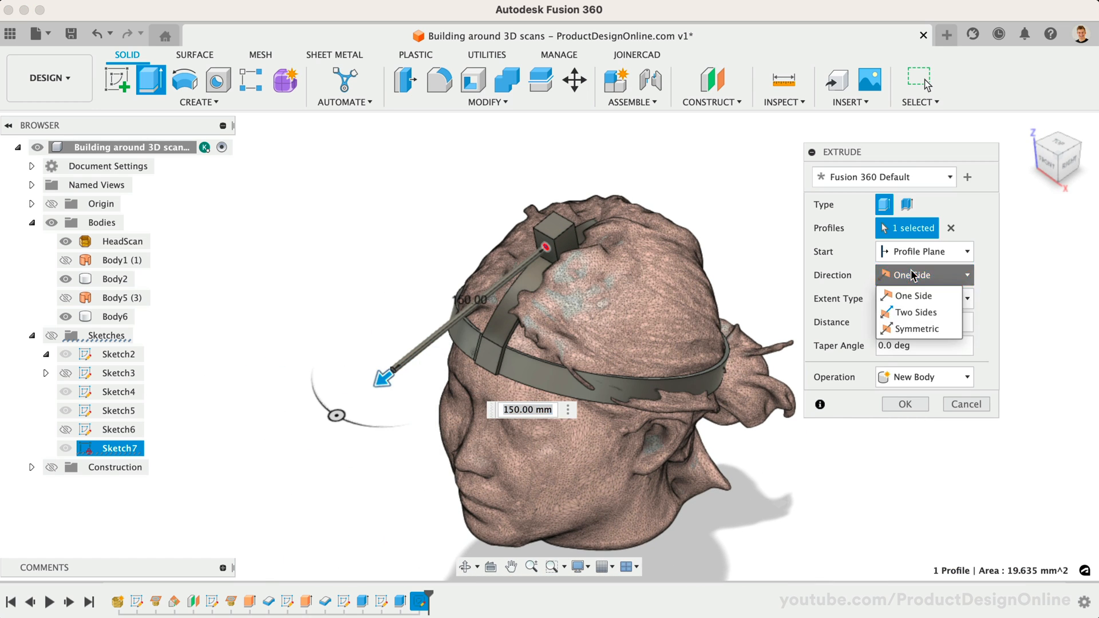
{"action": "left_click", "coordinate": [914, 311]}
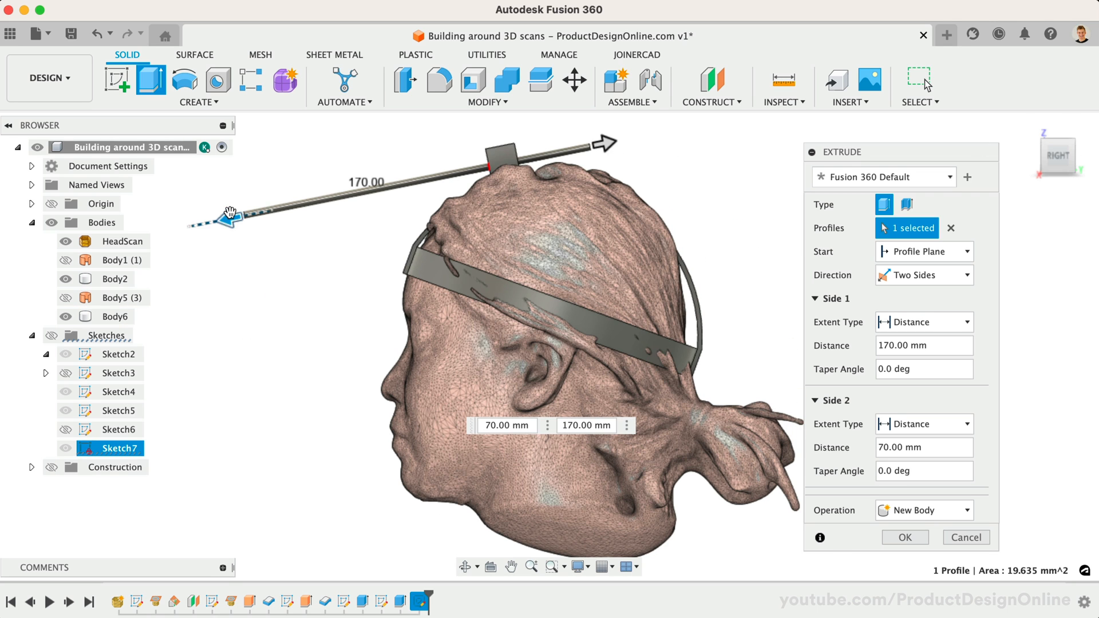
{"action": "left_click", "coordinate": [904, 537]}
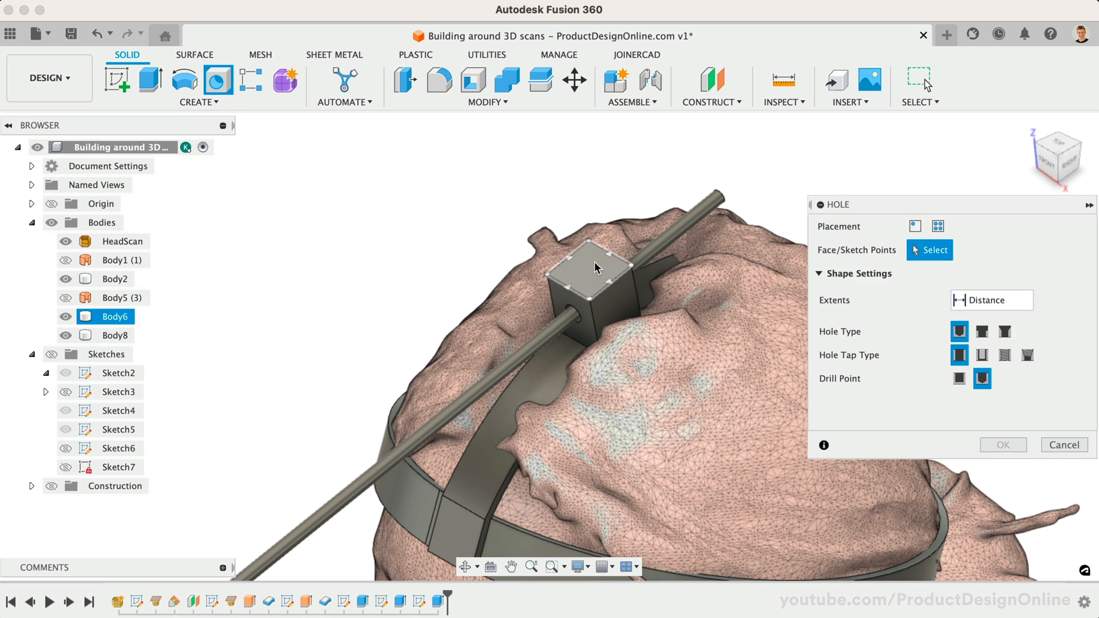
Add a tapped M10 flat-bottom hole 10 mm deep in the block's top, excluding Body8 from the cut
{"action": "left_click", "coordinate": [595, 267]}
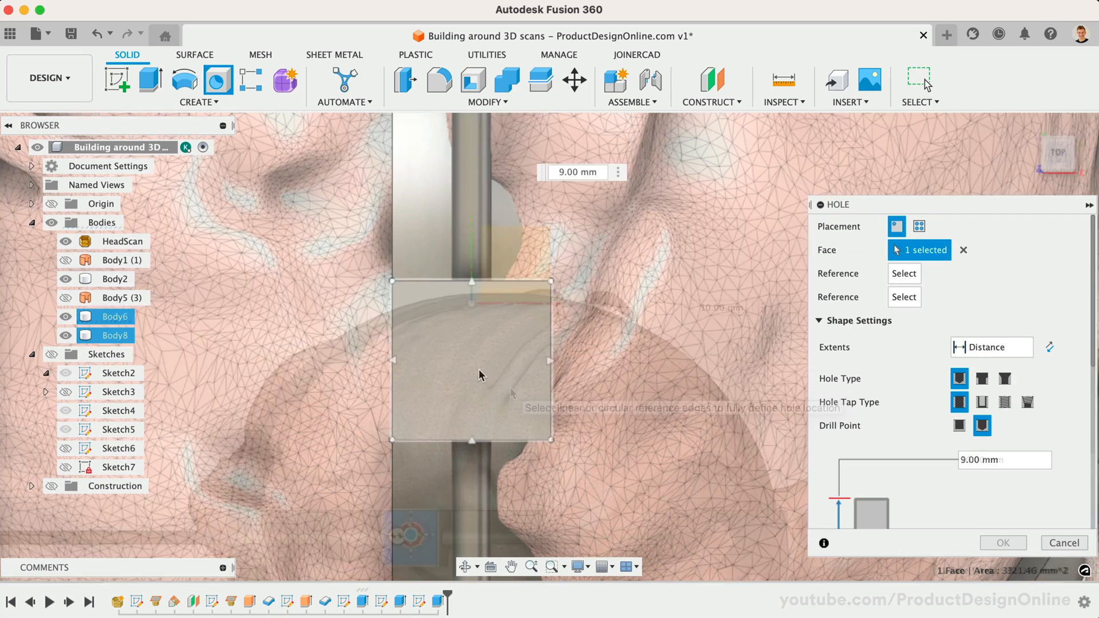
{"action": "left_click", "coordinate": [471, 361]}
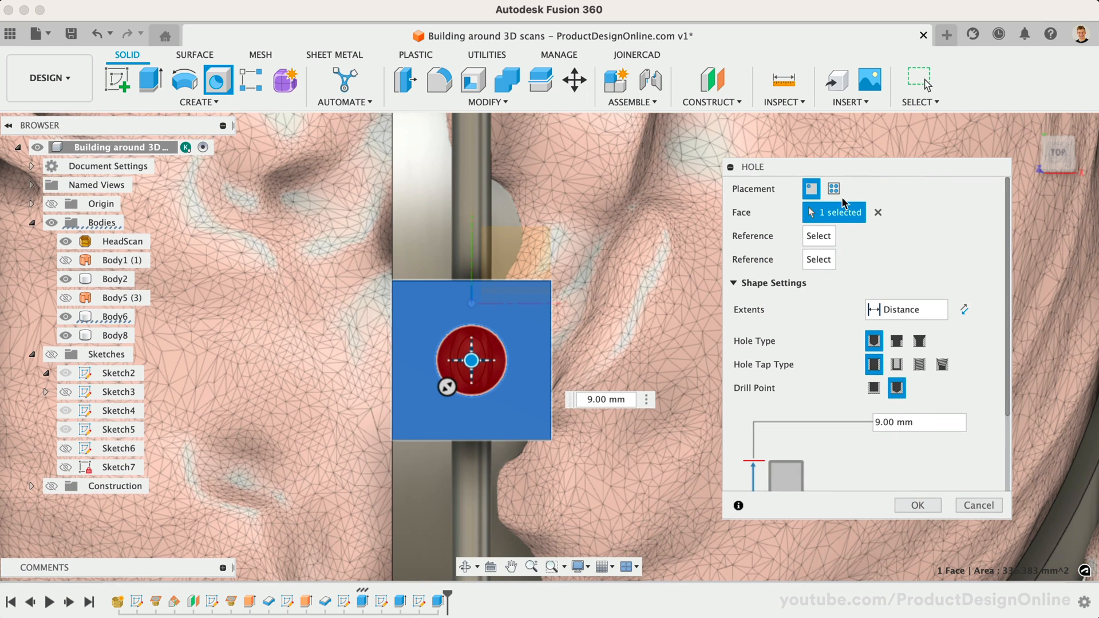
{"action": "left_click", "coordinate": [920, 364]}
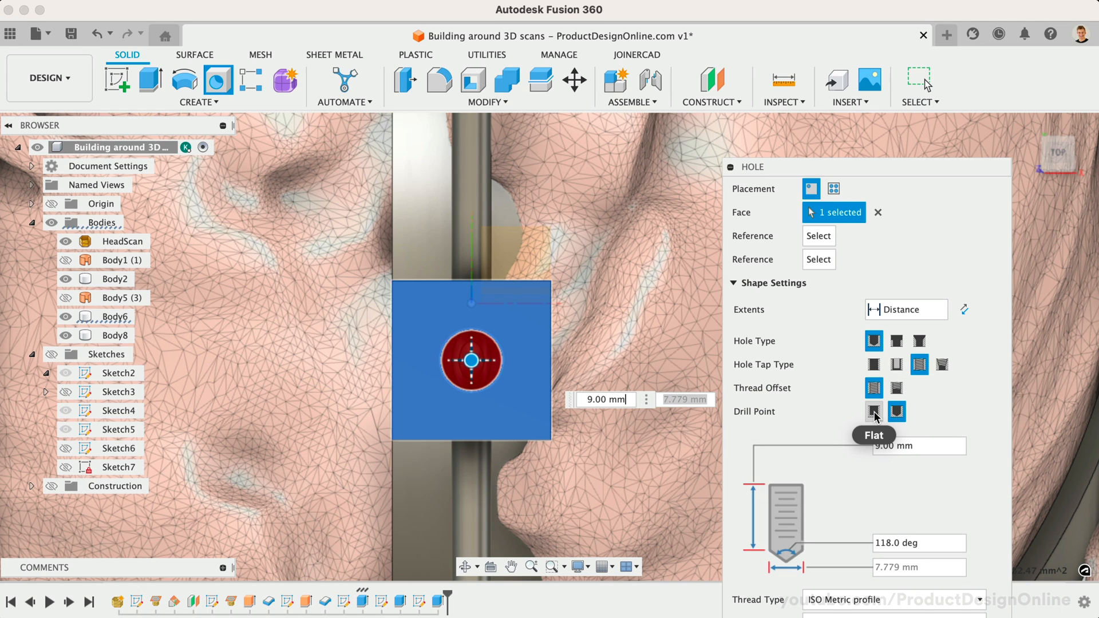
{"action": "left_click", "coordinate": [874, 411]}
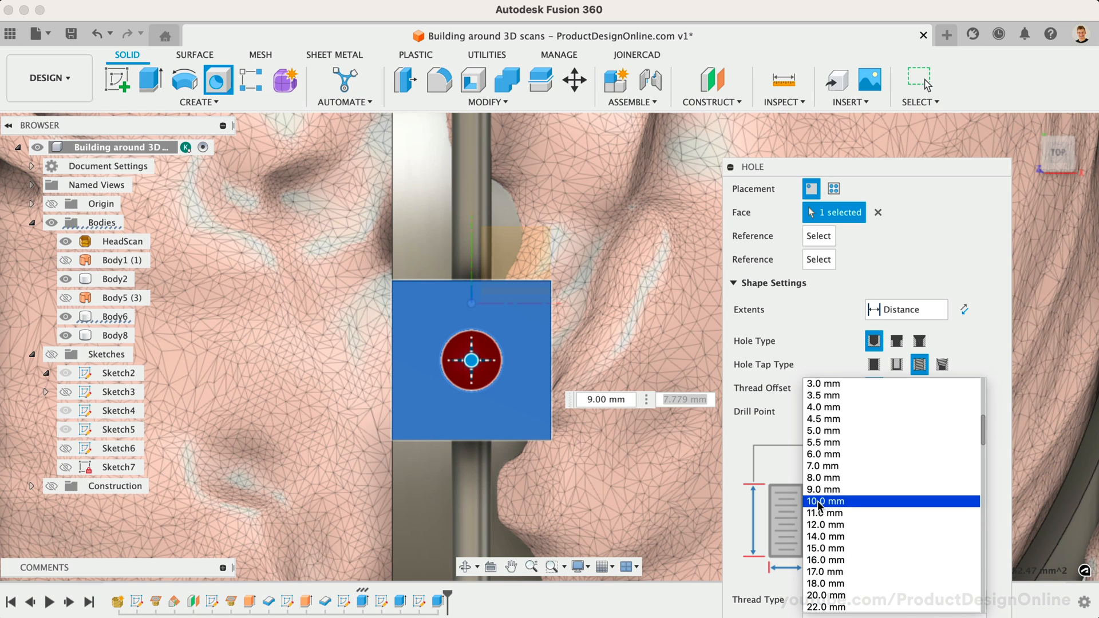
{"action": "left_click", "coordinate": [825, 501]}
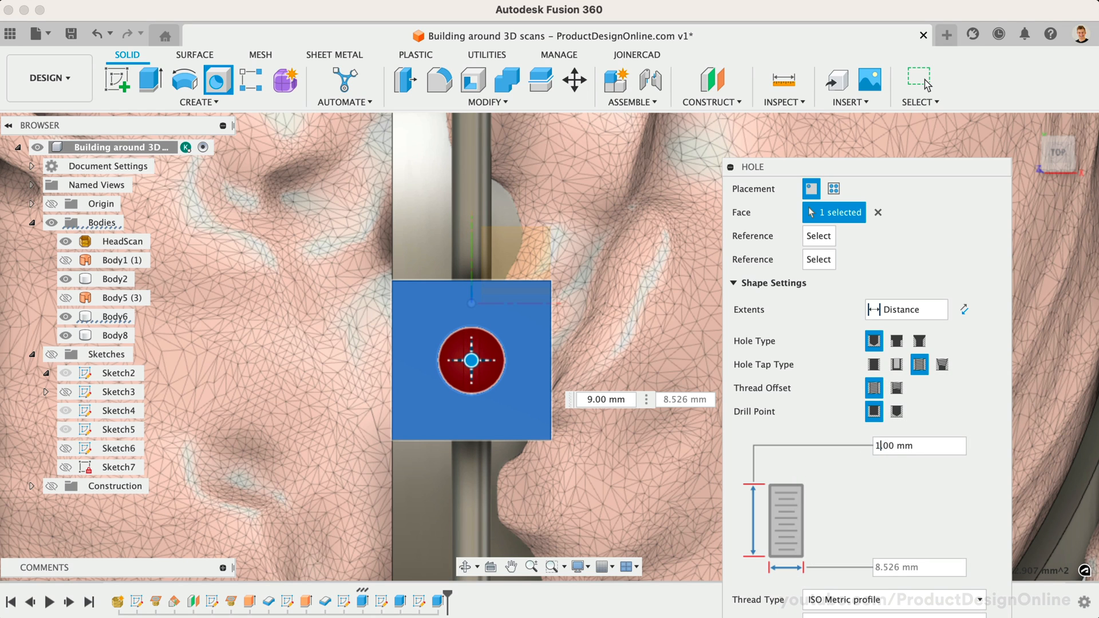
{"action": "type", "text": "10.00 mm"}
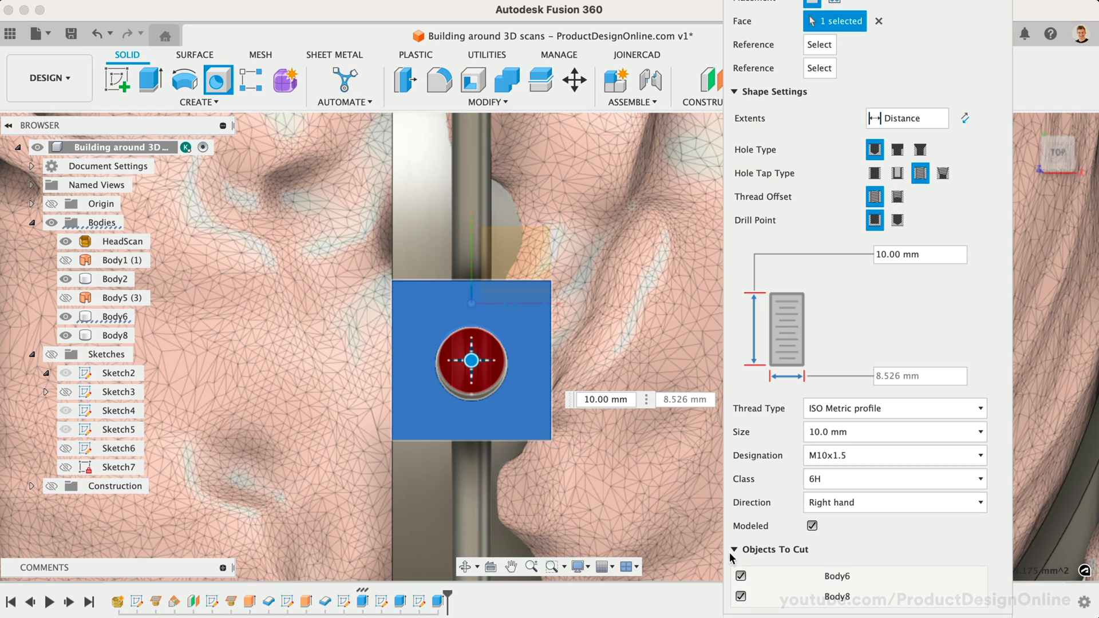
{"action": "left_click", "coordinate": [741, 597]}
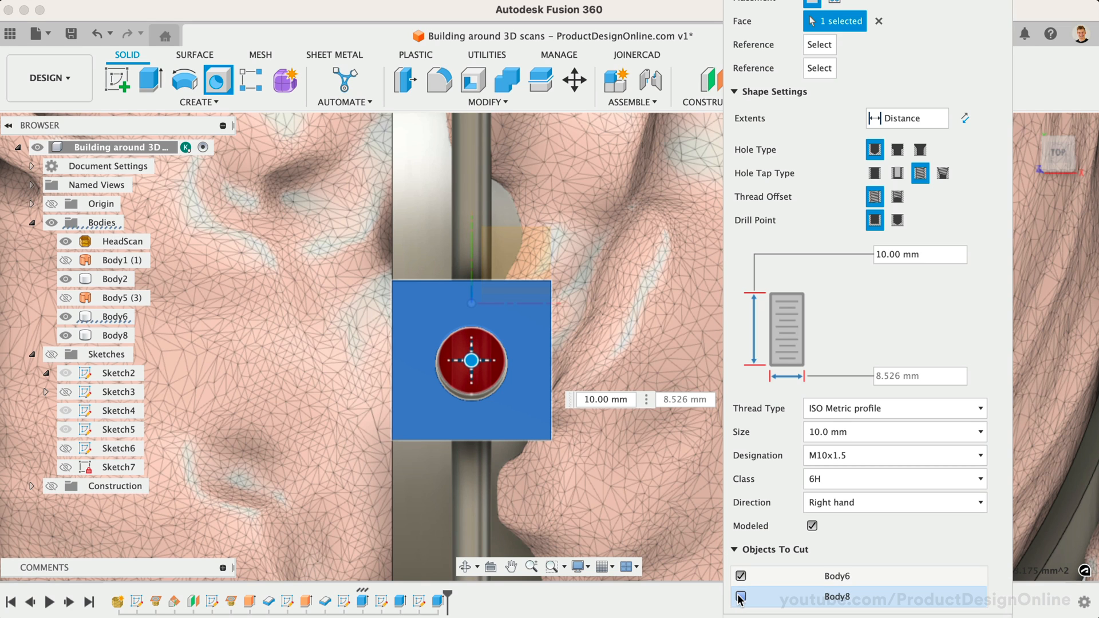
{"action": "left_click", "coordinate": [741, 597]}
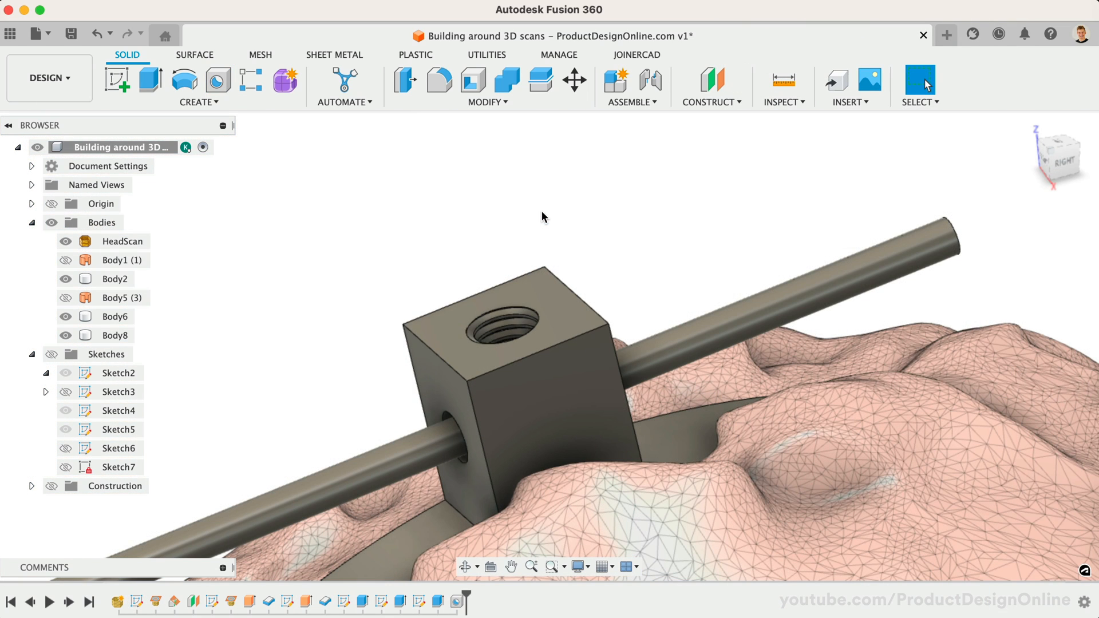
Fillet the outer edges of the threaded pointer block
{"action": "left_click", "coordinate": [439, 79]}
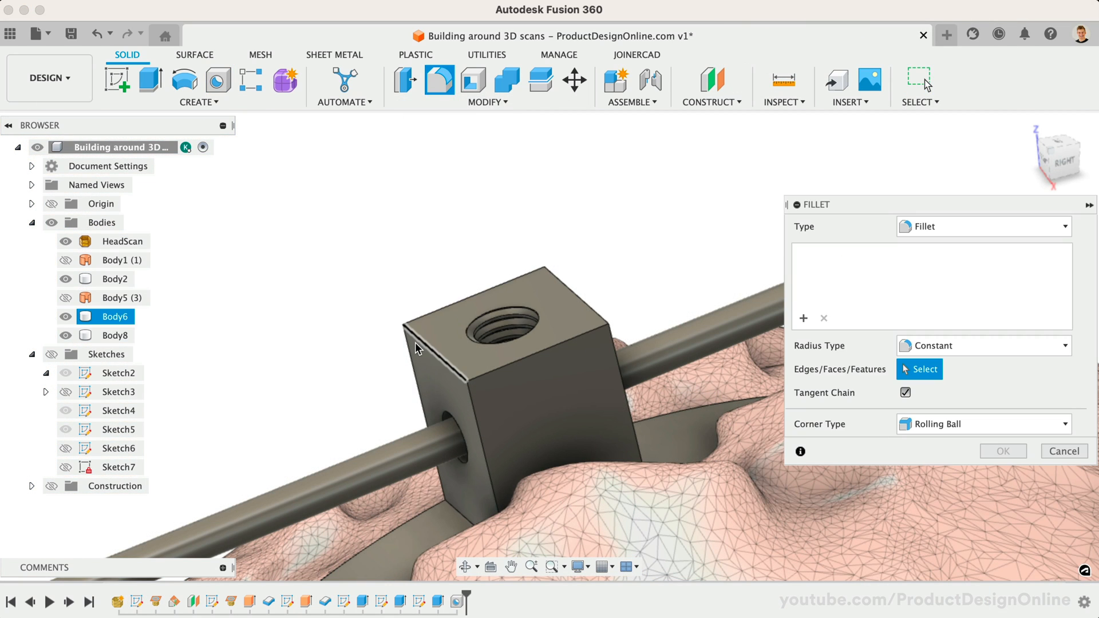
{"action": "left_click", "coordinate": [585, 339]}
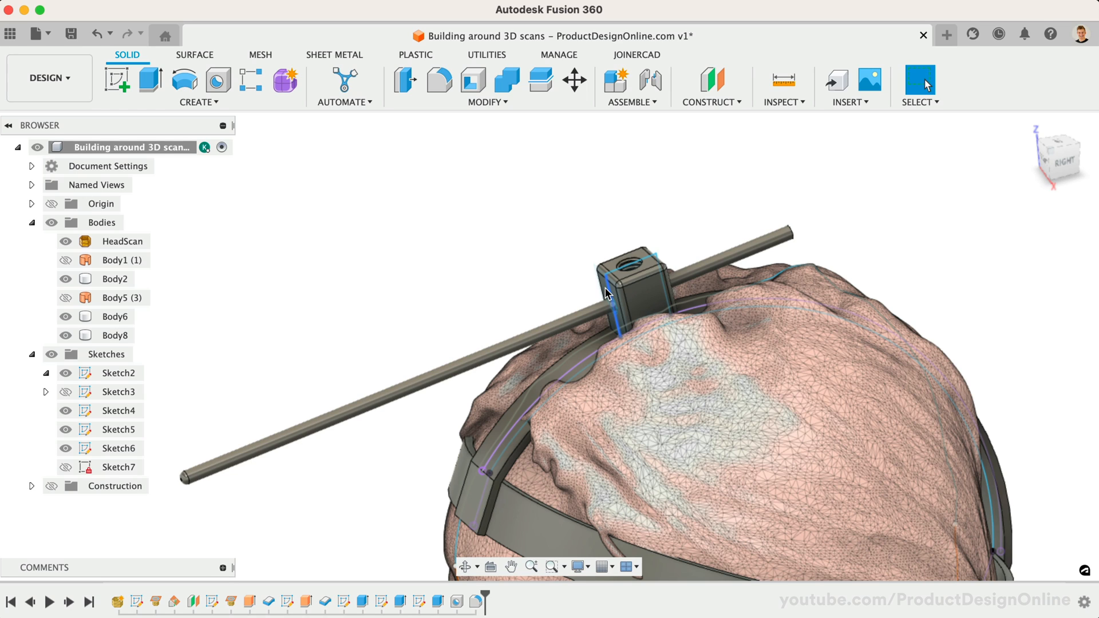
Roll the timeline back and reopen the HeadScan mesh section sketch at about -13 mm offset
{"action": "left_click", "coordinate": [118, 430]}
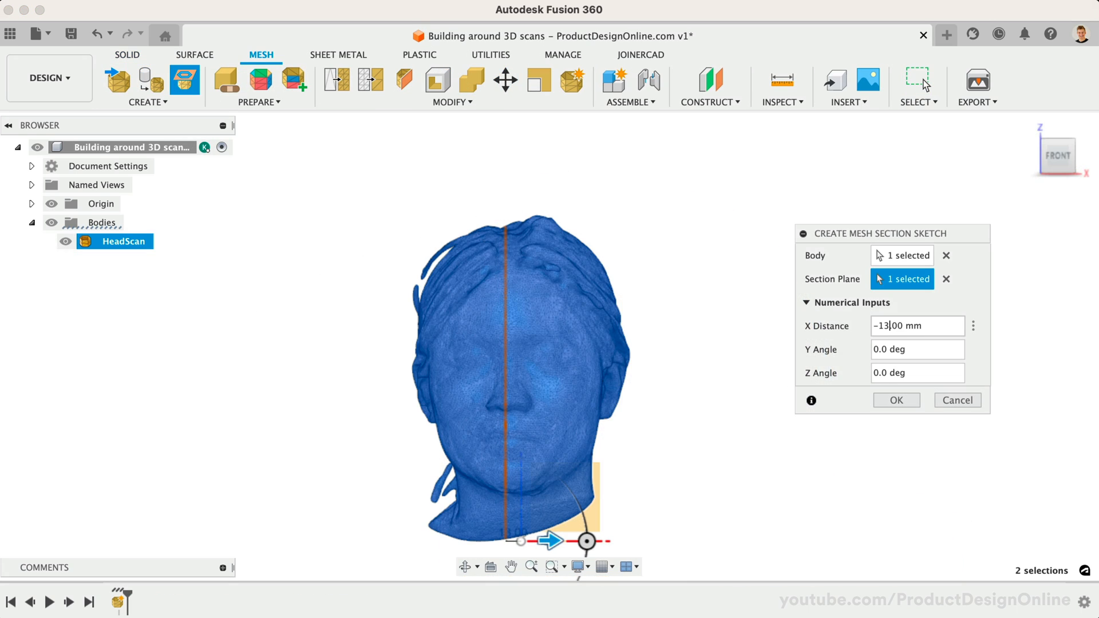
Confirm the section sketch so the headband ring and arched top band rebuild
{"action": "left_click", "coordinate": [895, 400]}
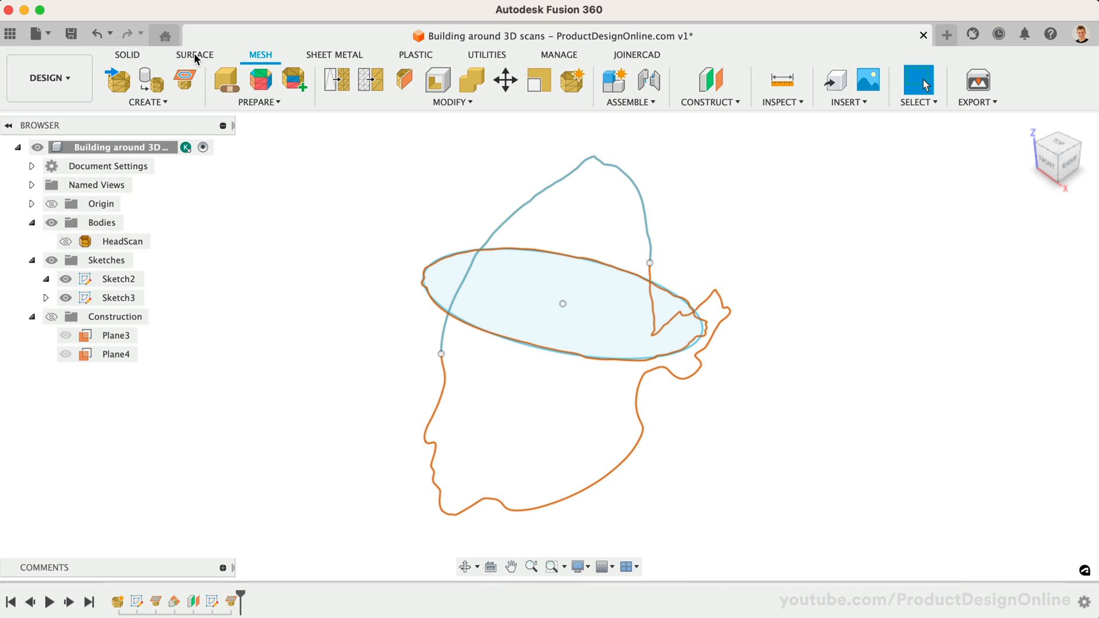
{"action": "left_click", "coordinate": [195, 55]}
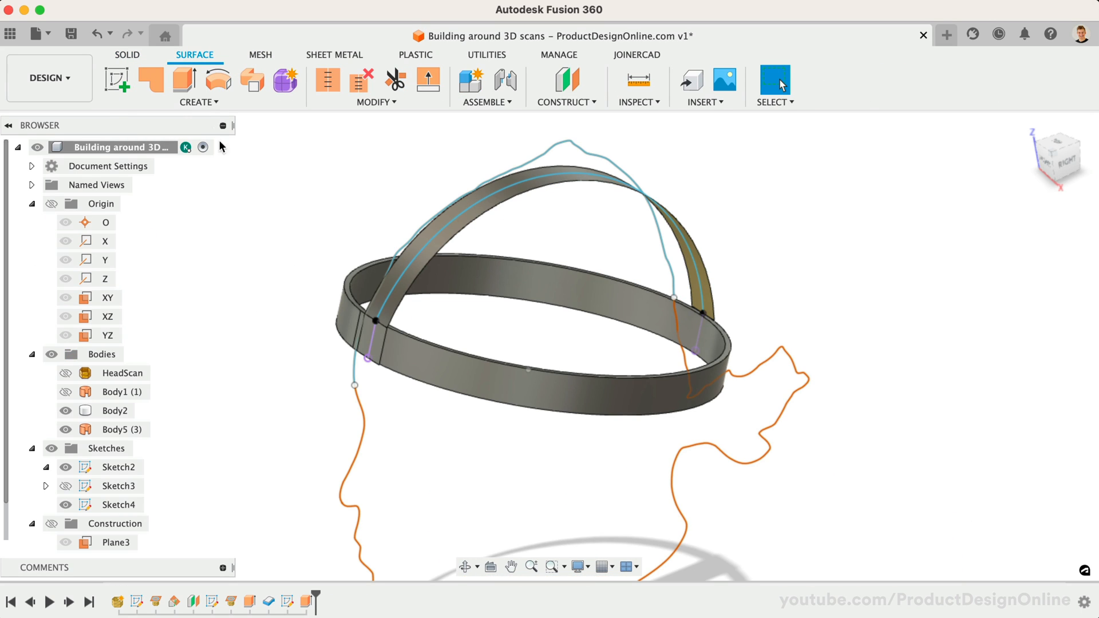